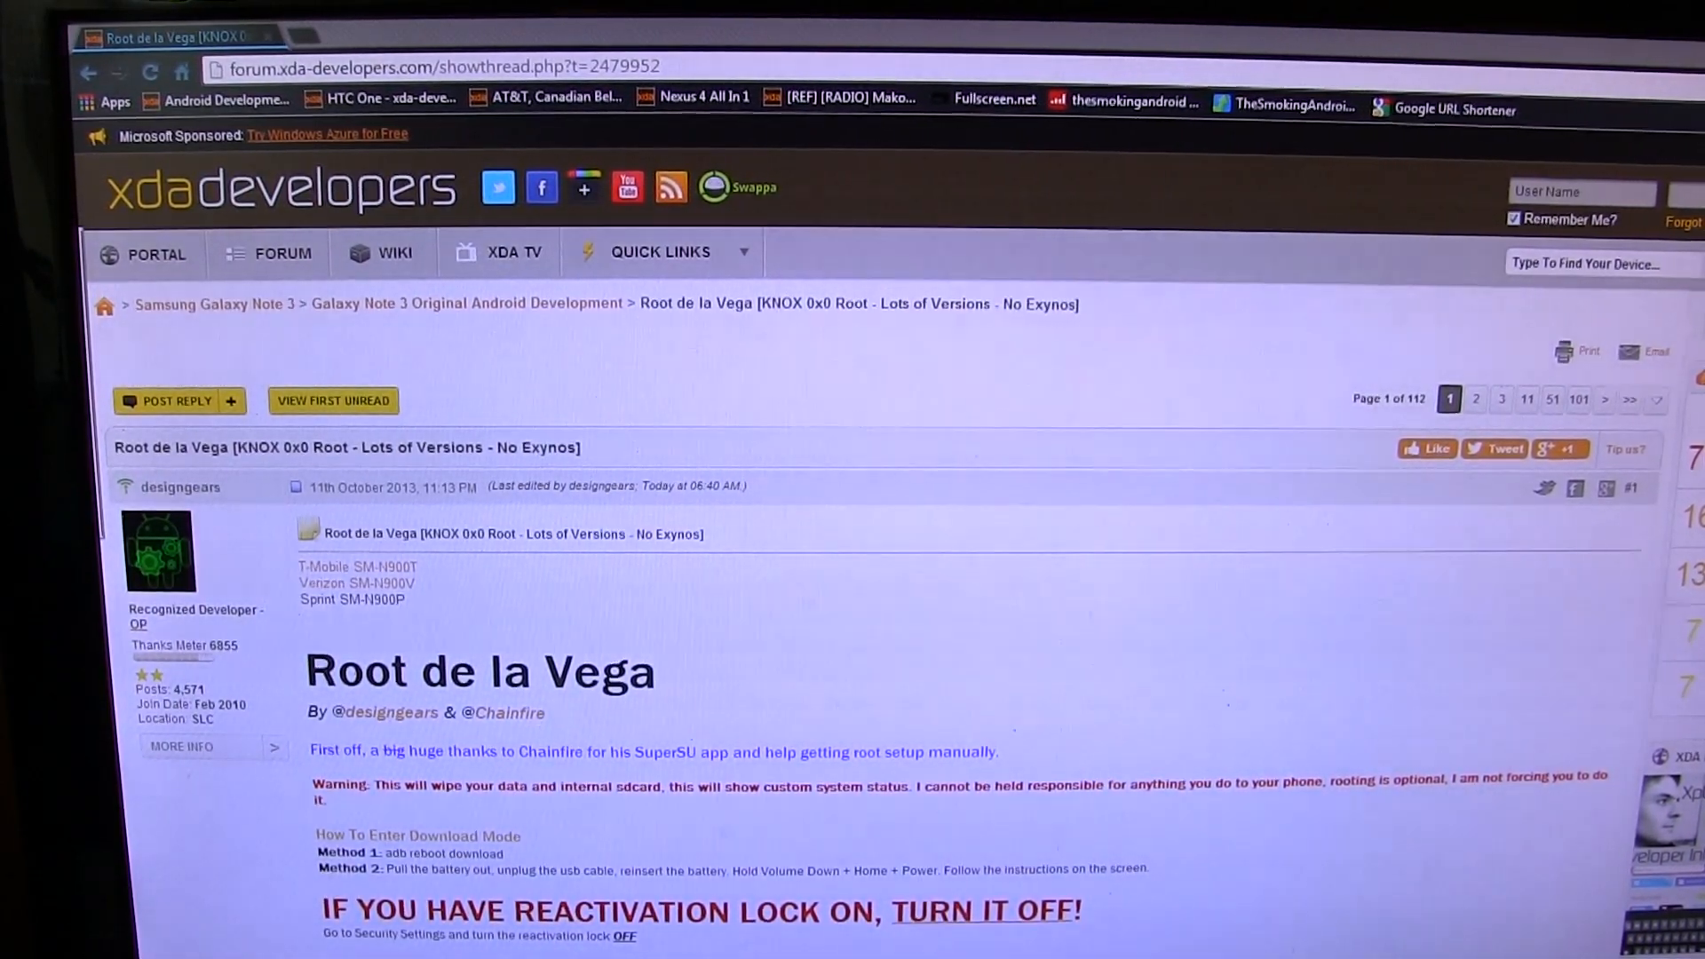
# - Scroll past the Root de la Vega rooting instructions and select the Root_de_la_Vega.7z file name
pyautogui.scroll(-3)
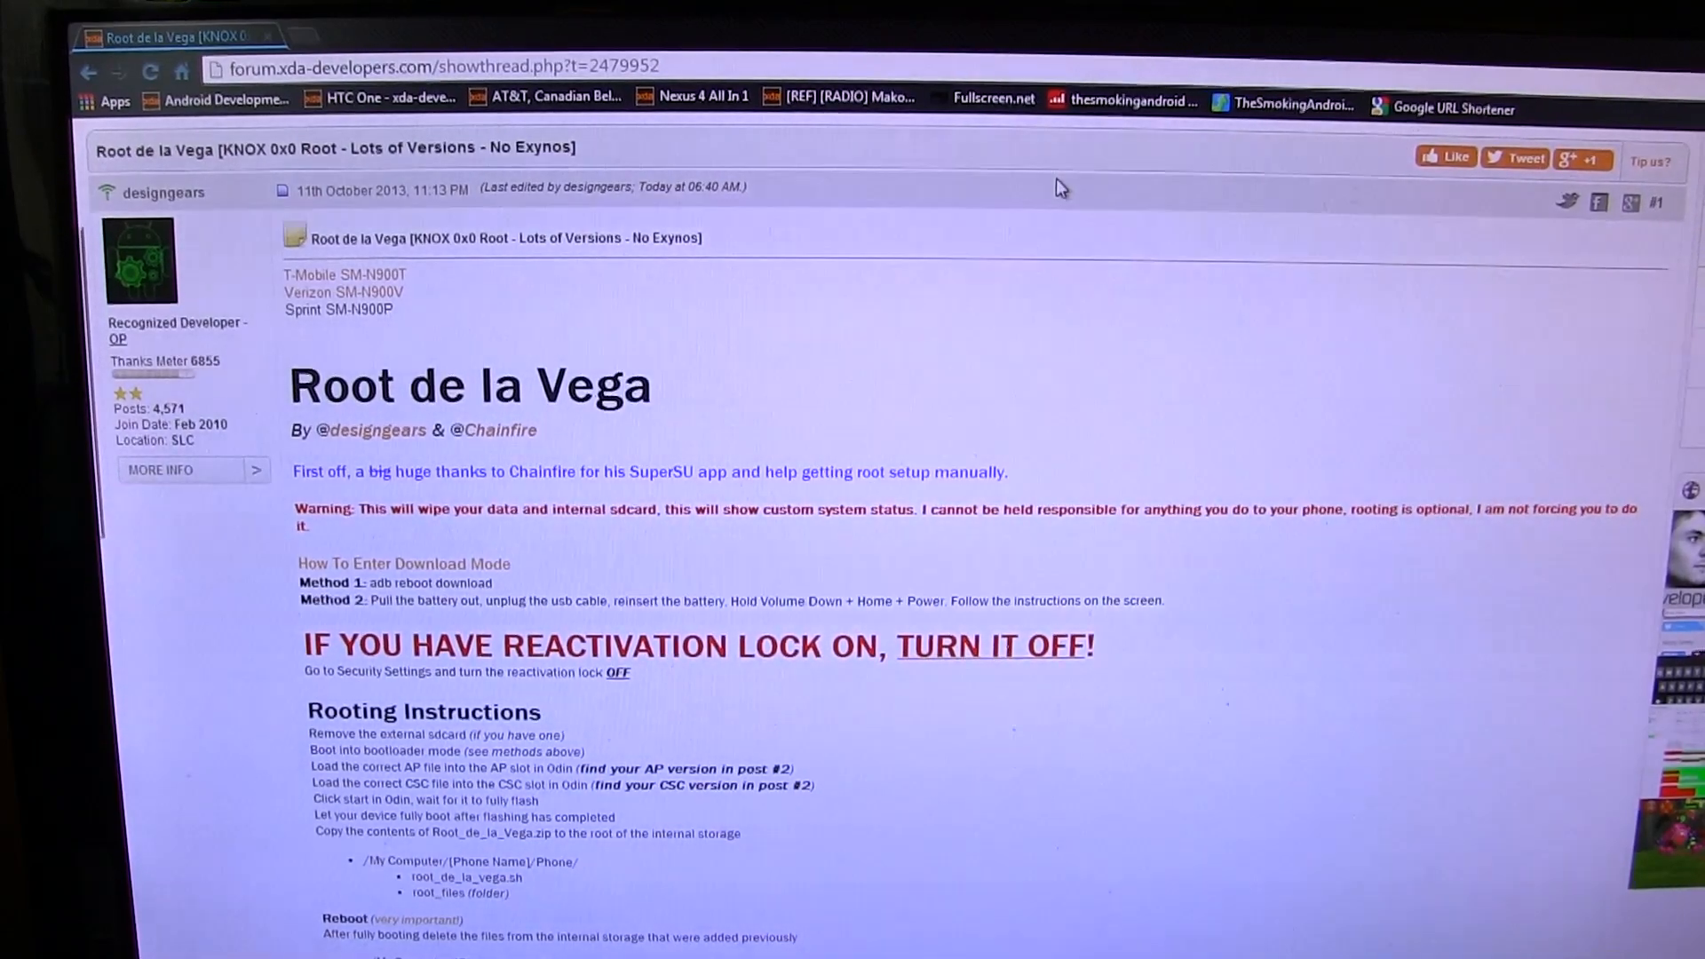
pyautogui.moveTo(1105, 190)
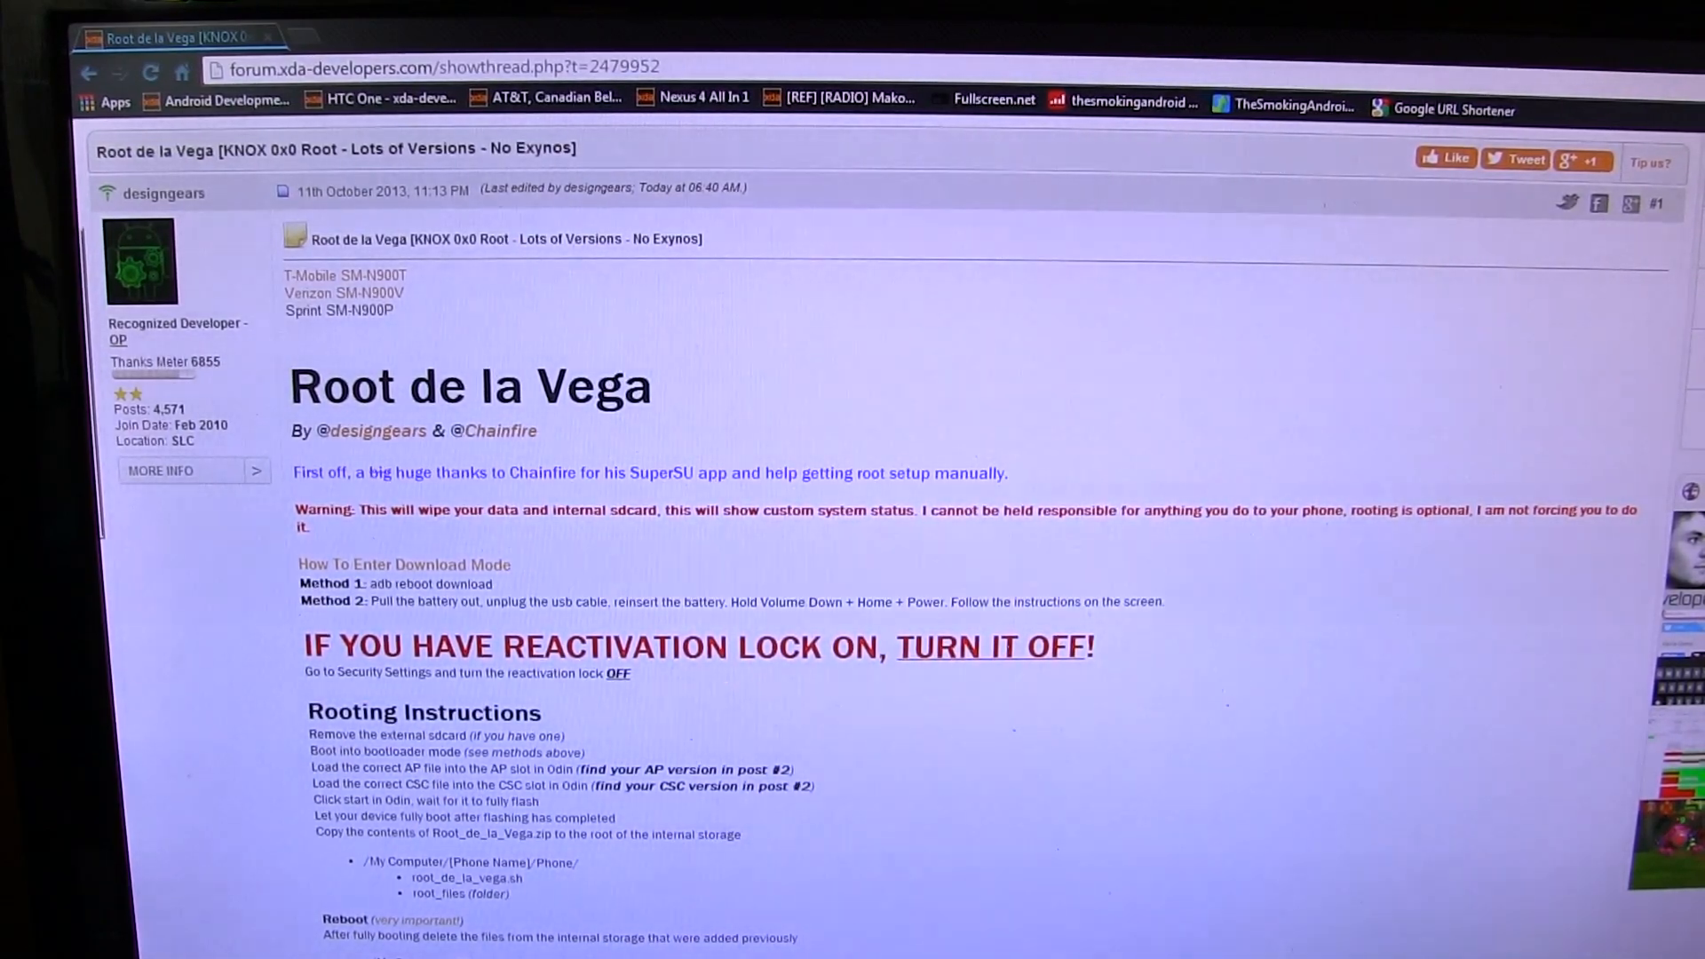
pyautogui.scroll(-3)
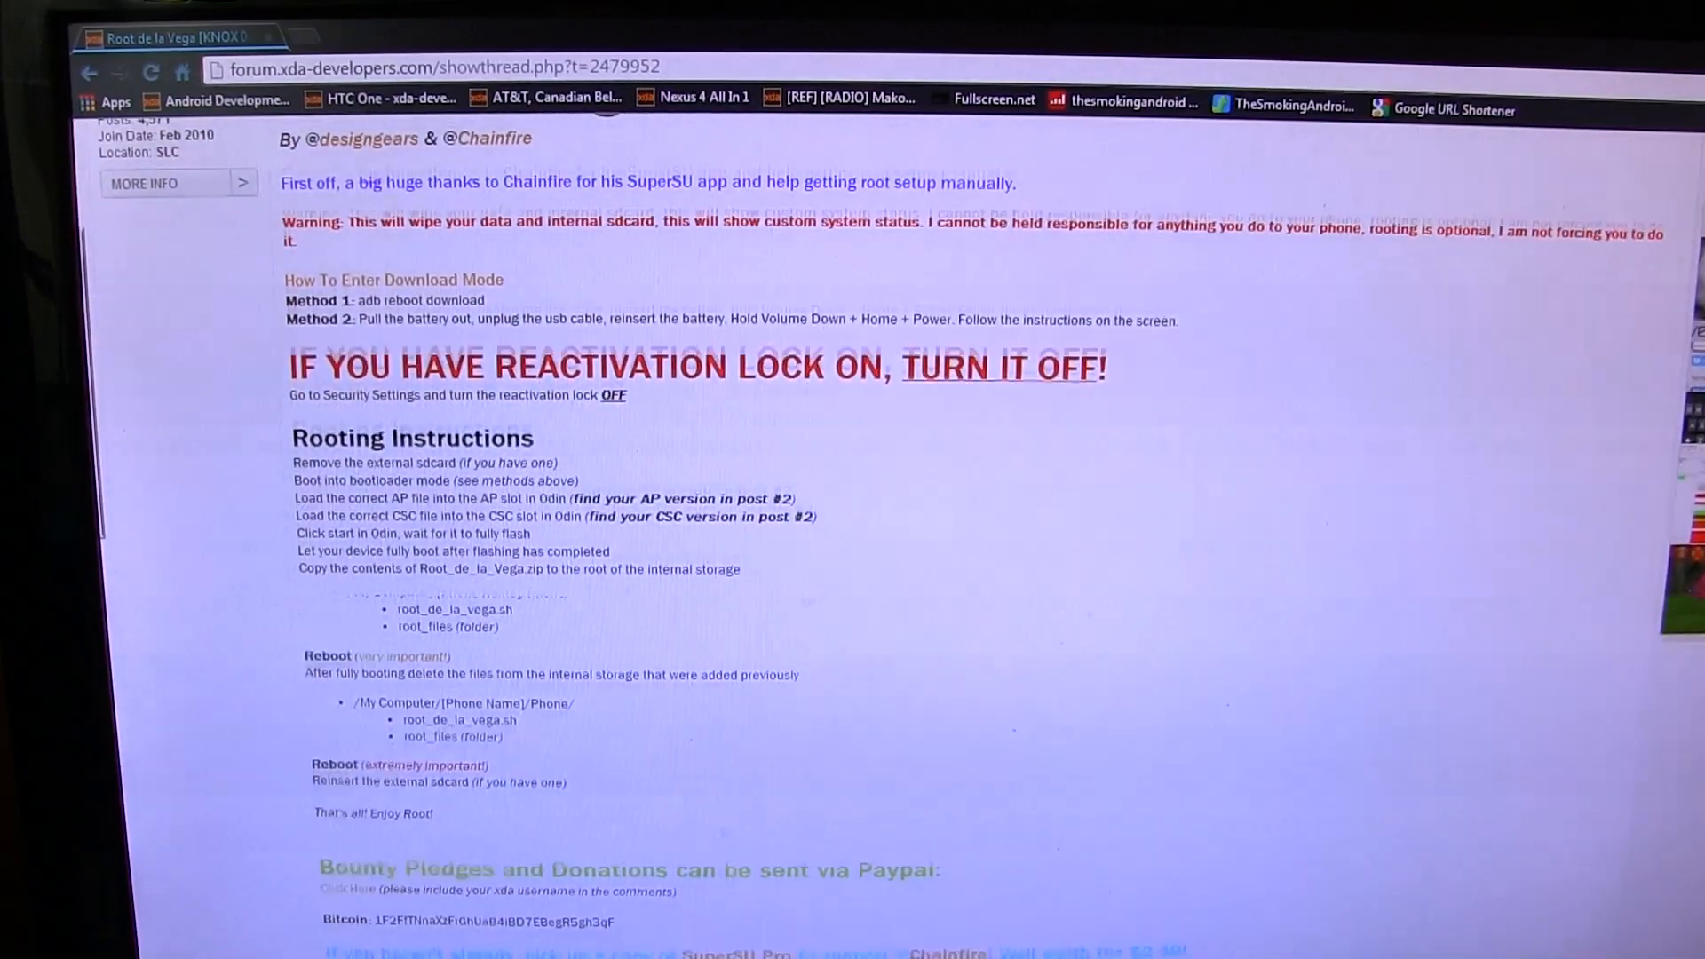
pyautogui.scroll(-3)
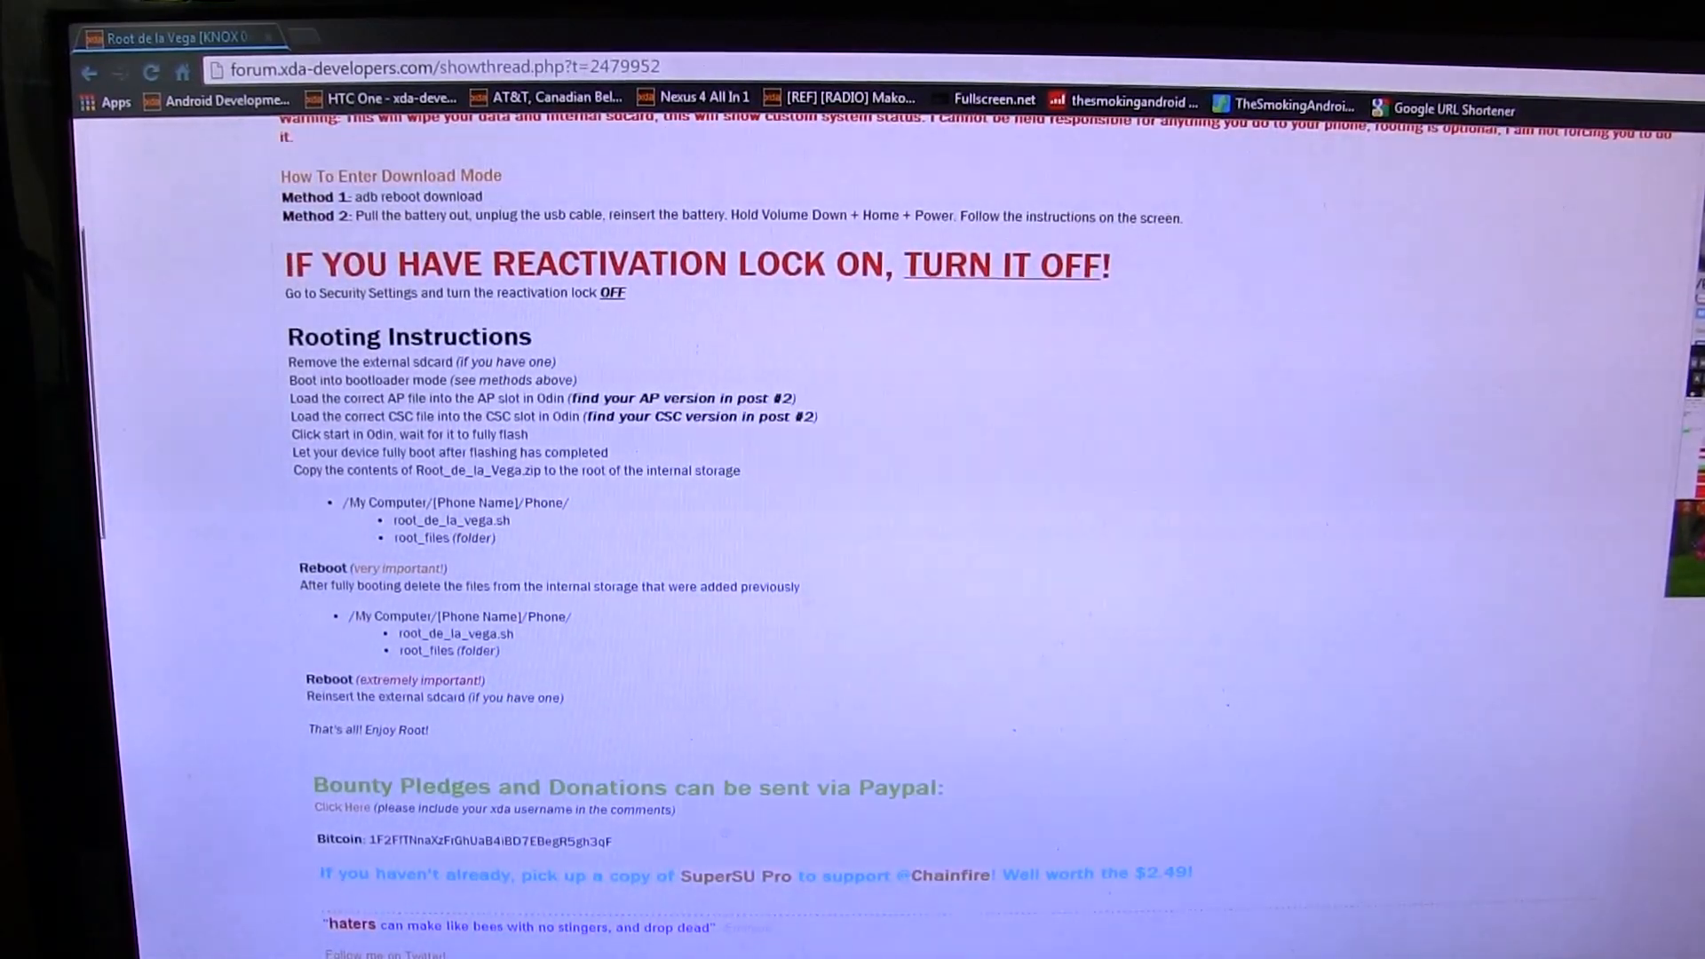
pyautogui.scroll(-3)
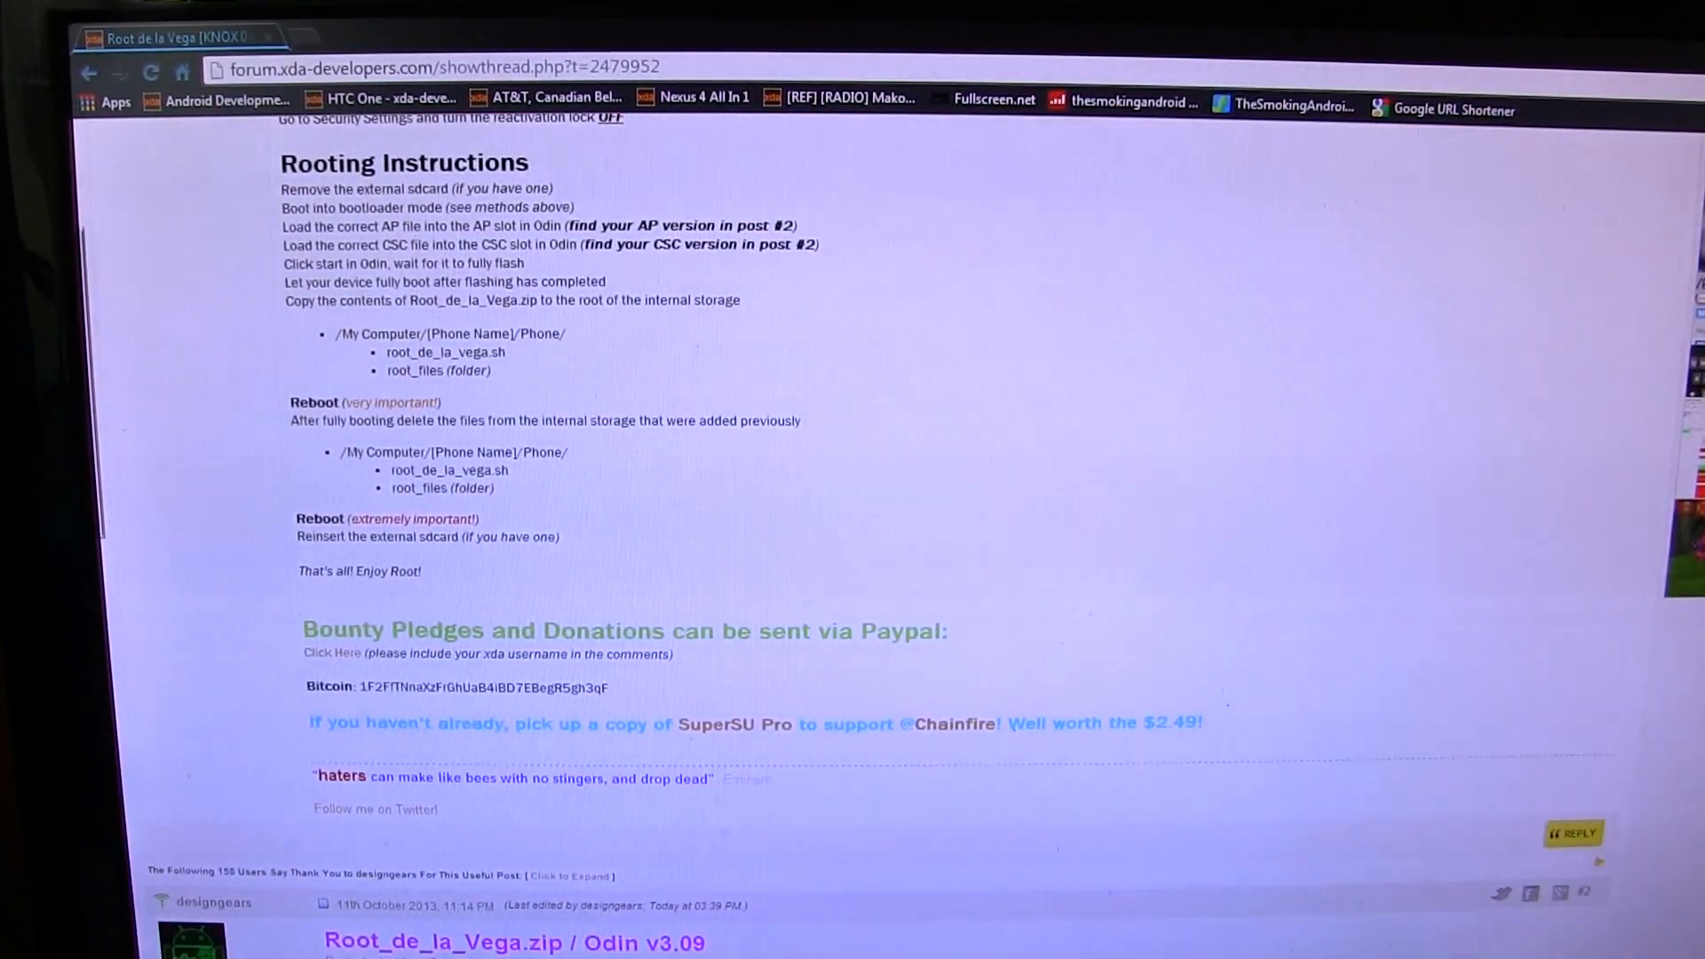
pyautogui.scroll(-3)
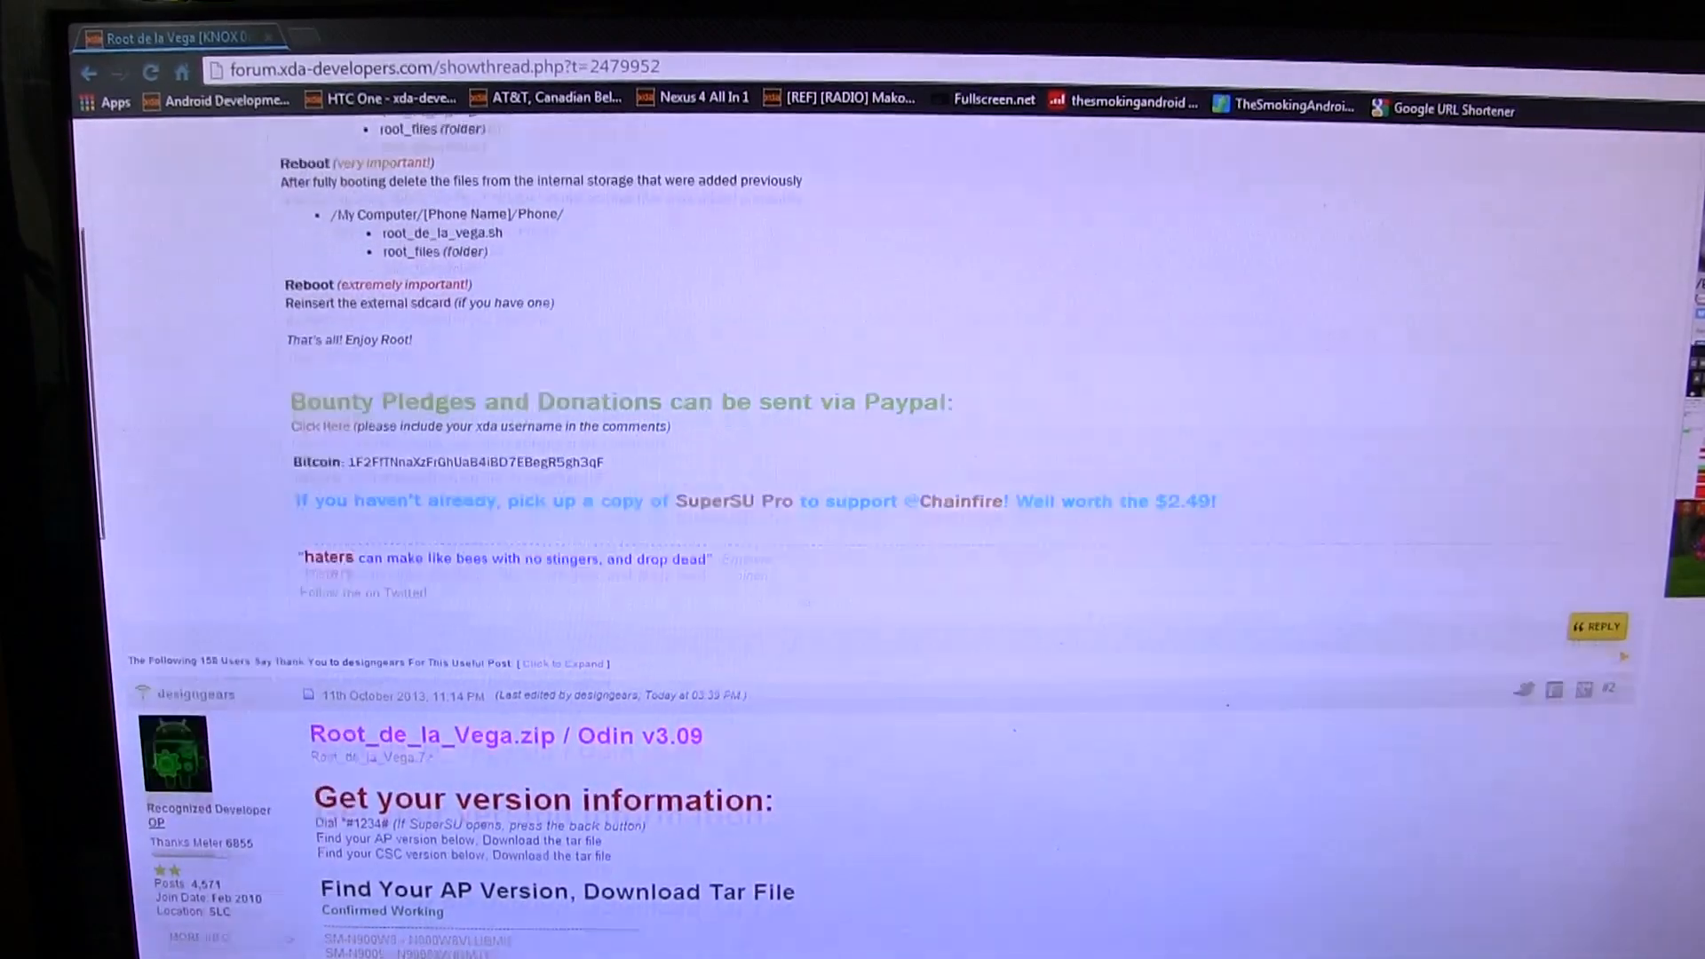
pyautogui.scroll(-3)
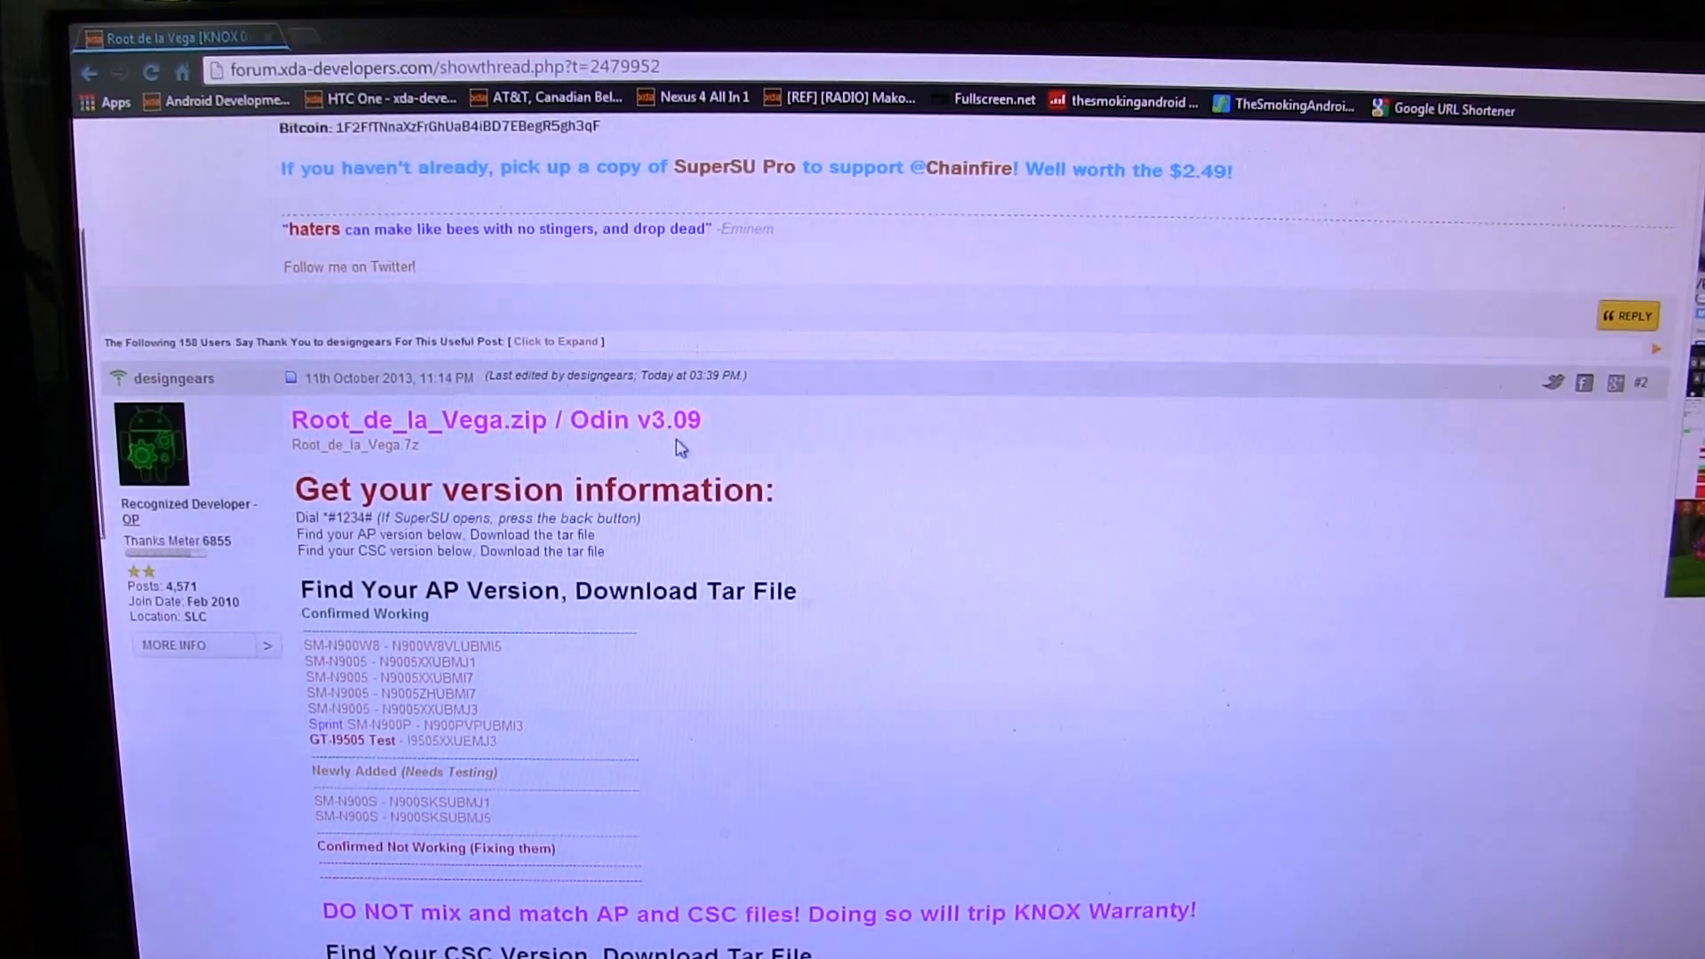
pyautogui.moveTo(619, 449)
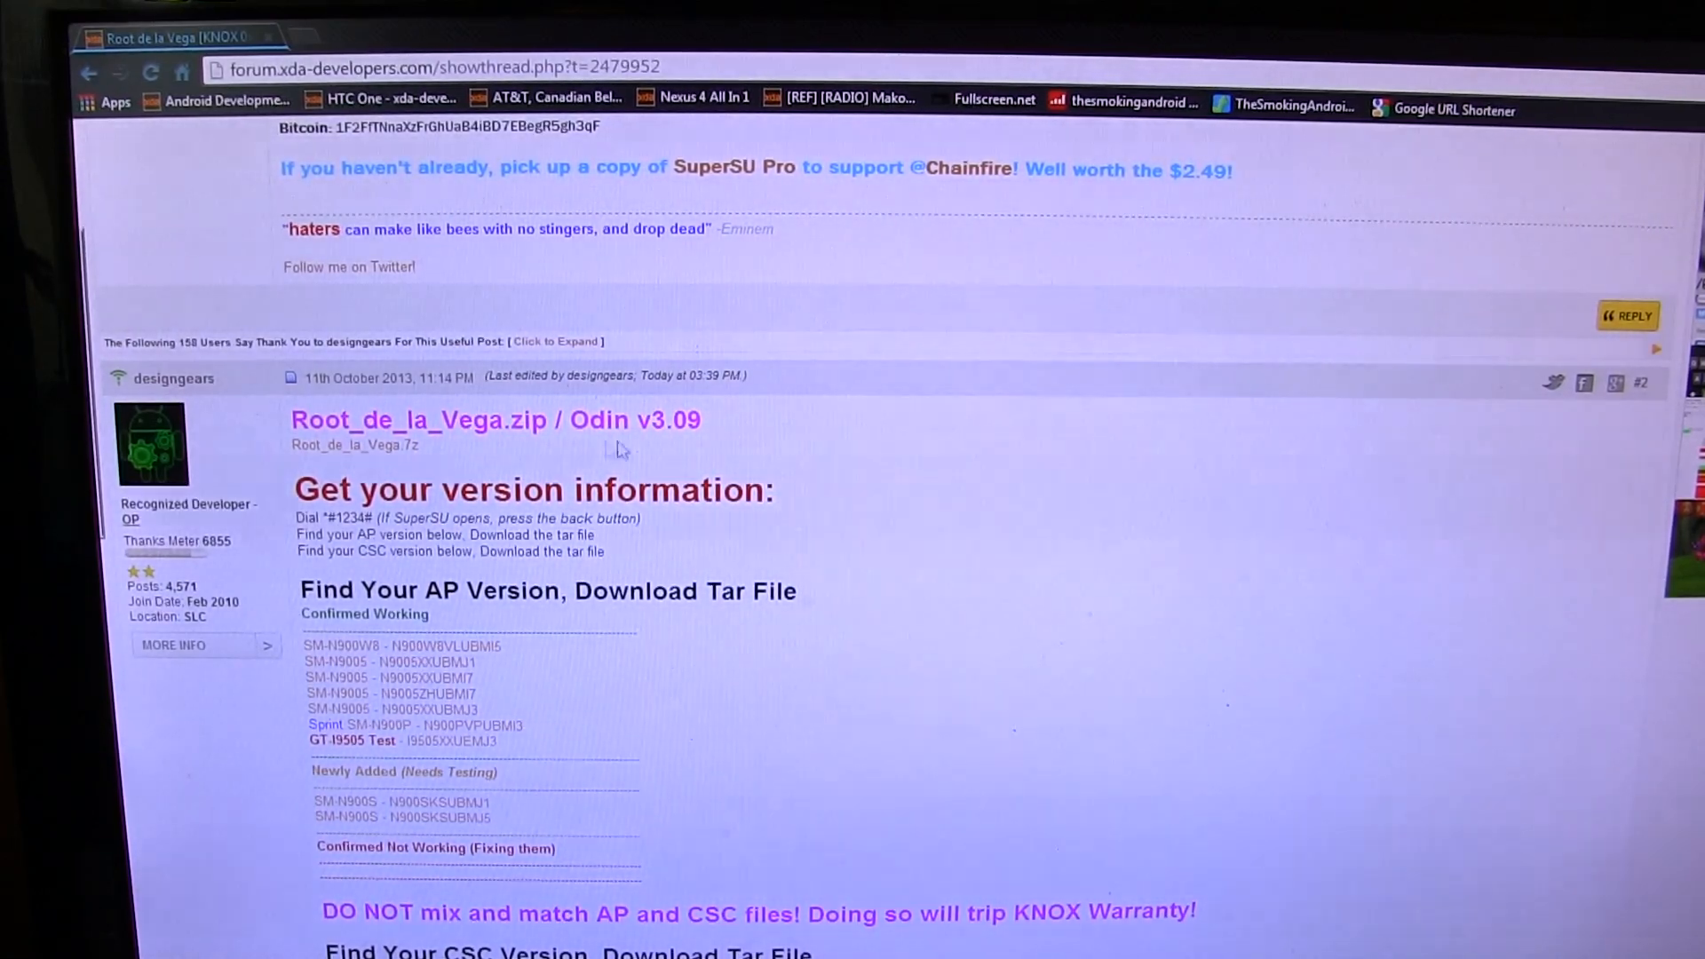
pyautogui.moveTo(832, 424)
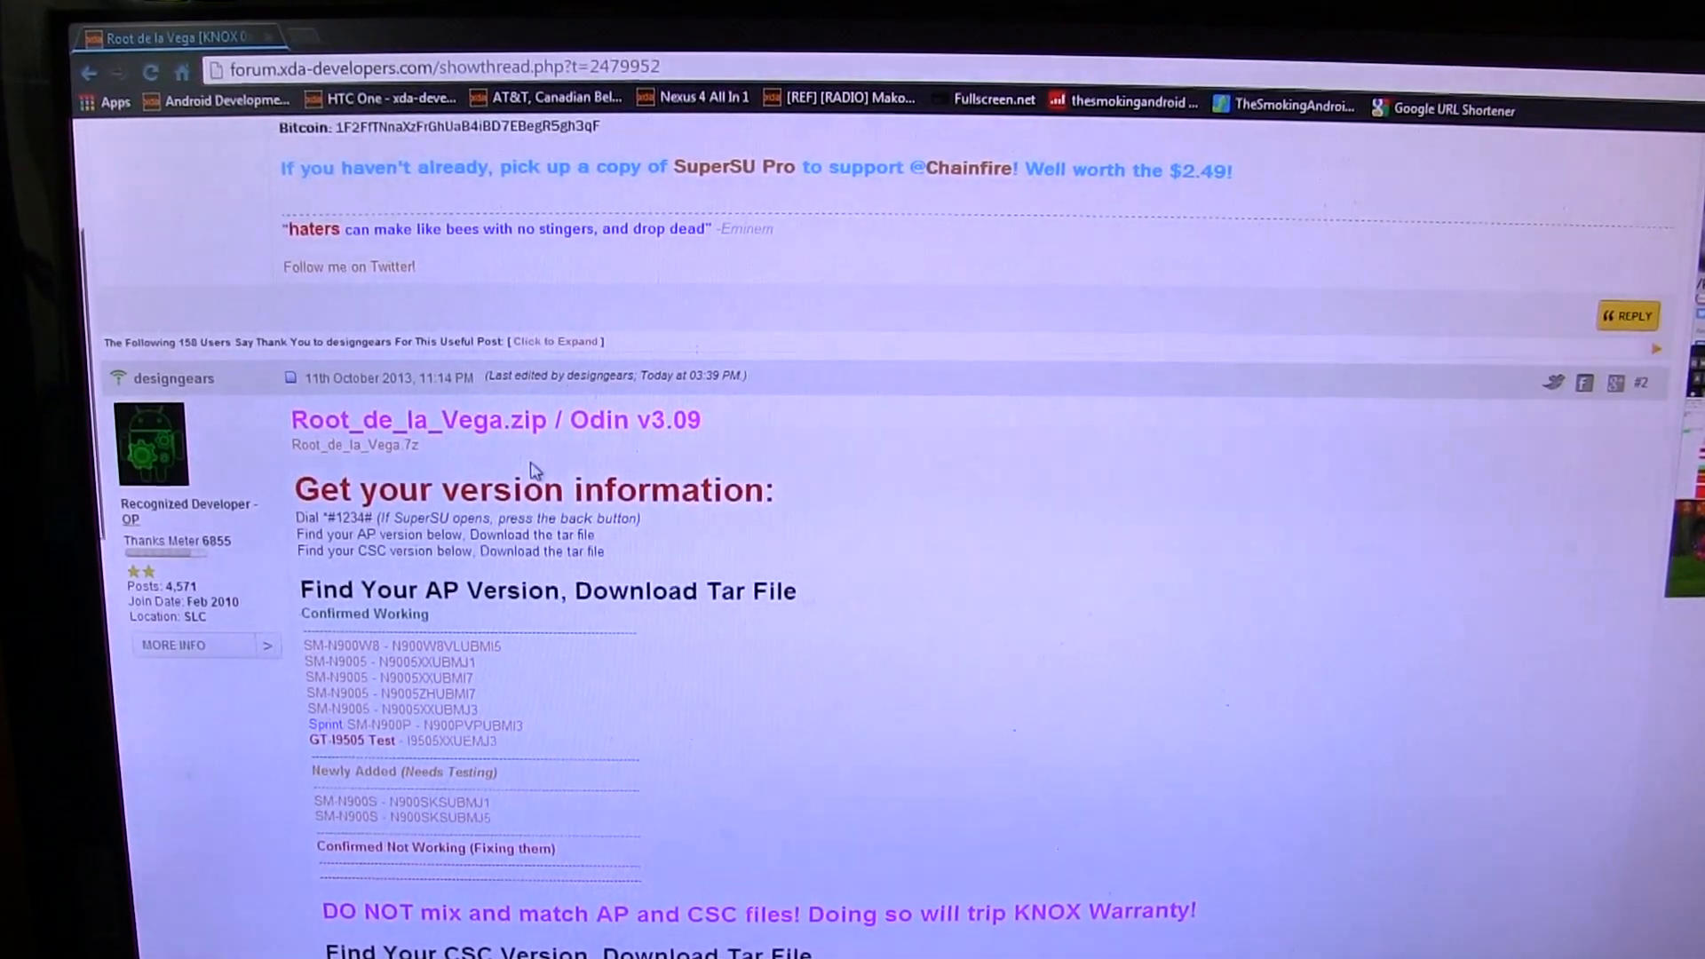
pyautogui.moveTo(723, 440)
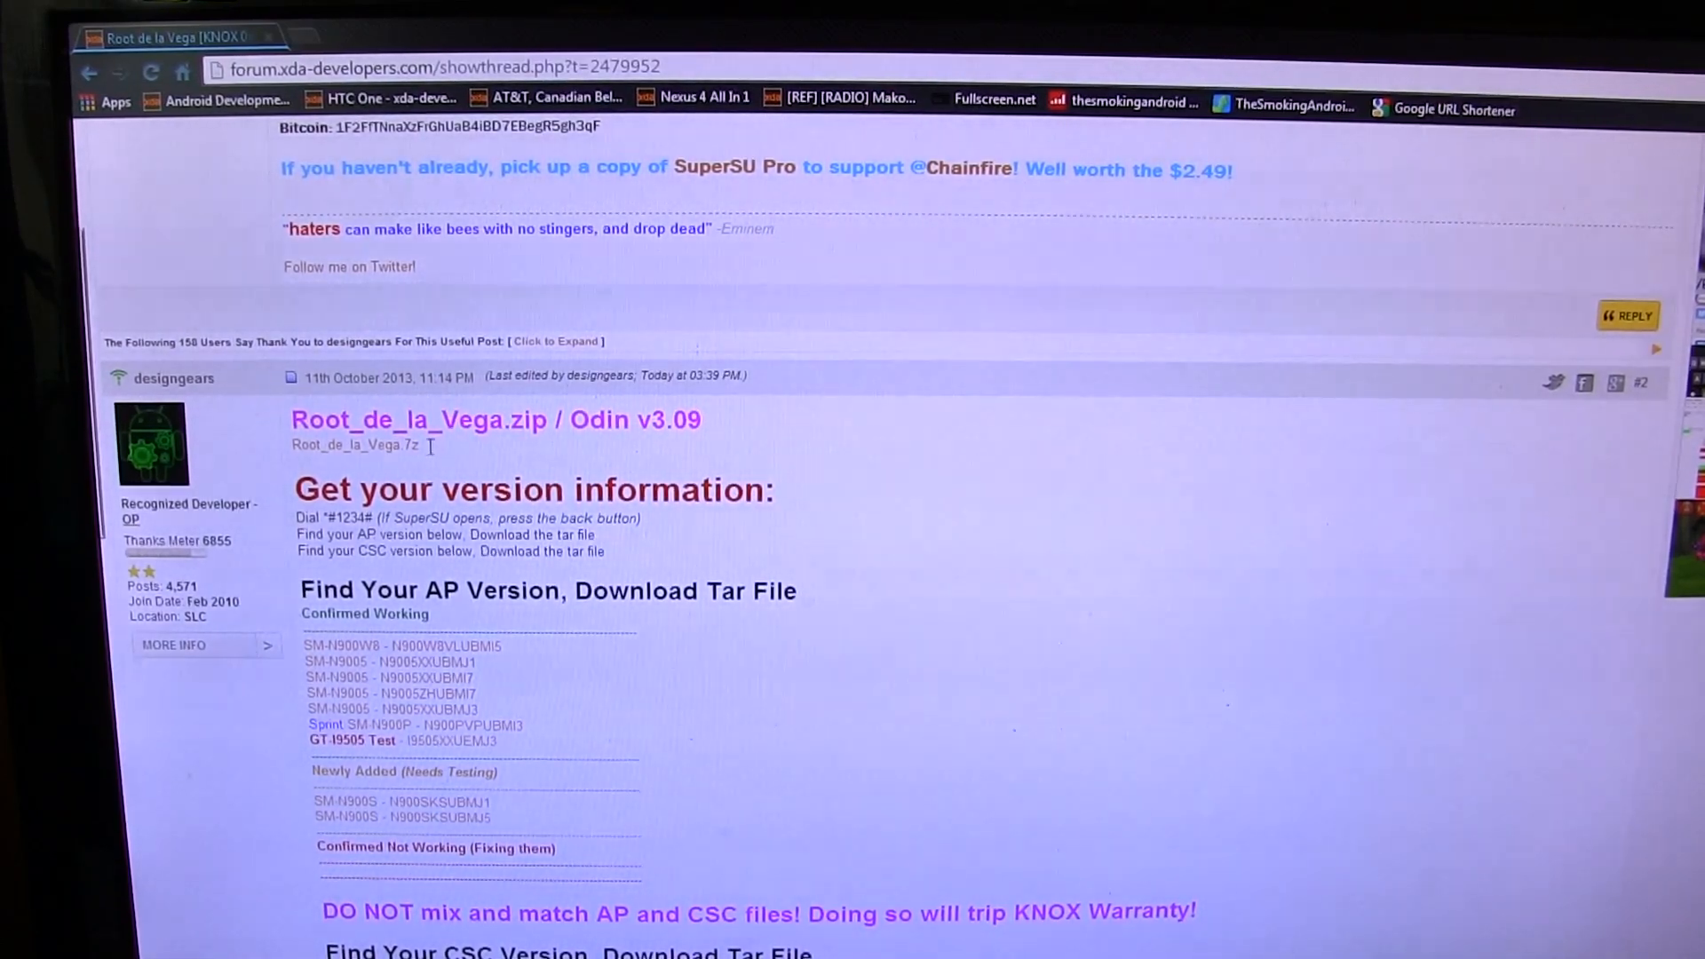
pyautogui.doubleClick(355, 444)
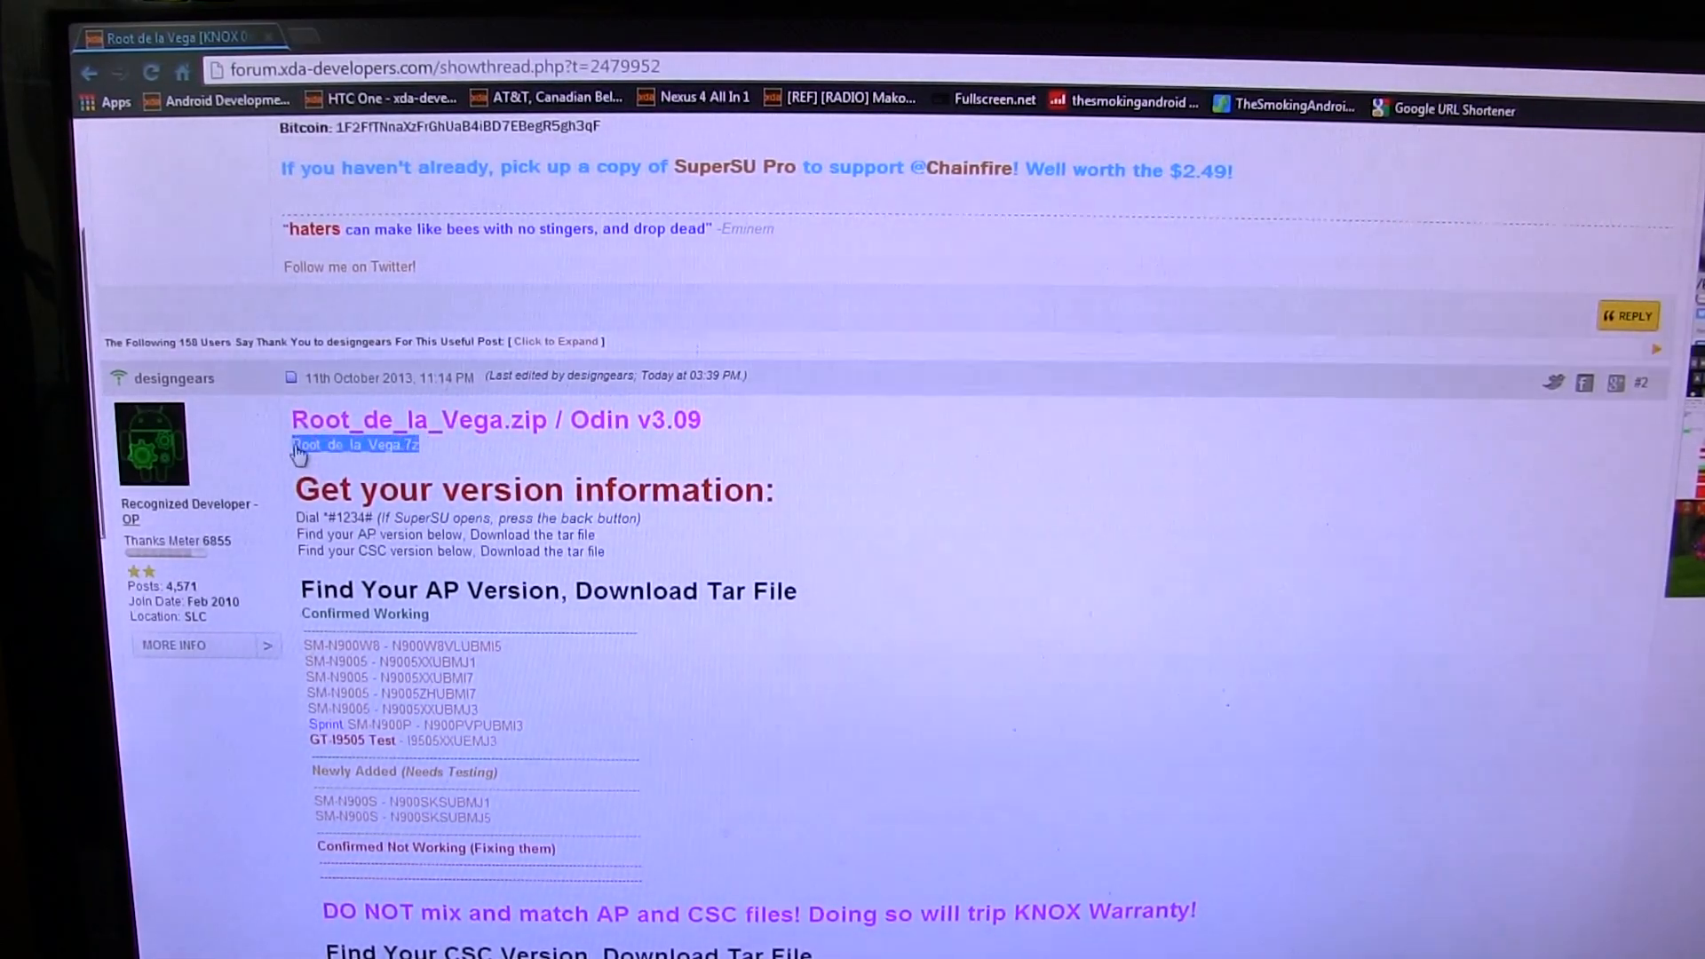
pyautogui.moveTo(911, 459)
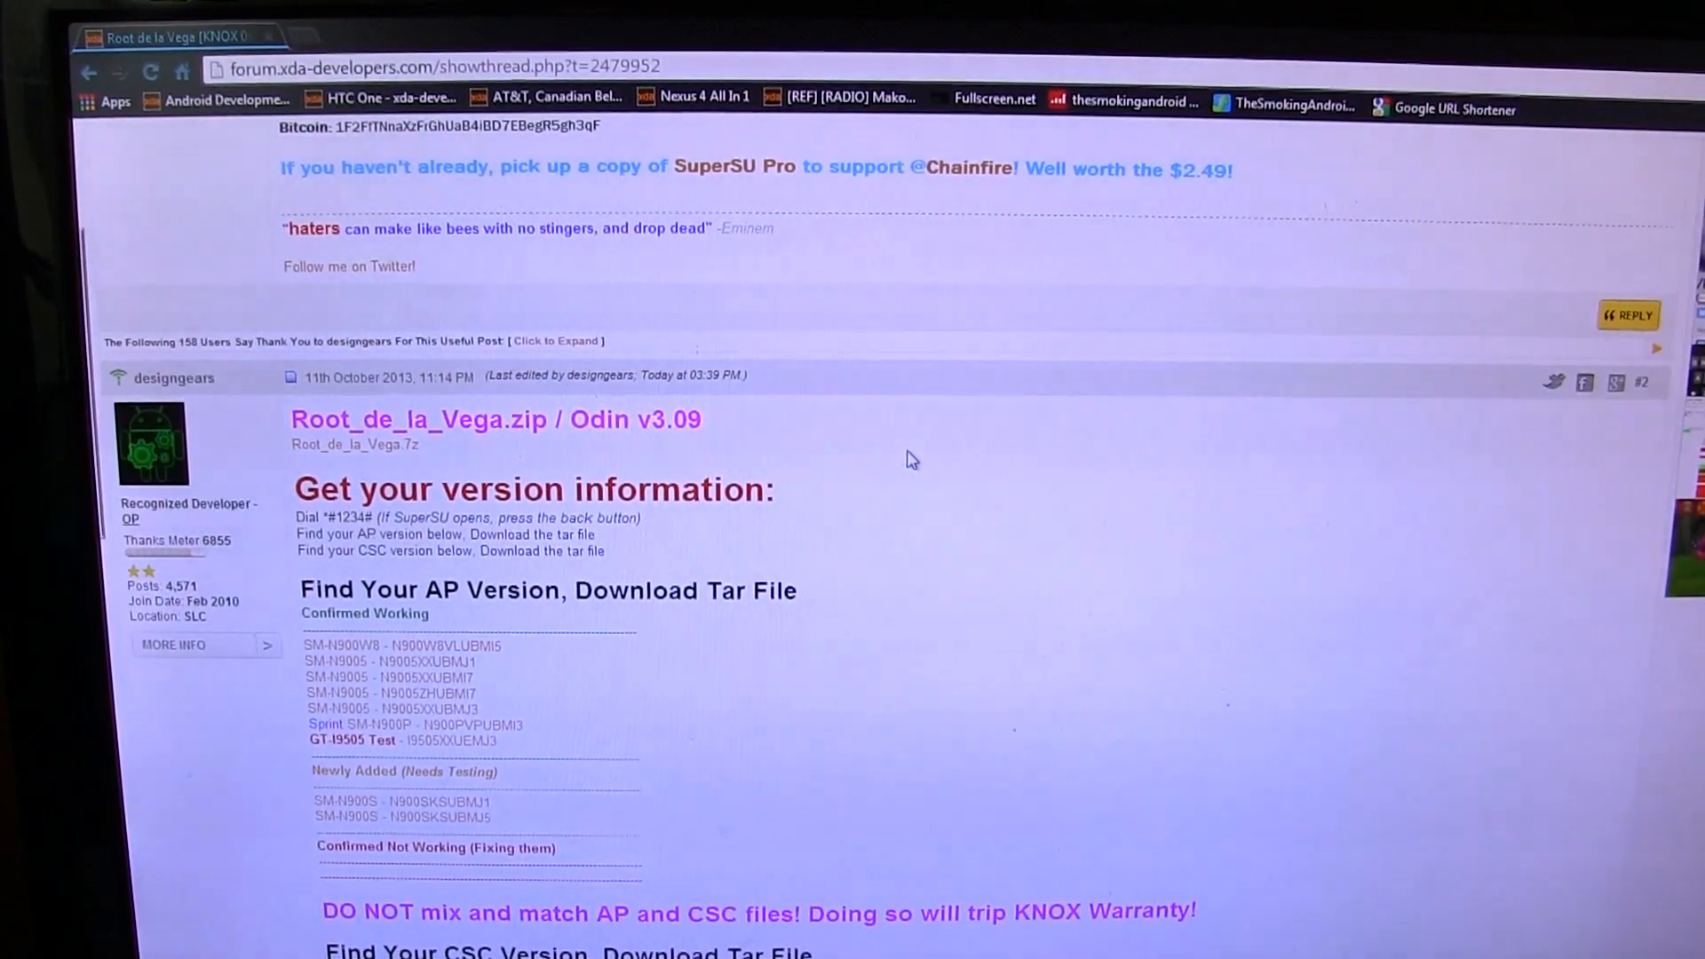
pyautogui.moveTo(823, 790)
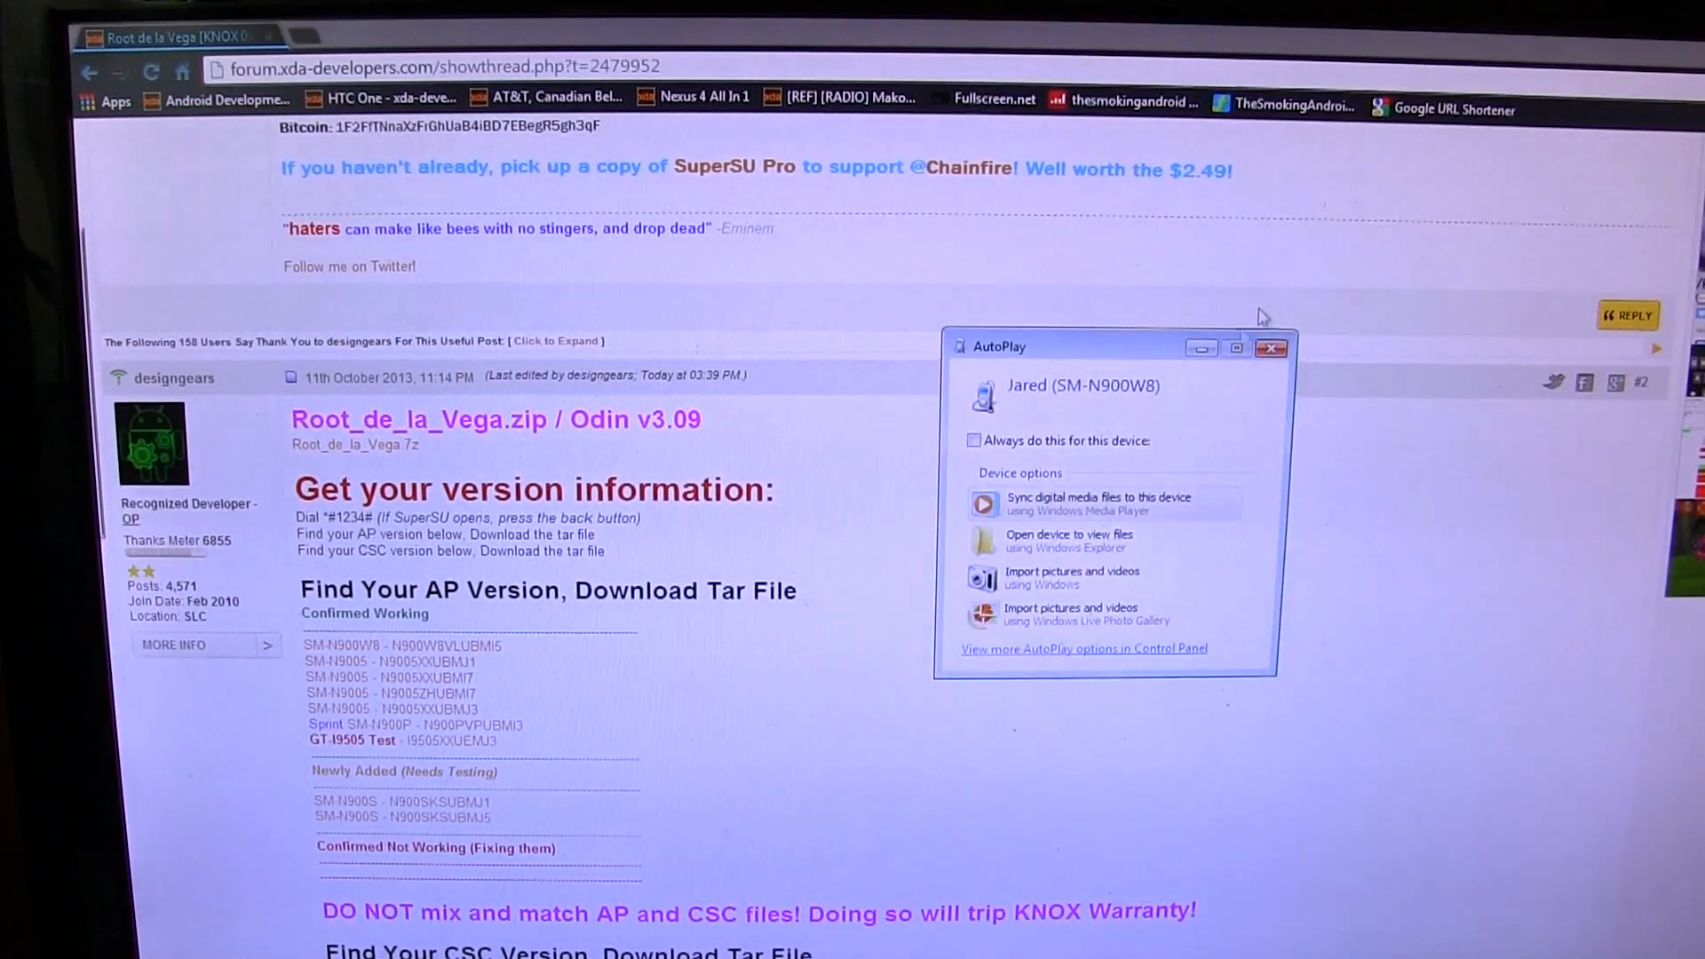
# - Open Downloads > Root De La Vega (note 3) in Explorer and launch Odin3 v3.09
pyautogui.click(1270, 347)
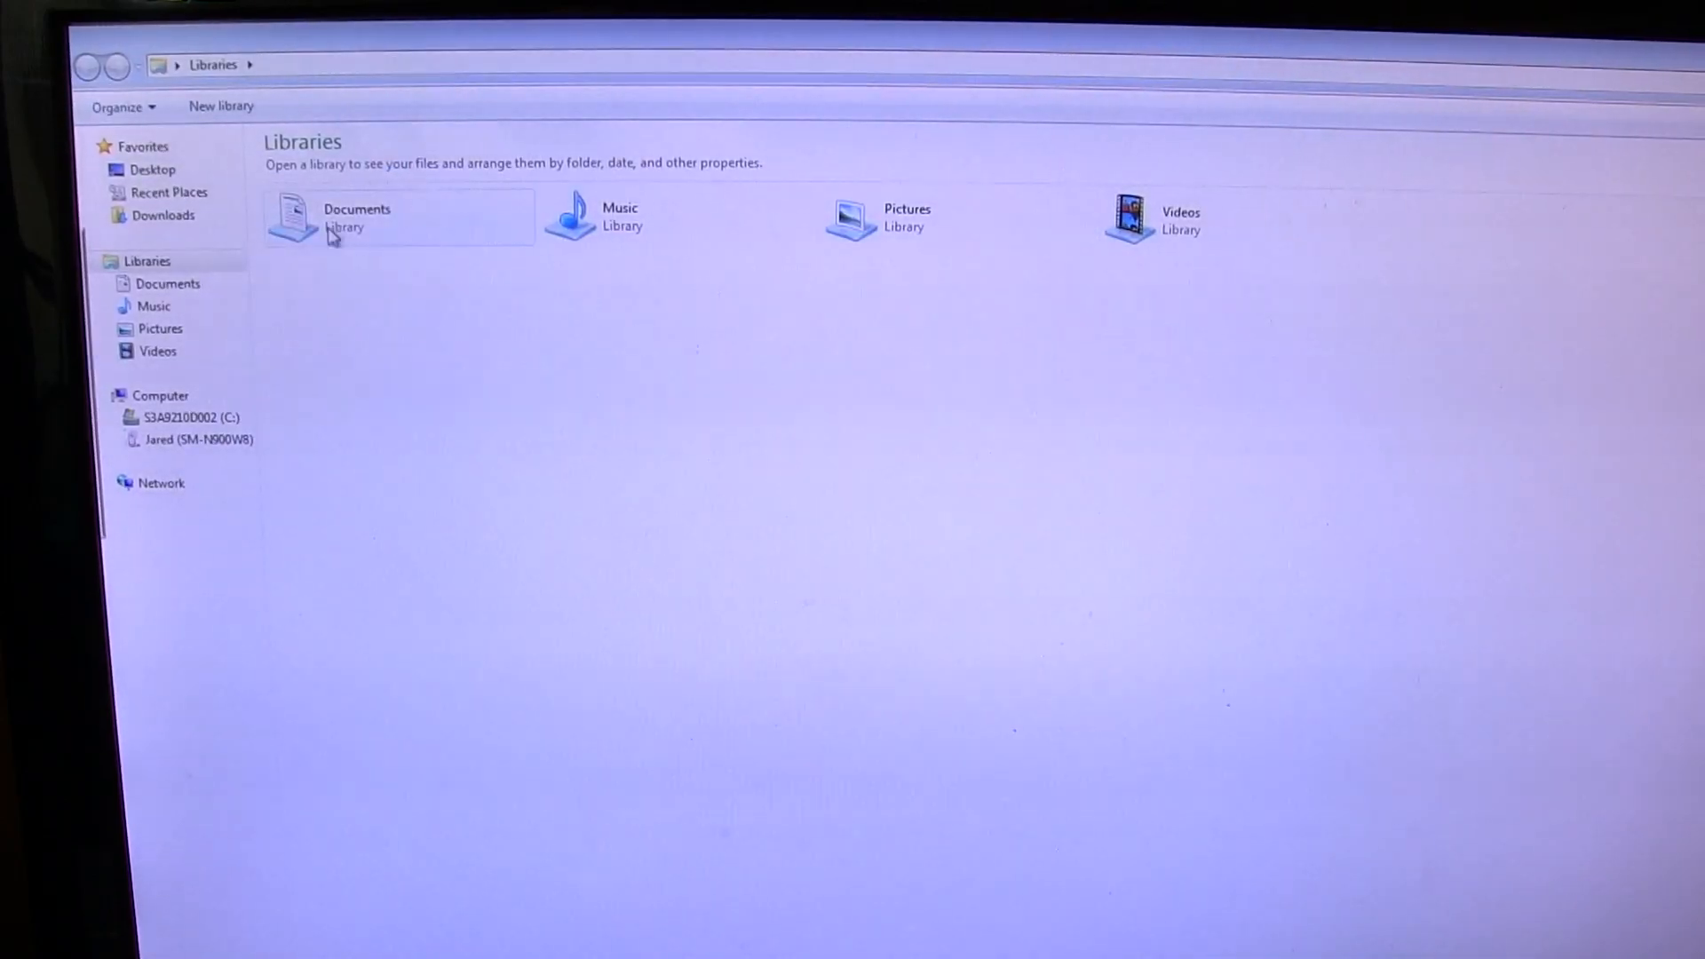
pyautogui.click(165, 214)
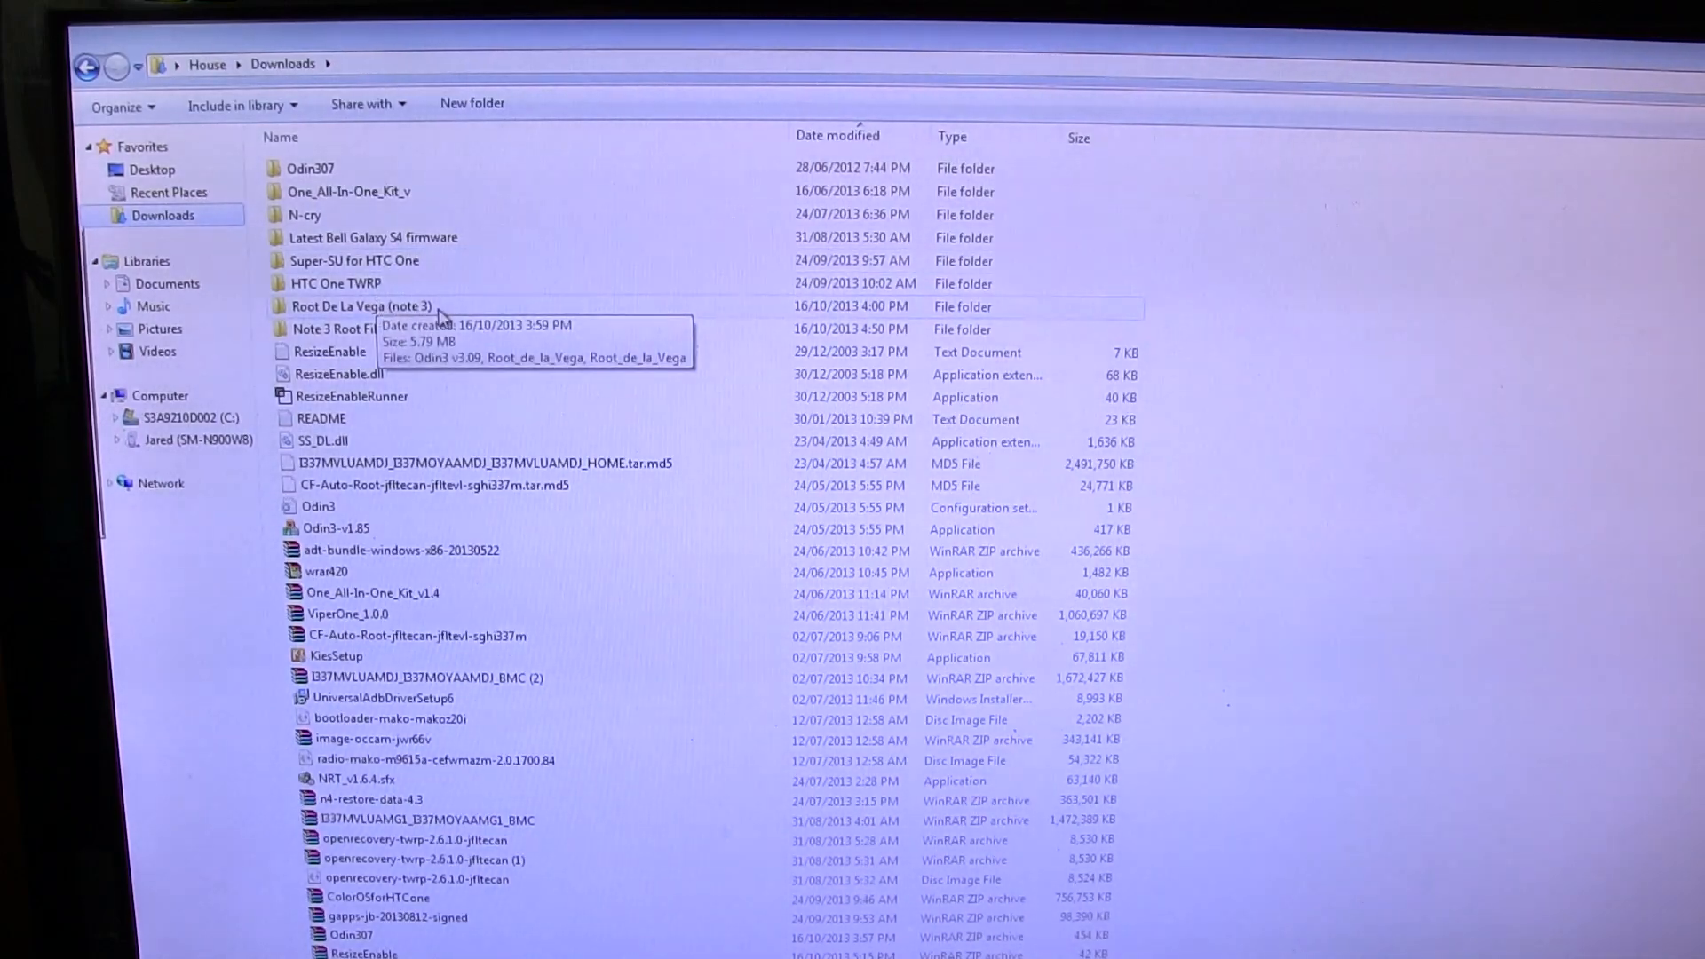
pyautogui.click(361, 306)
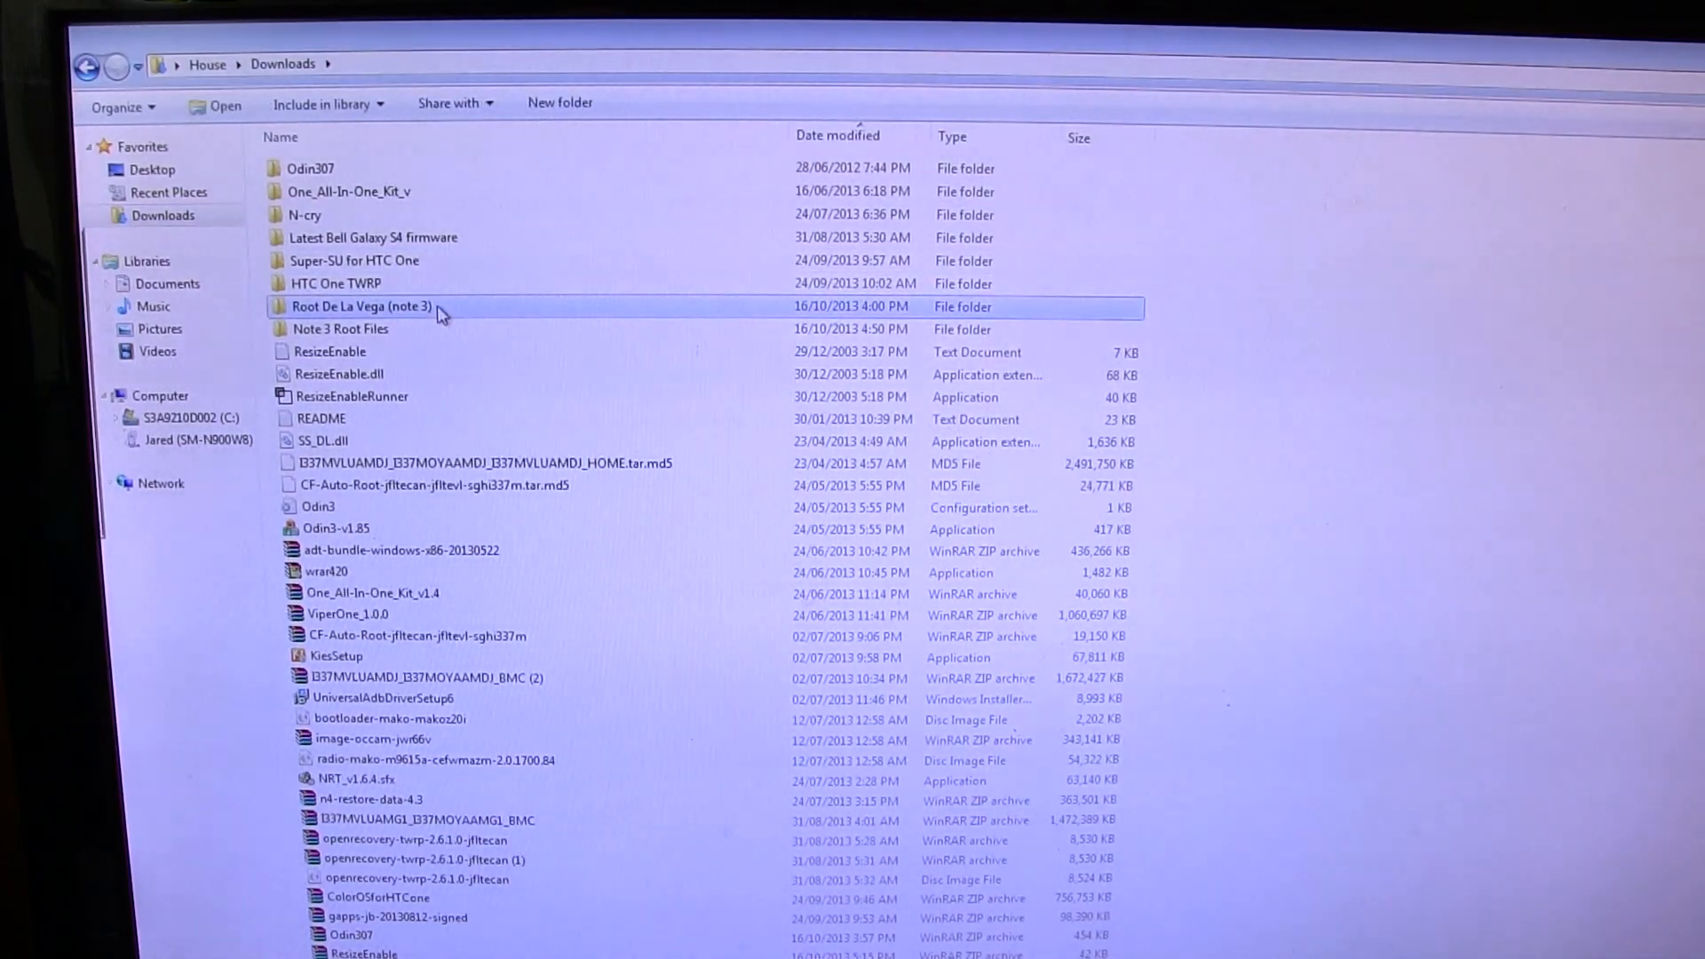
pyautogui.doubleClick(361, 306)
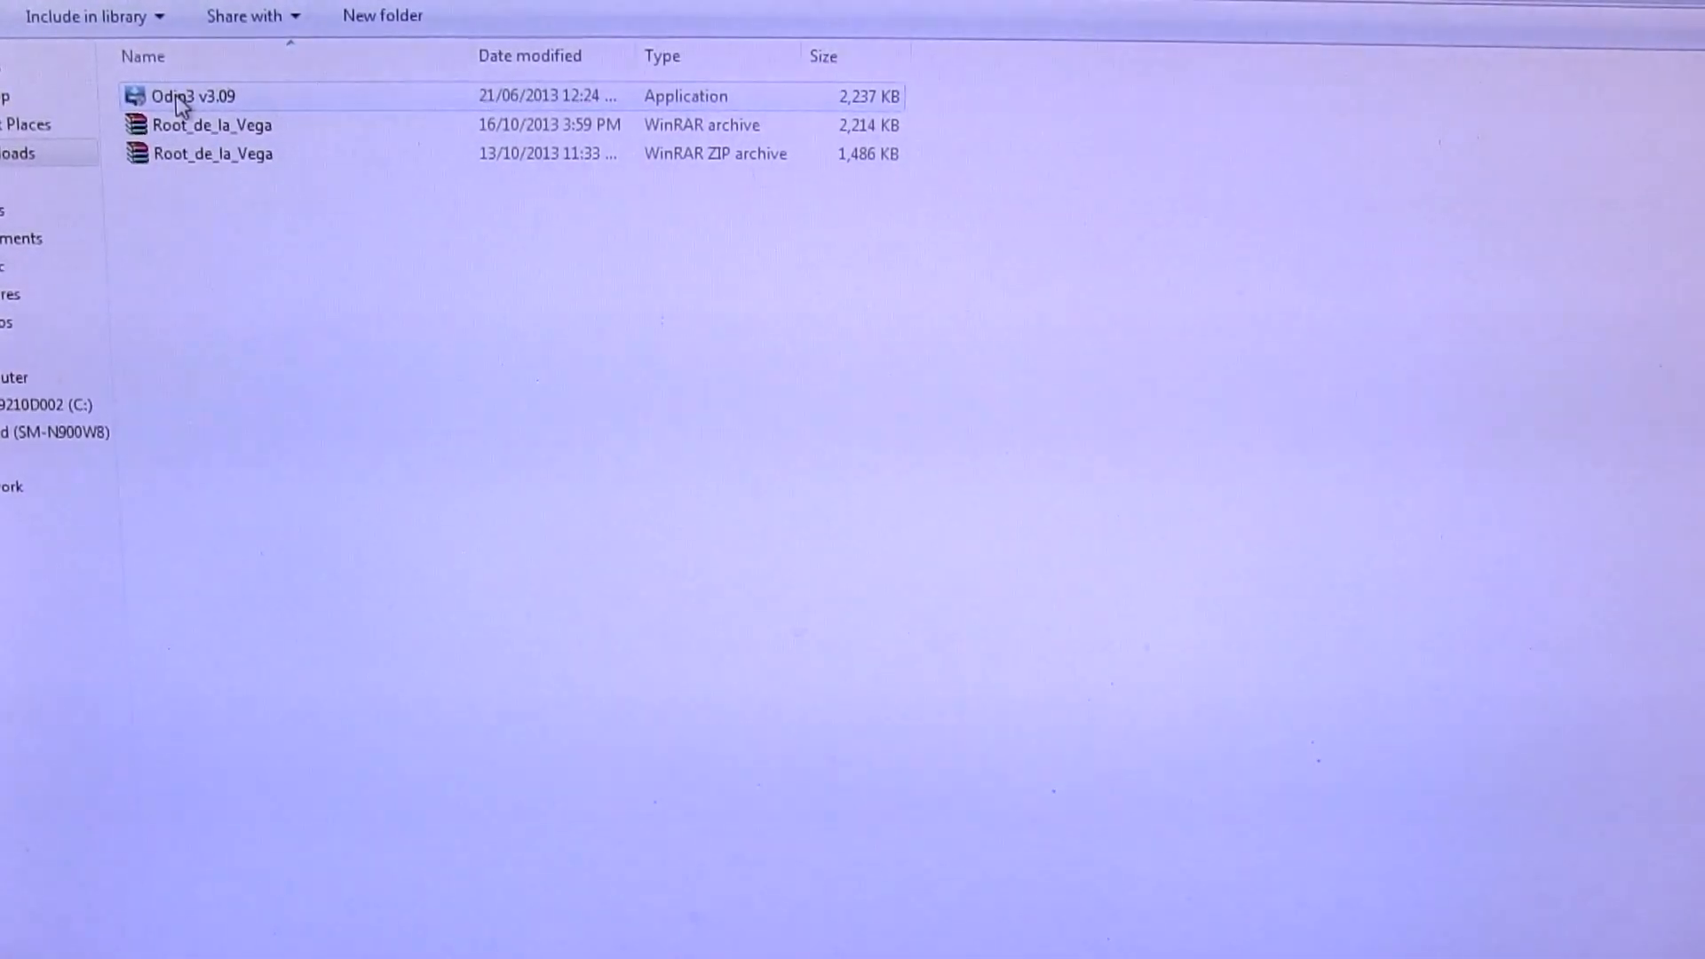
pyautogui.doubleClick(205, 95)
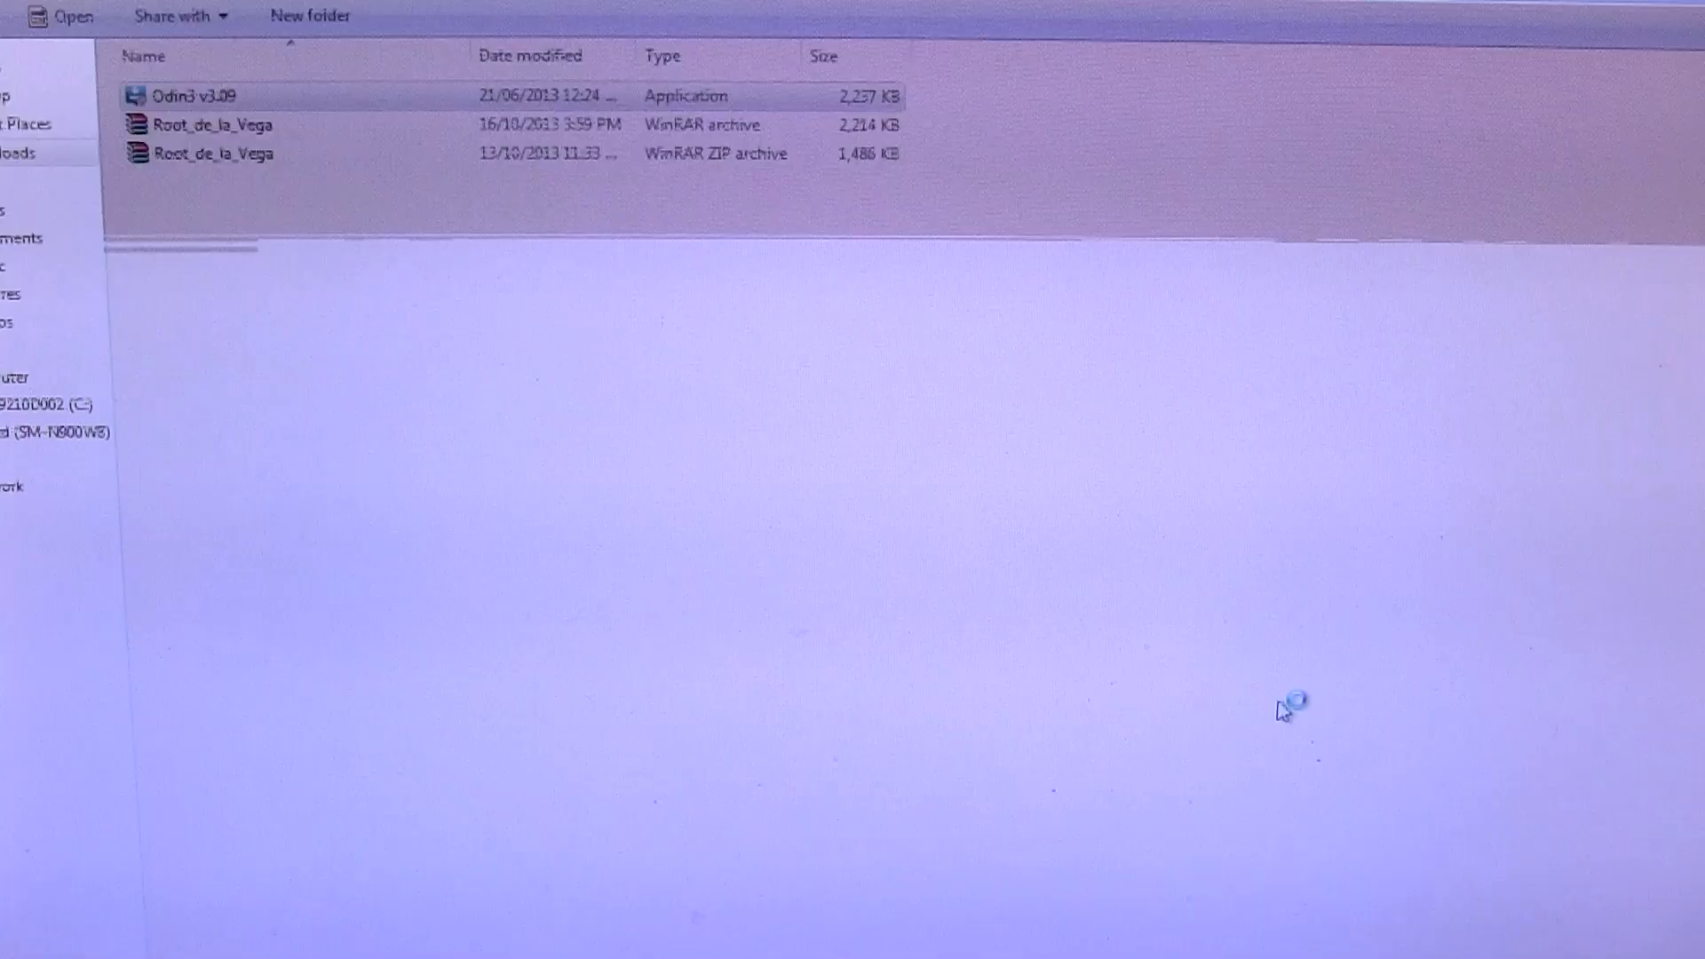
# - Scroll the XDA post to the Find Your CSC Version list while Odin detects the phone on COM6
pyautogui.doubleClick(194, 96)
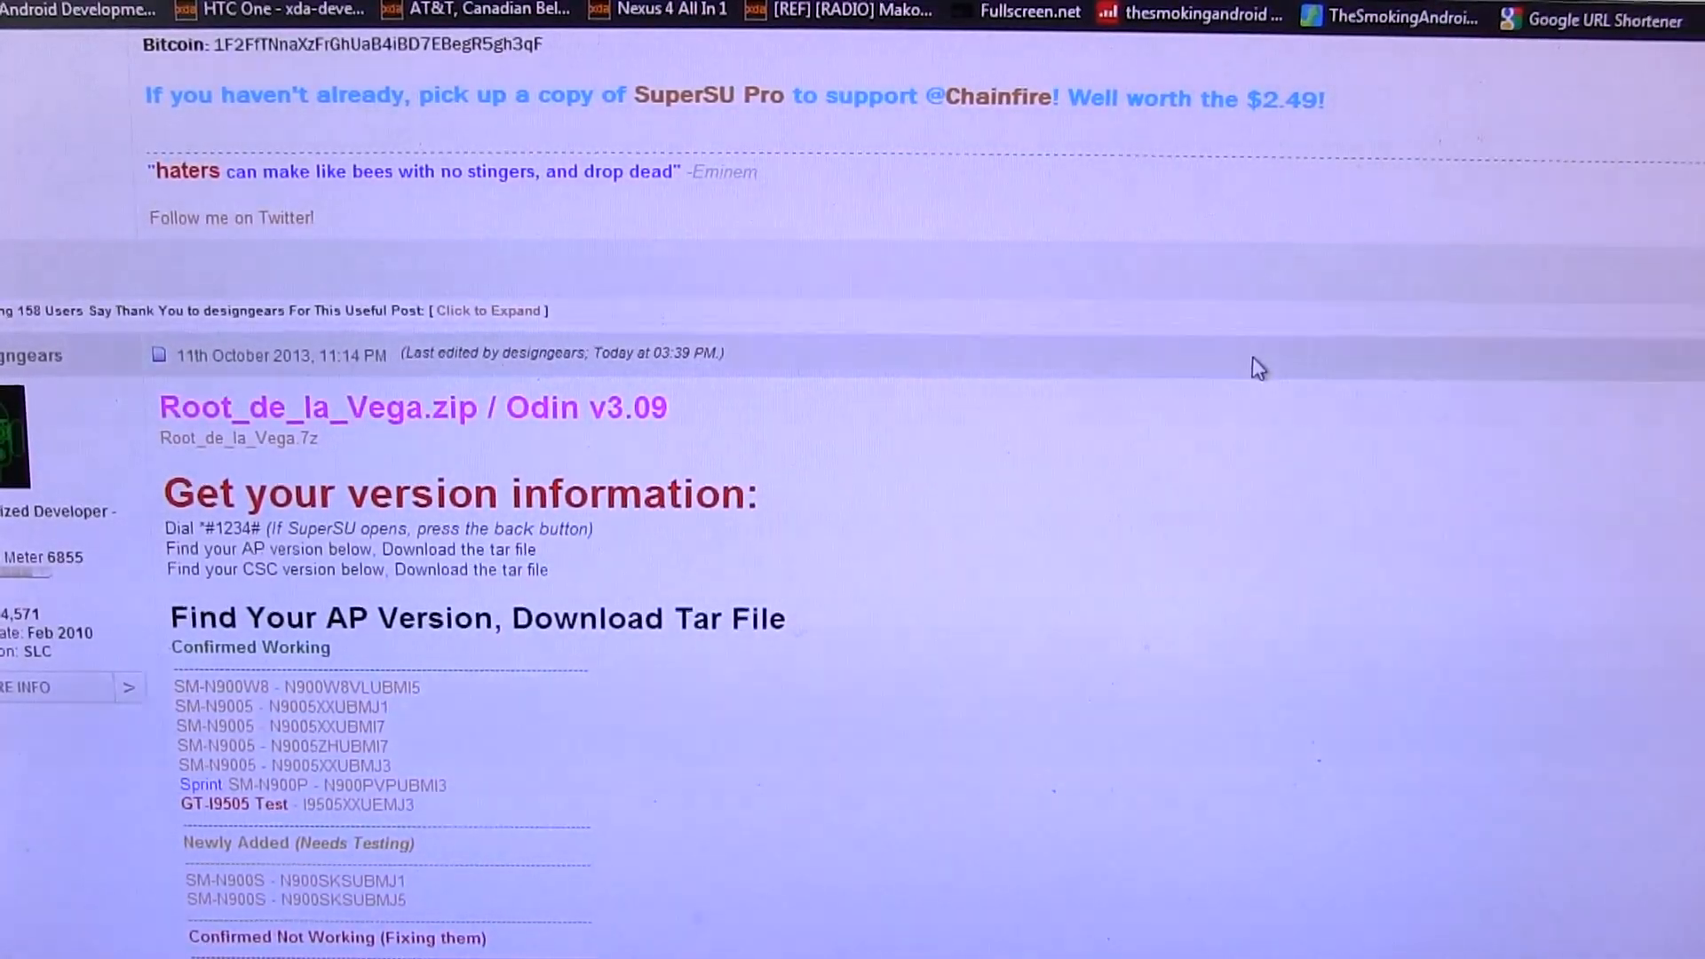
pyautogui.scroll(-3)
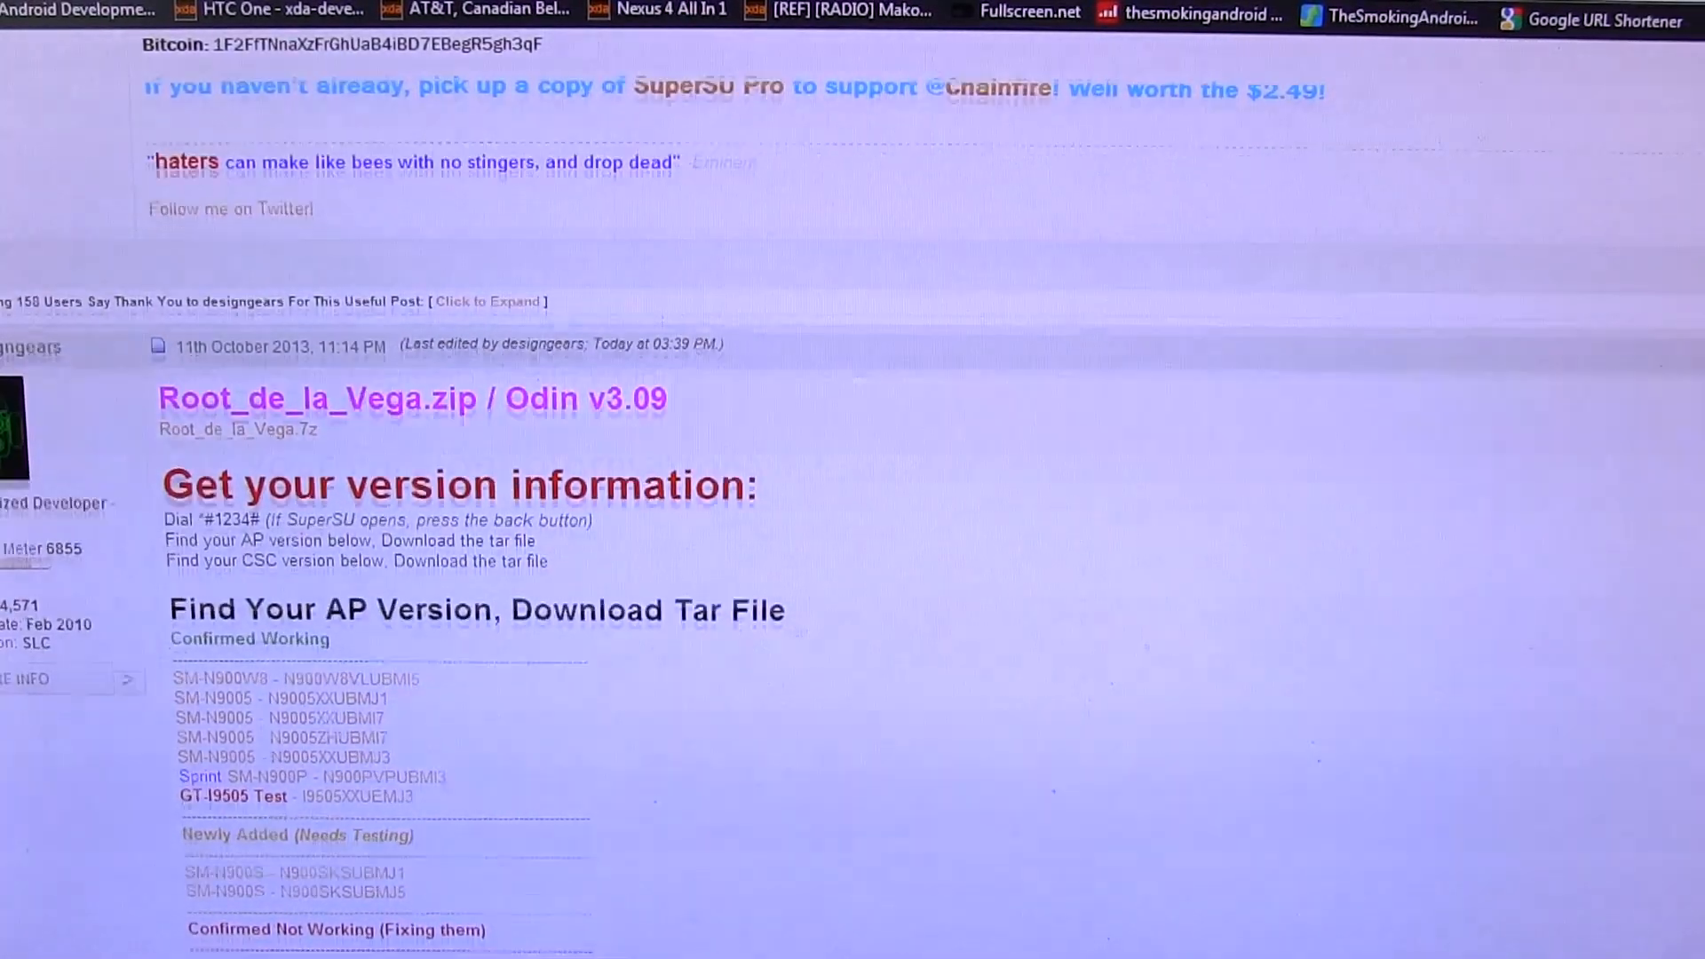
pyautogui.scroll(-3)
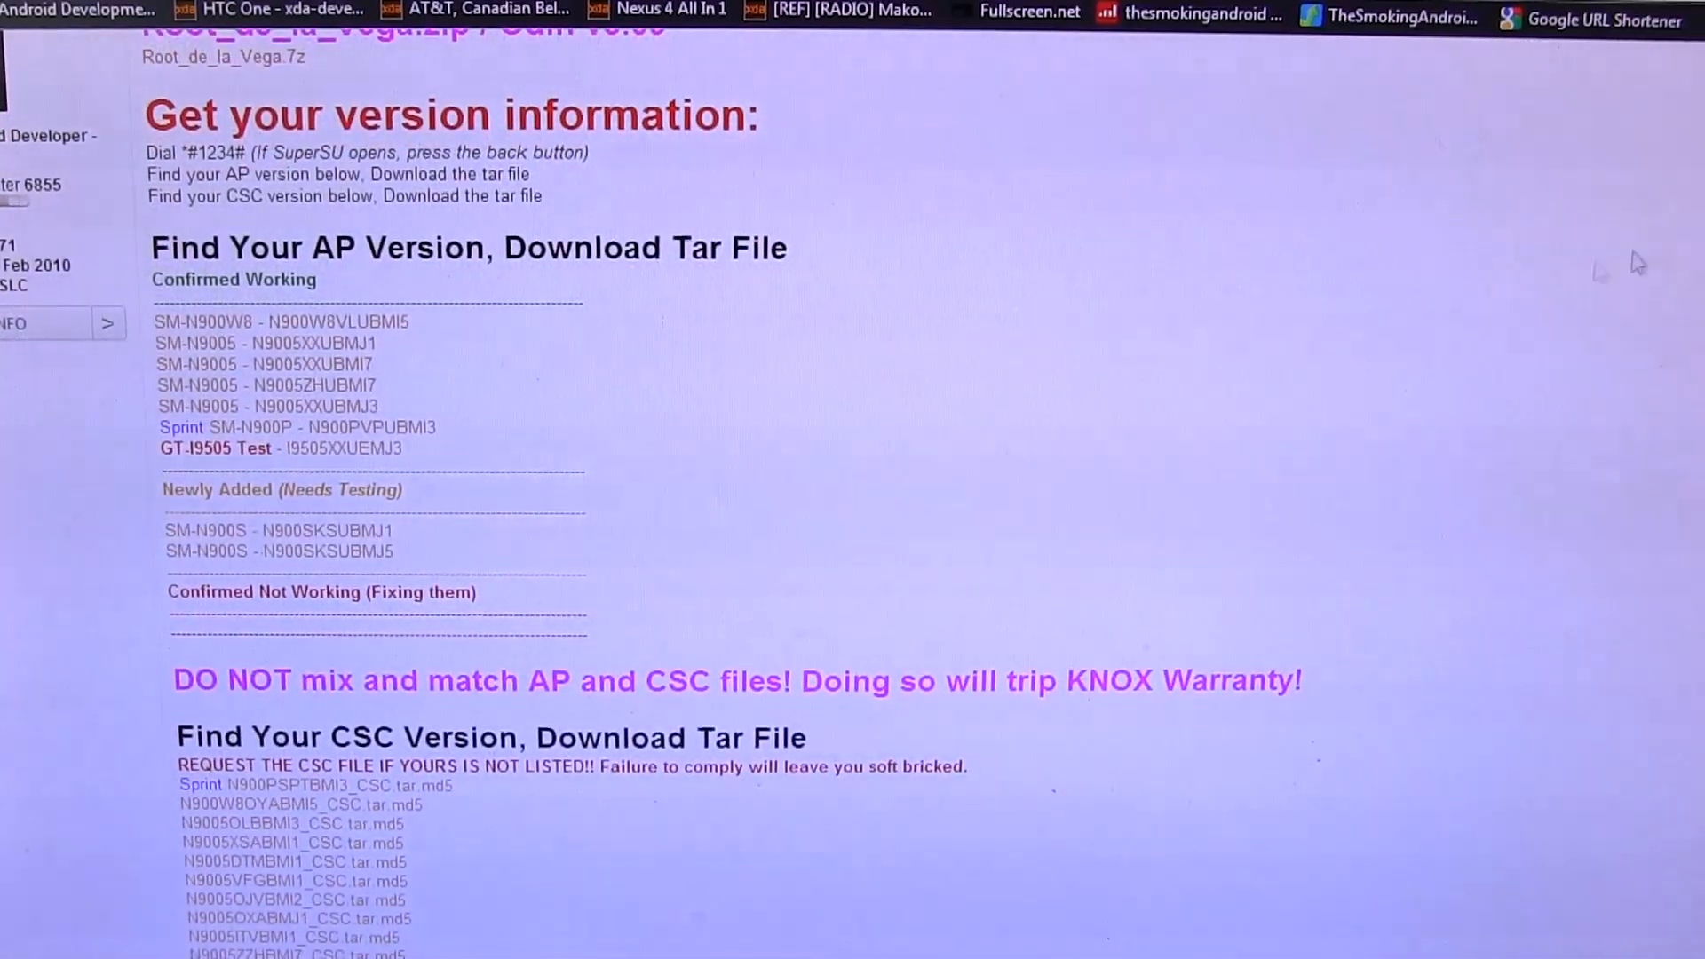
pyautogui.moveTo(1187, 315)
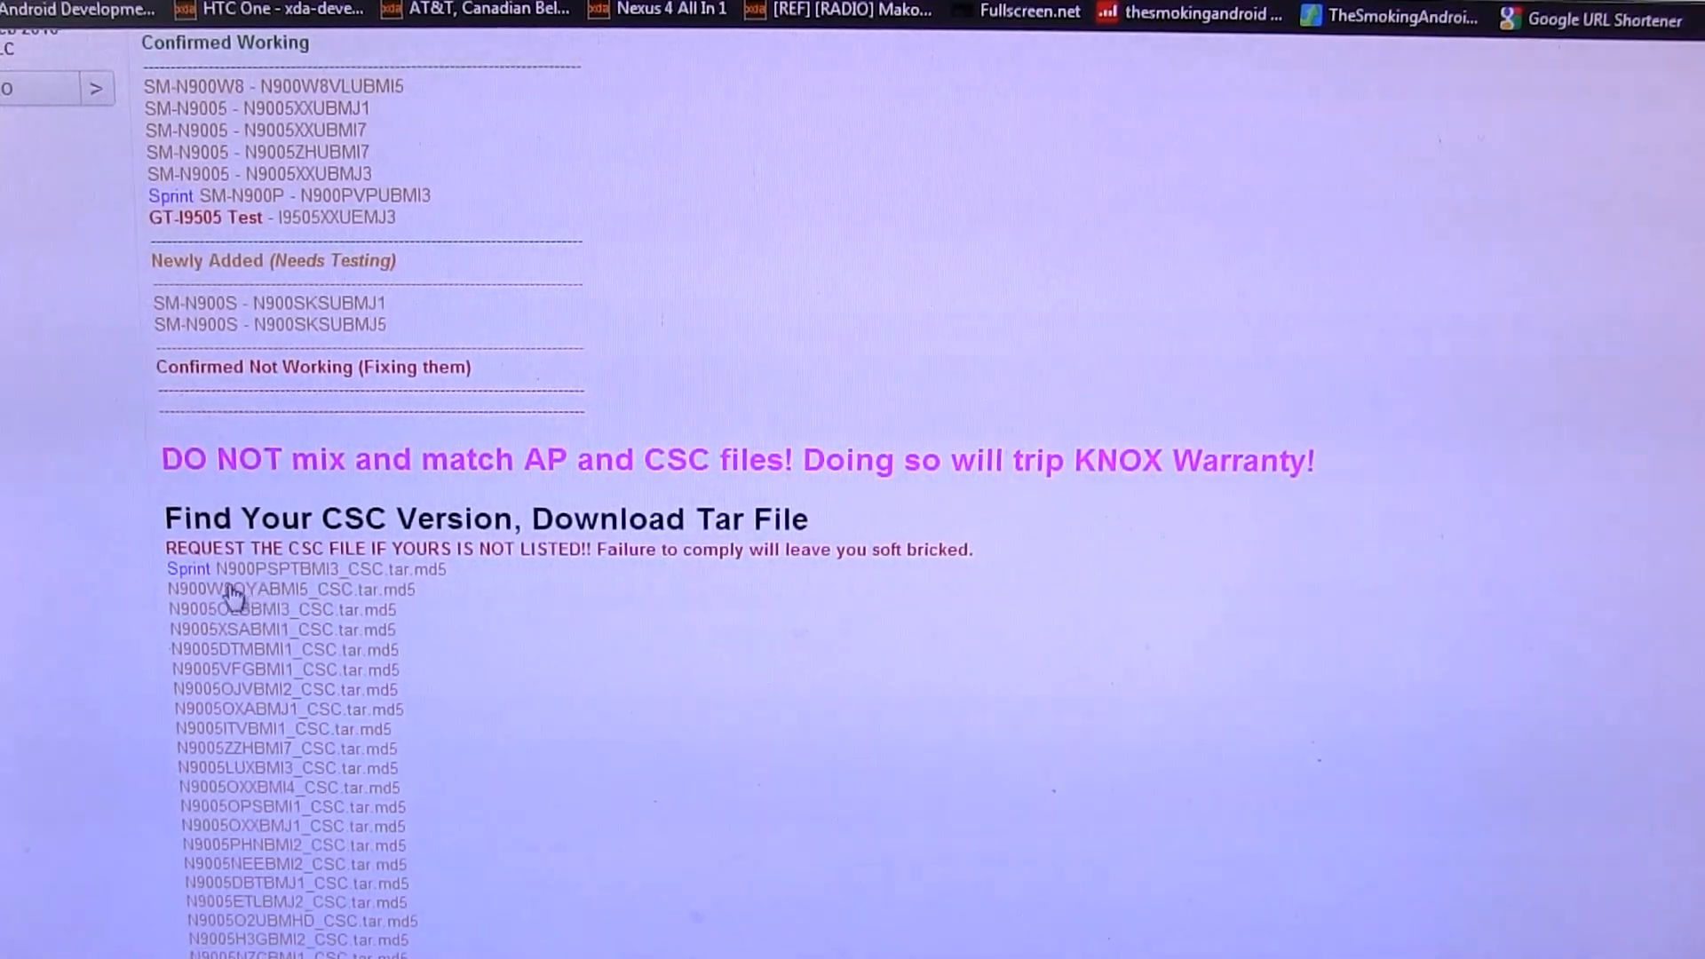
pyautogui.moveTo(324, 596)
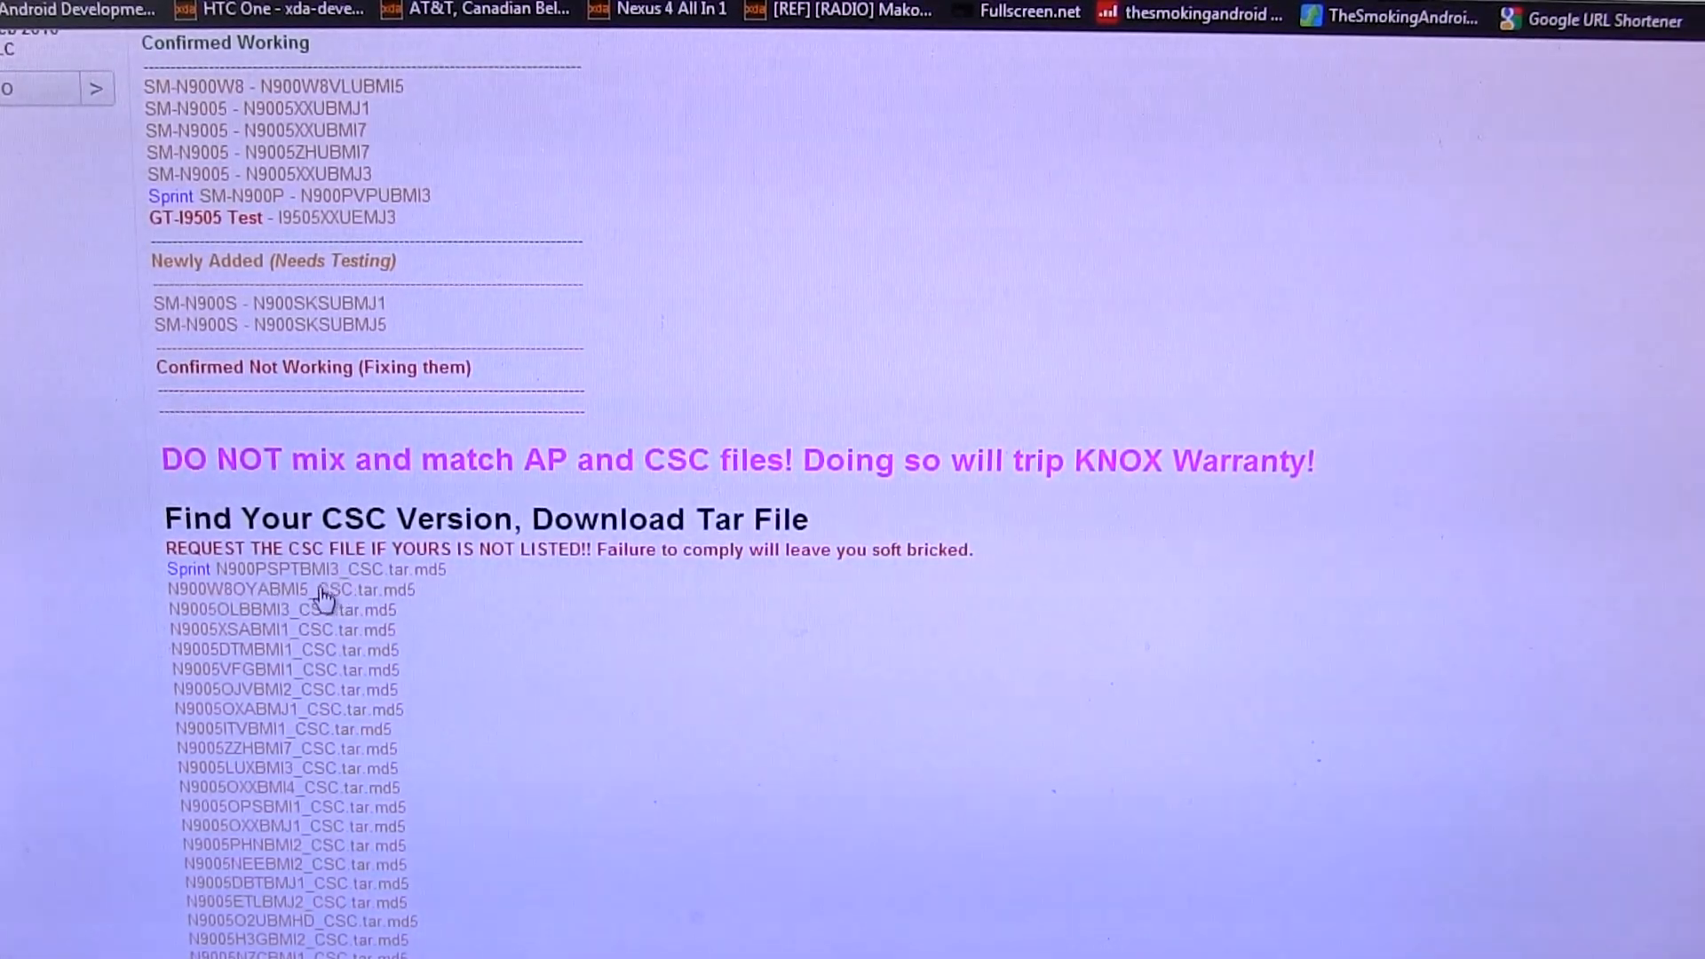
pyautogui.moveTo(547, 658)
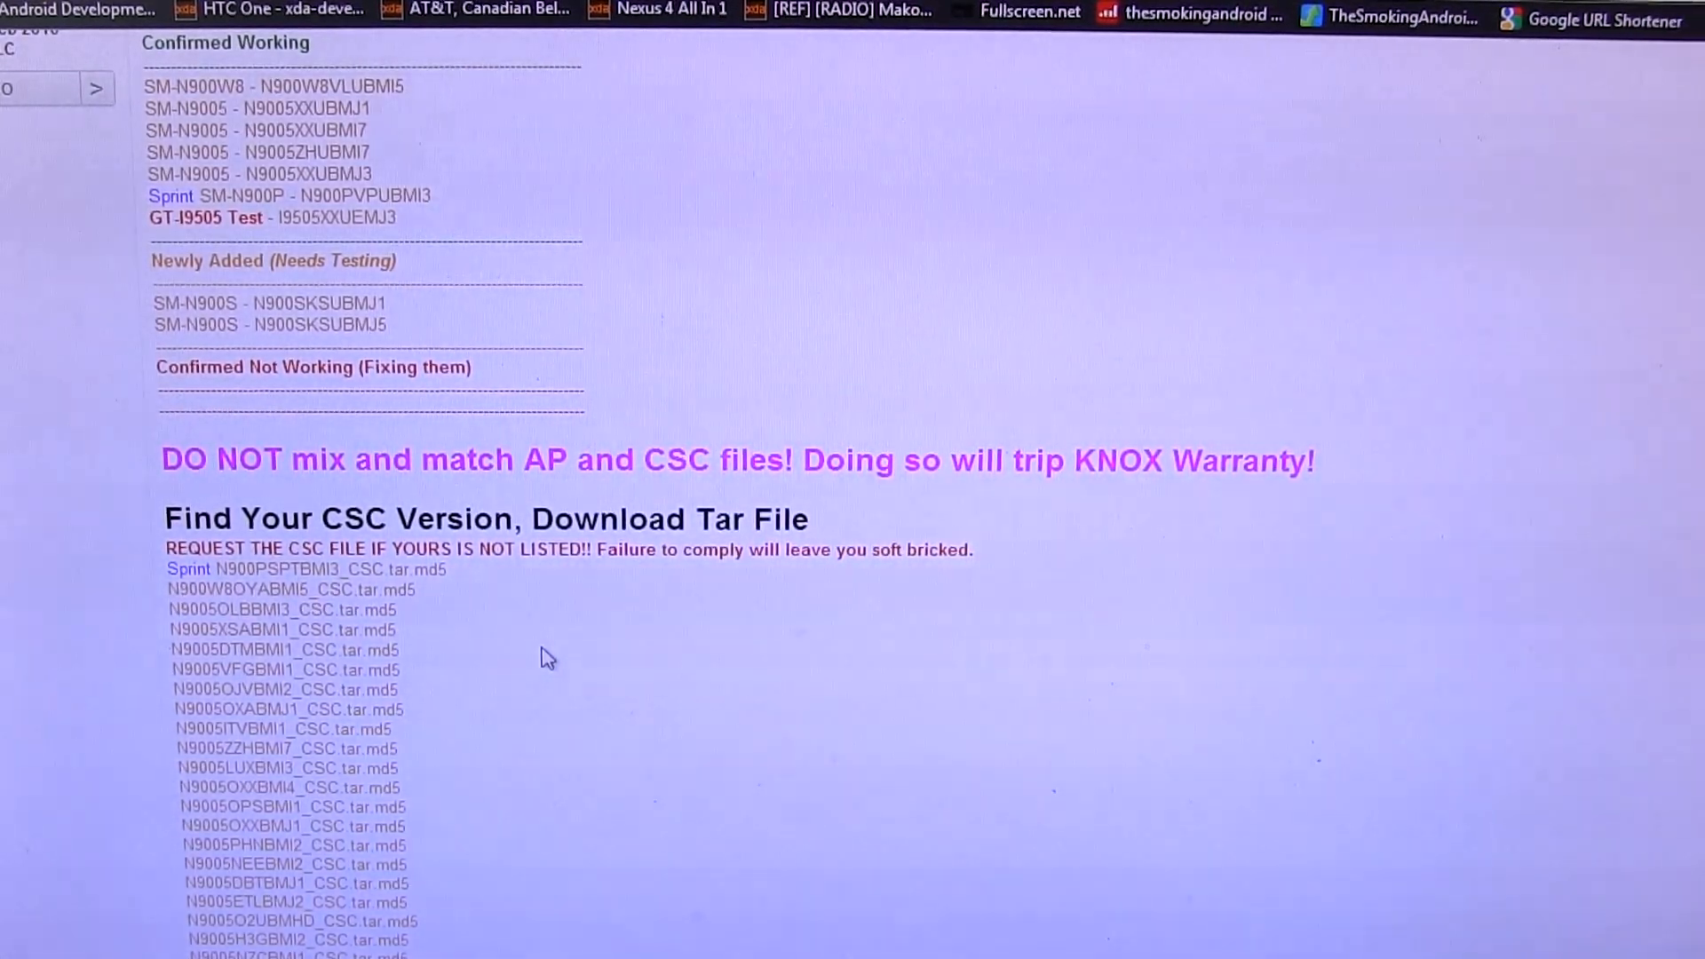
pyautogui.moveTo(1427, 547)
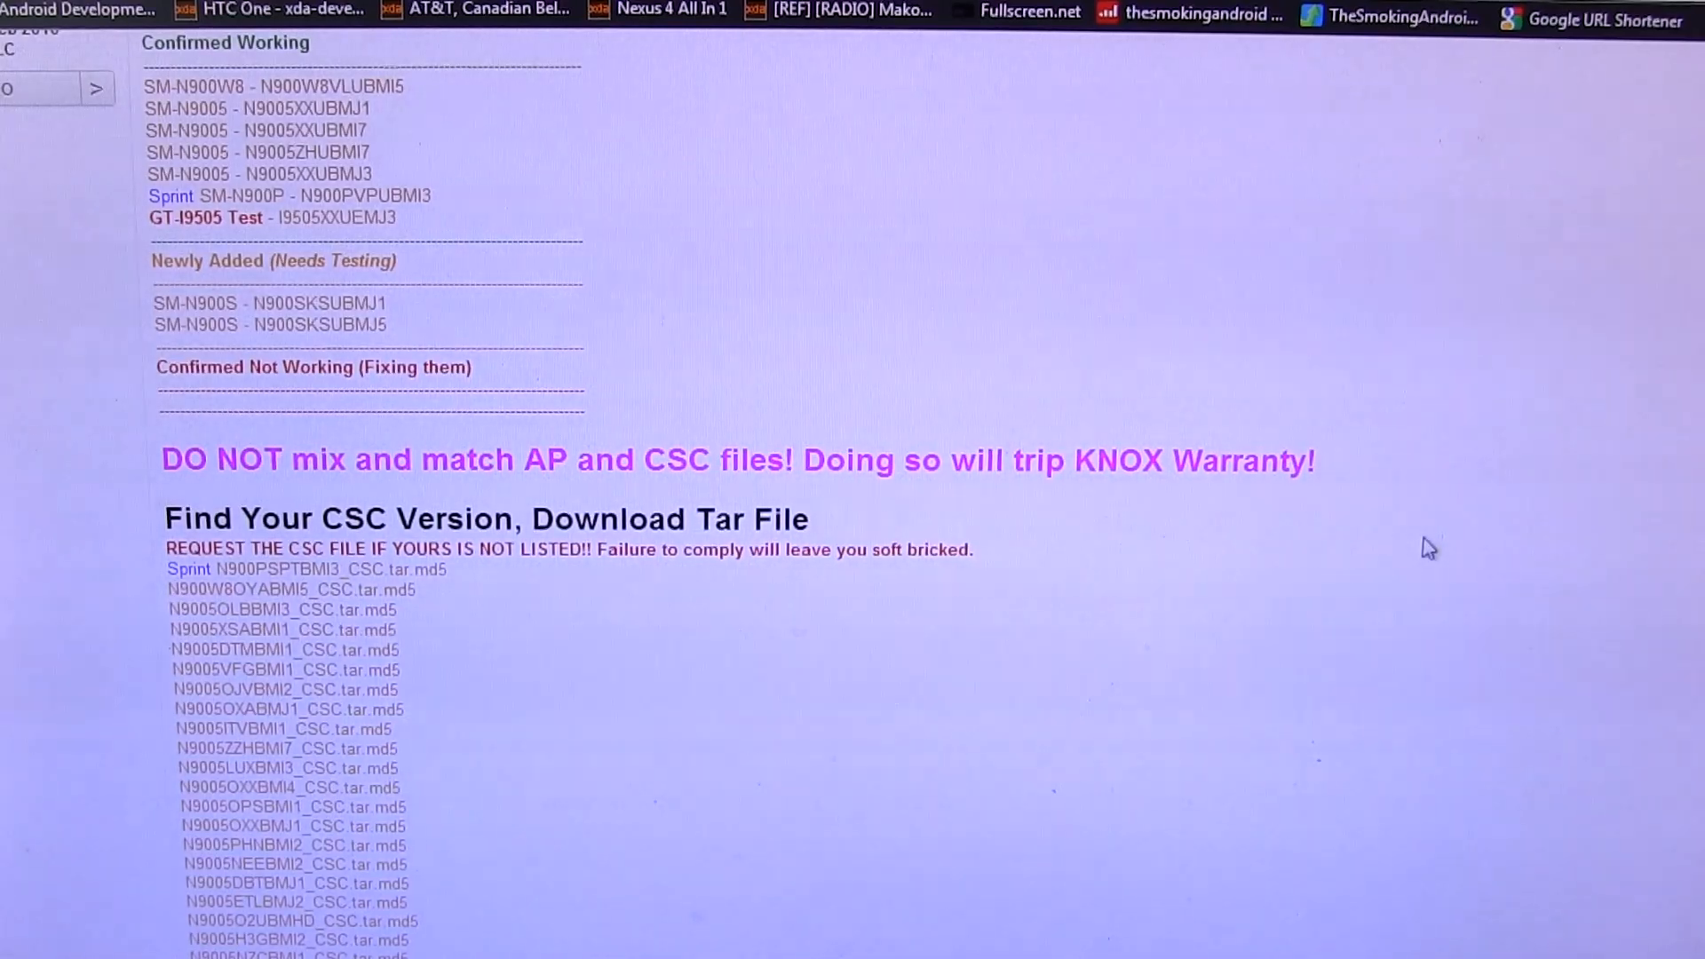
pyautogui.scroll(-3)
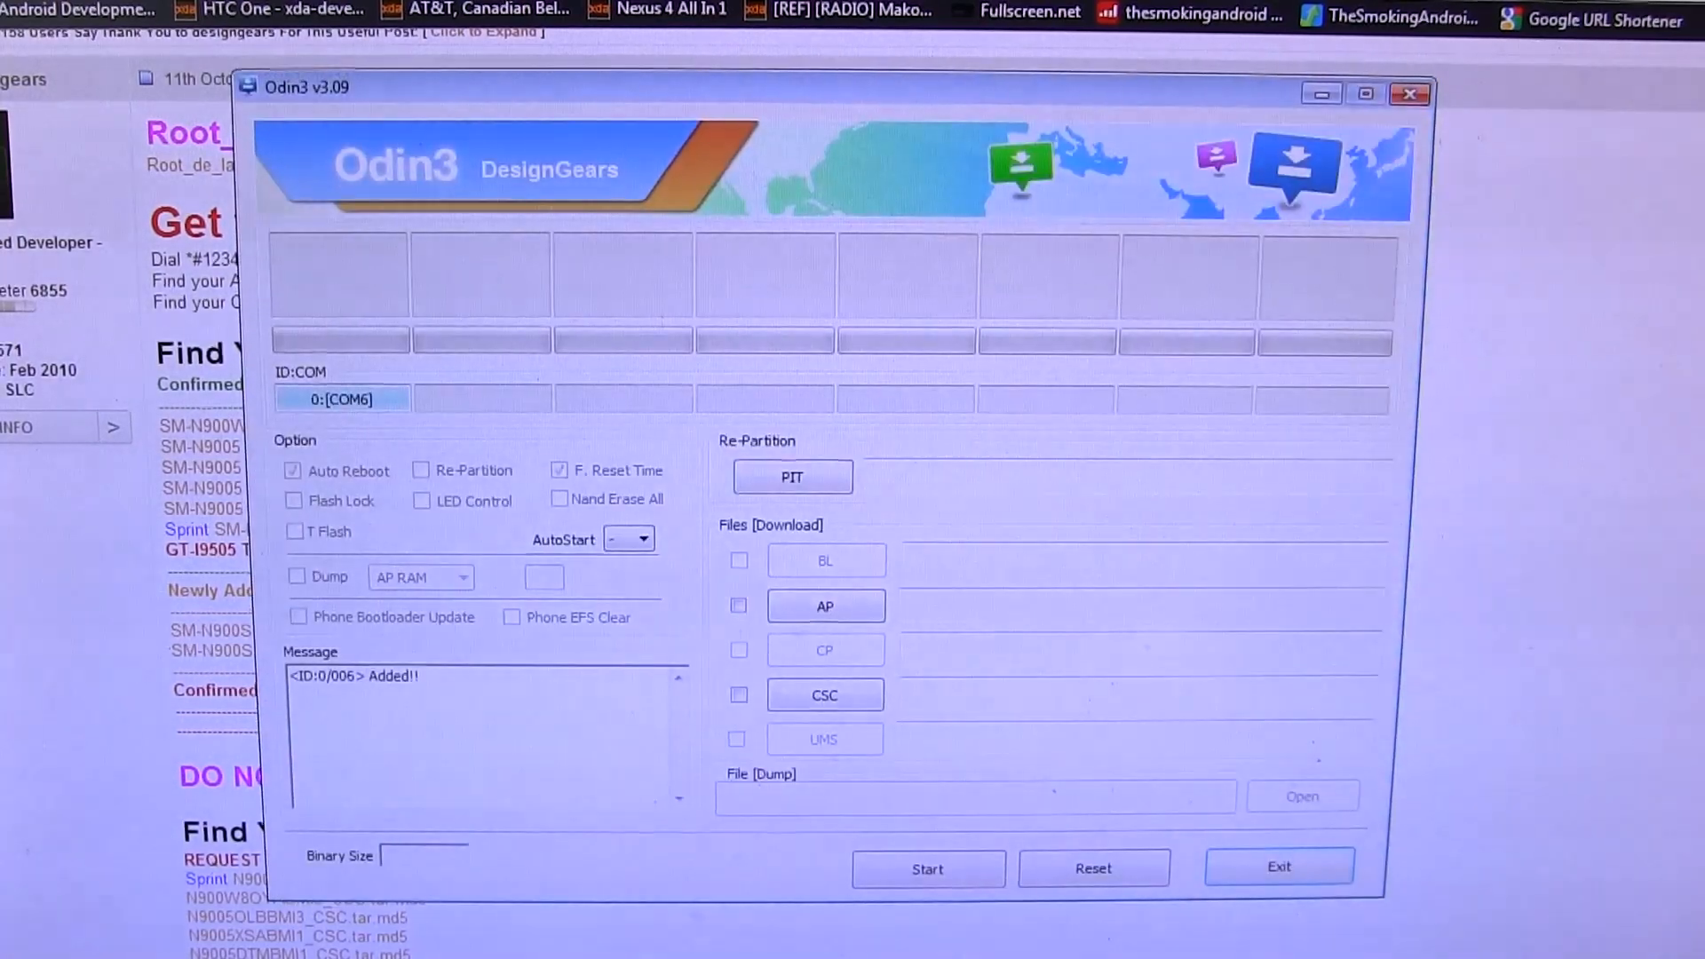
# - Load N900W8VLUBMI5_VEGA.tar.md5 into Odin's AP slot
pyautogui.click(824, 606)
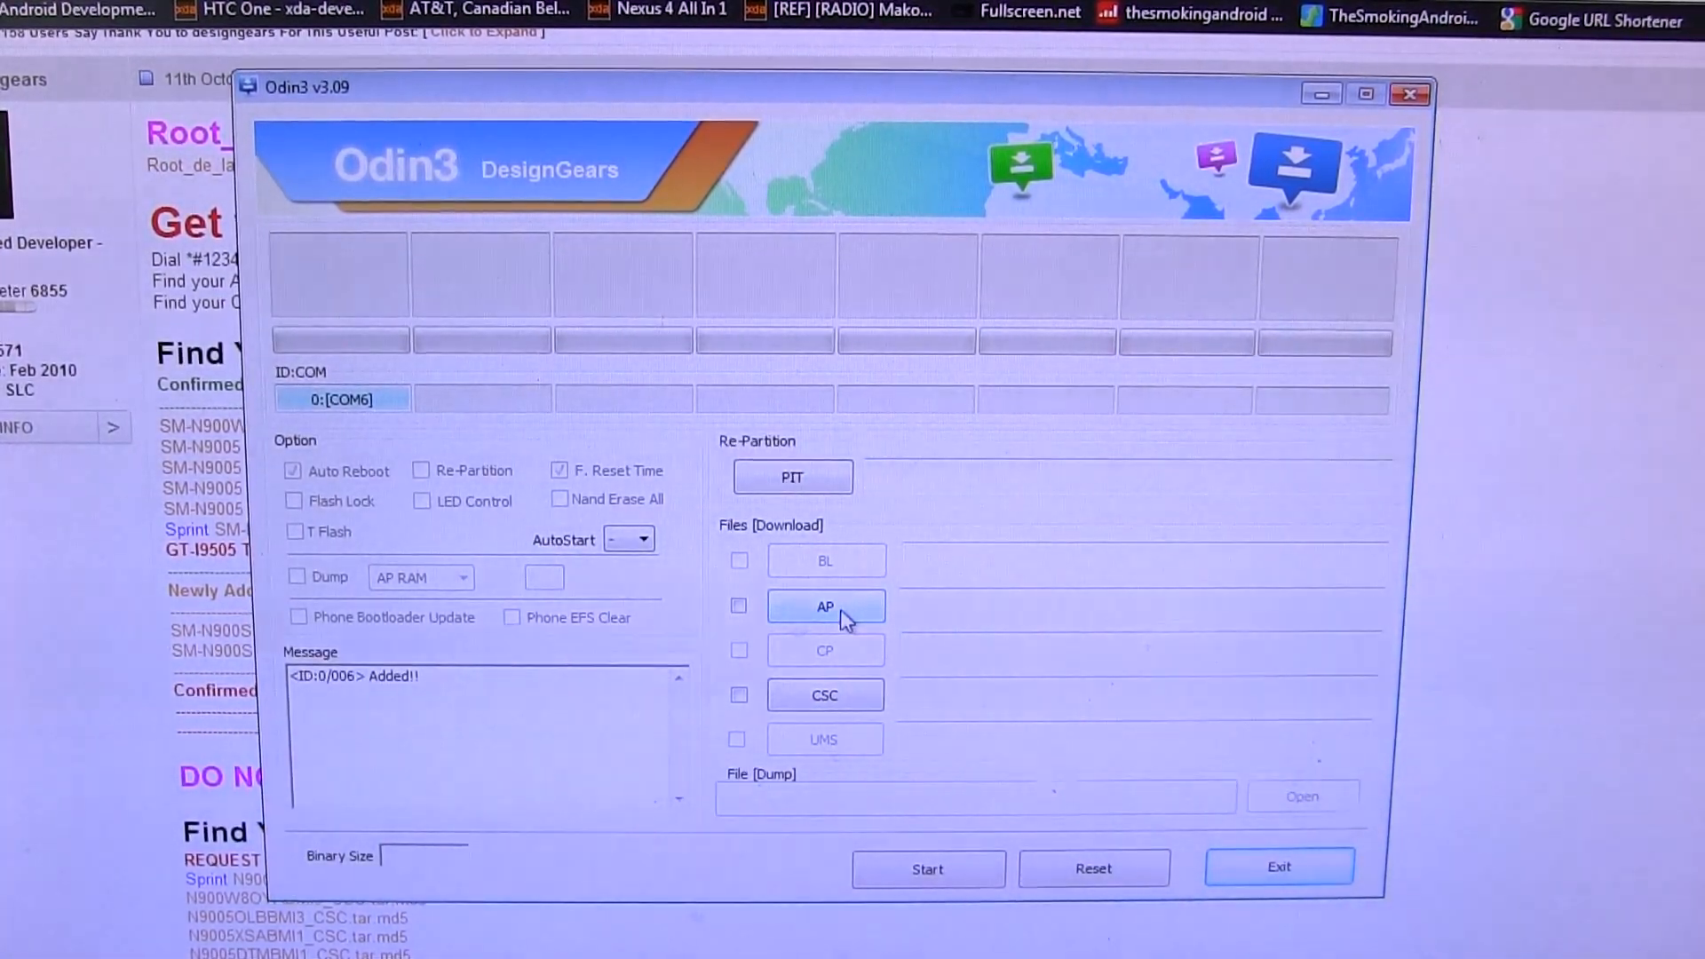
pyautogui.click(825, 605)
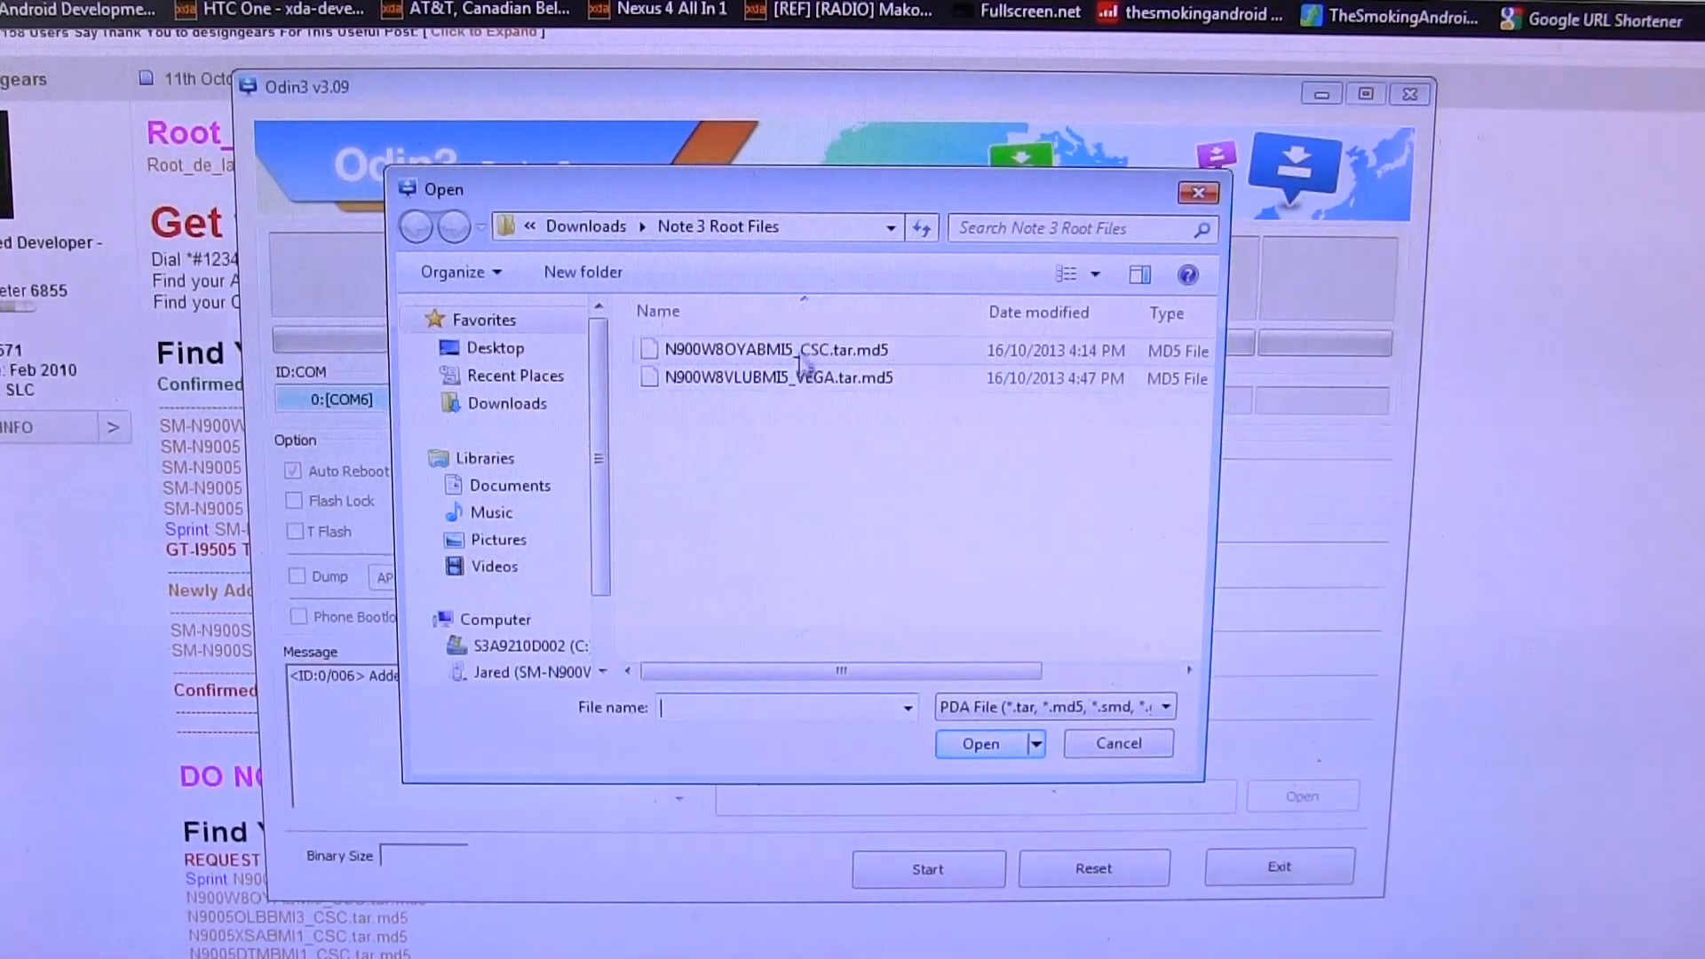
pyautogui.moveTo(778, 377)
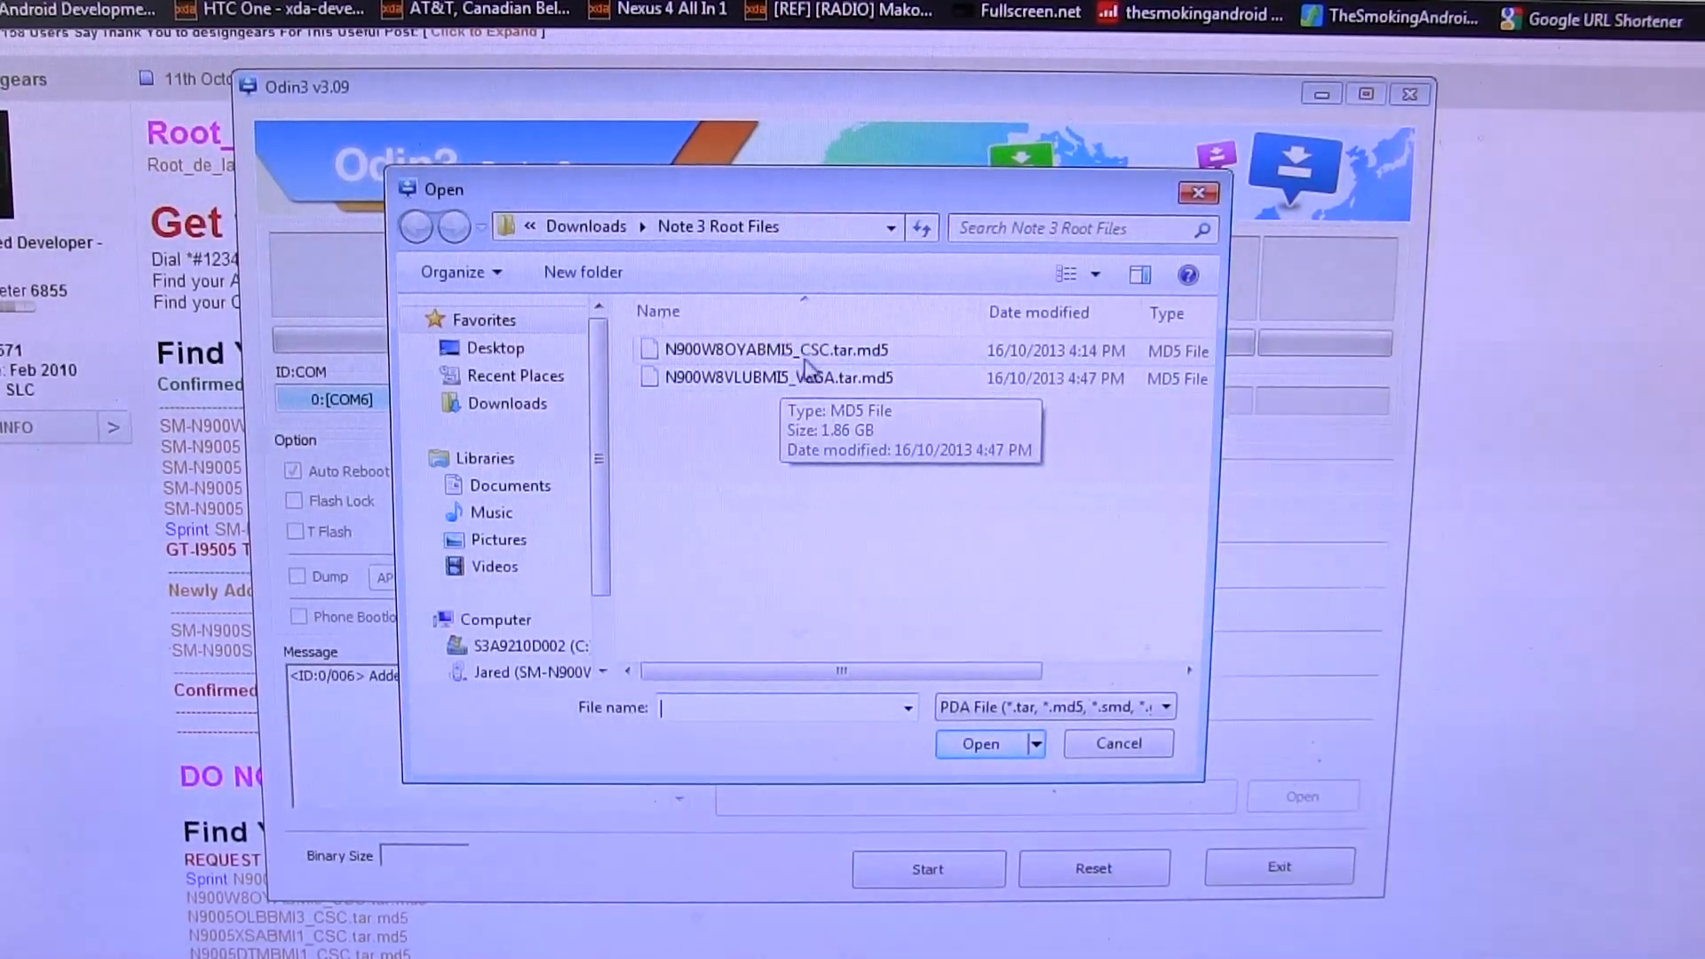
pyautogui.moveTo(826, 378)
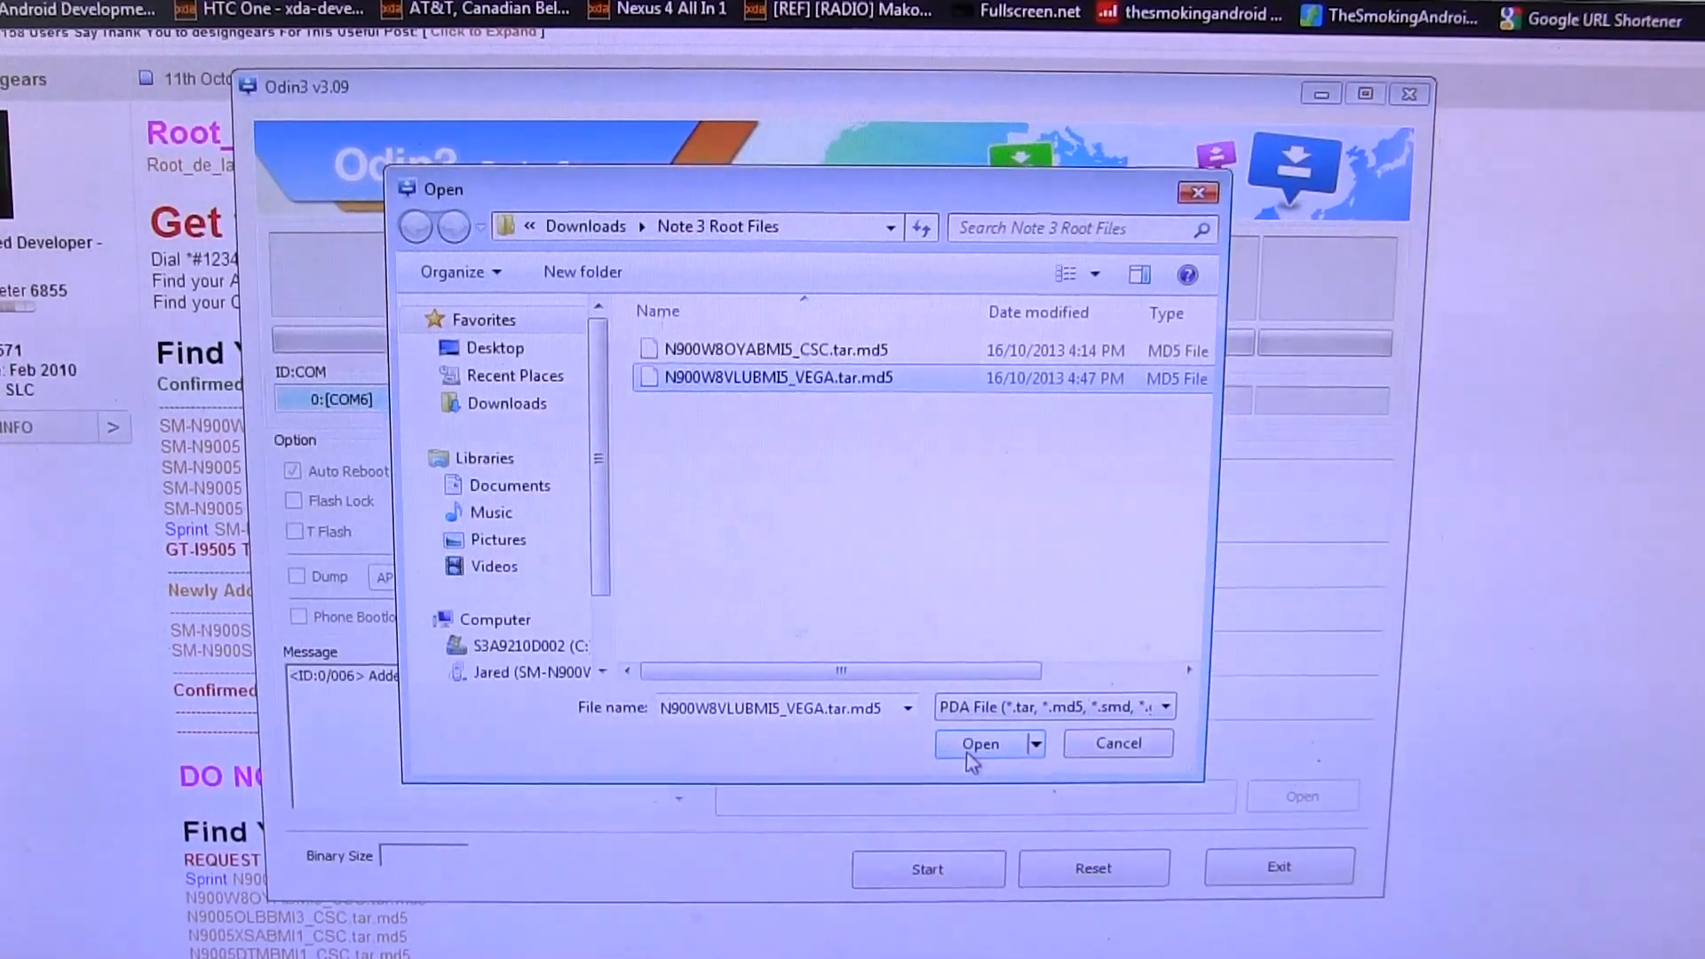
pyautogui.click(979, 743)
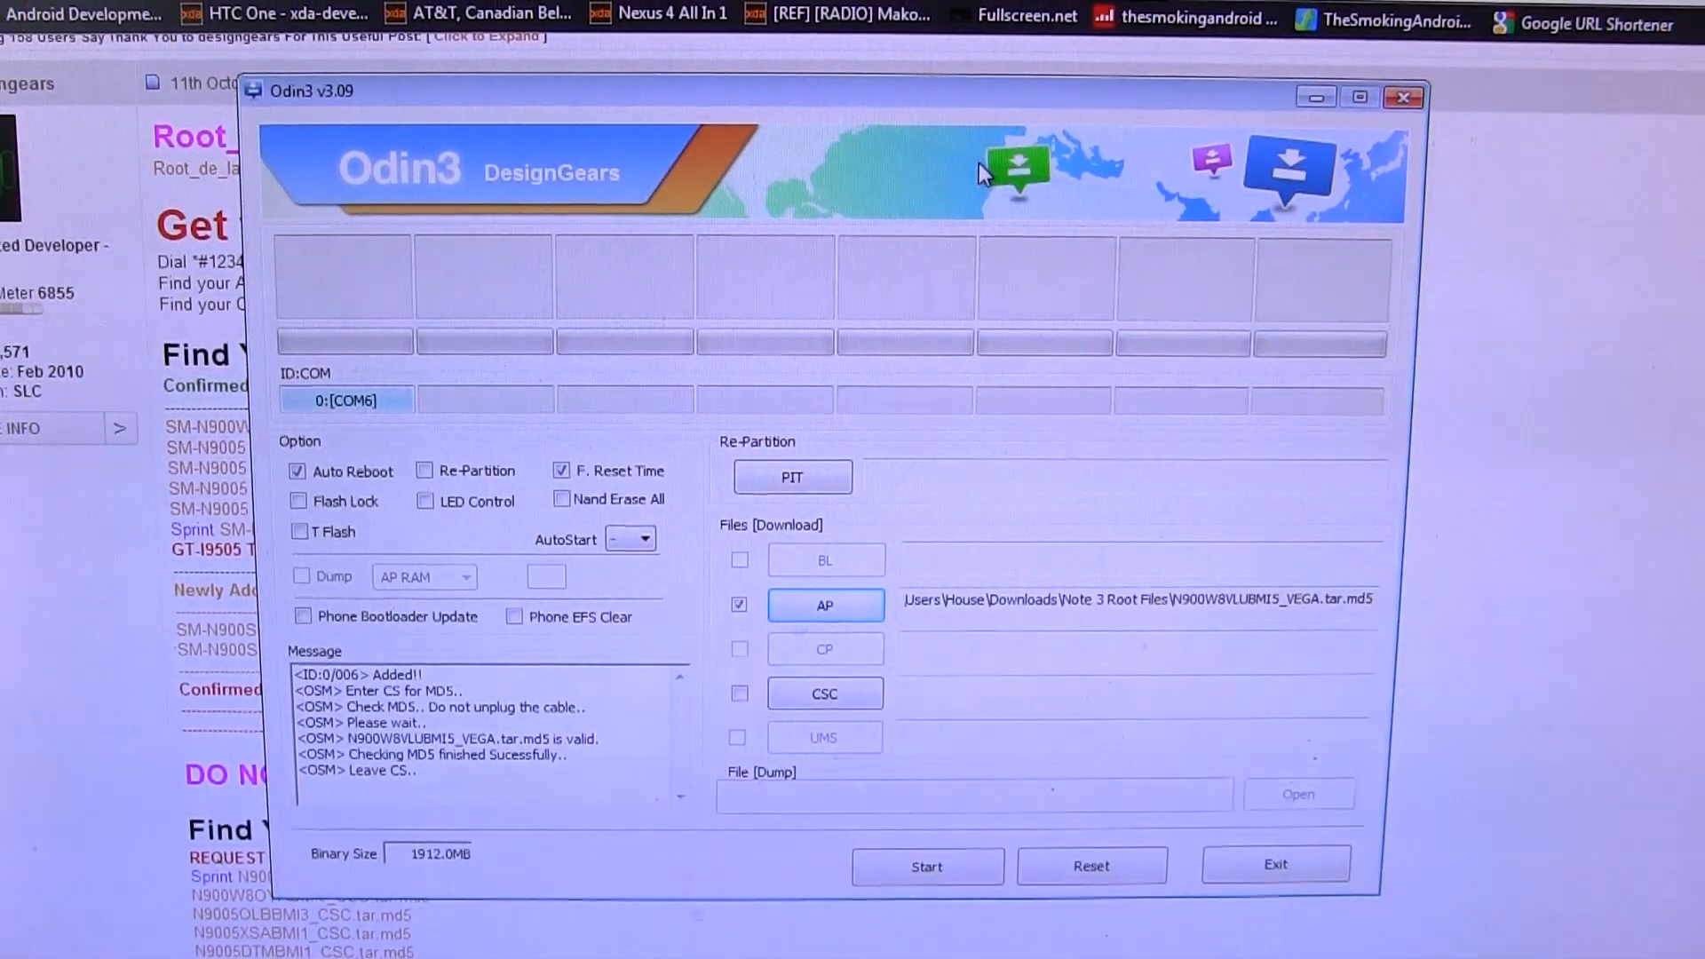
pyautogui.moveTo(826, 691)
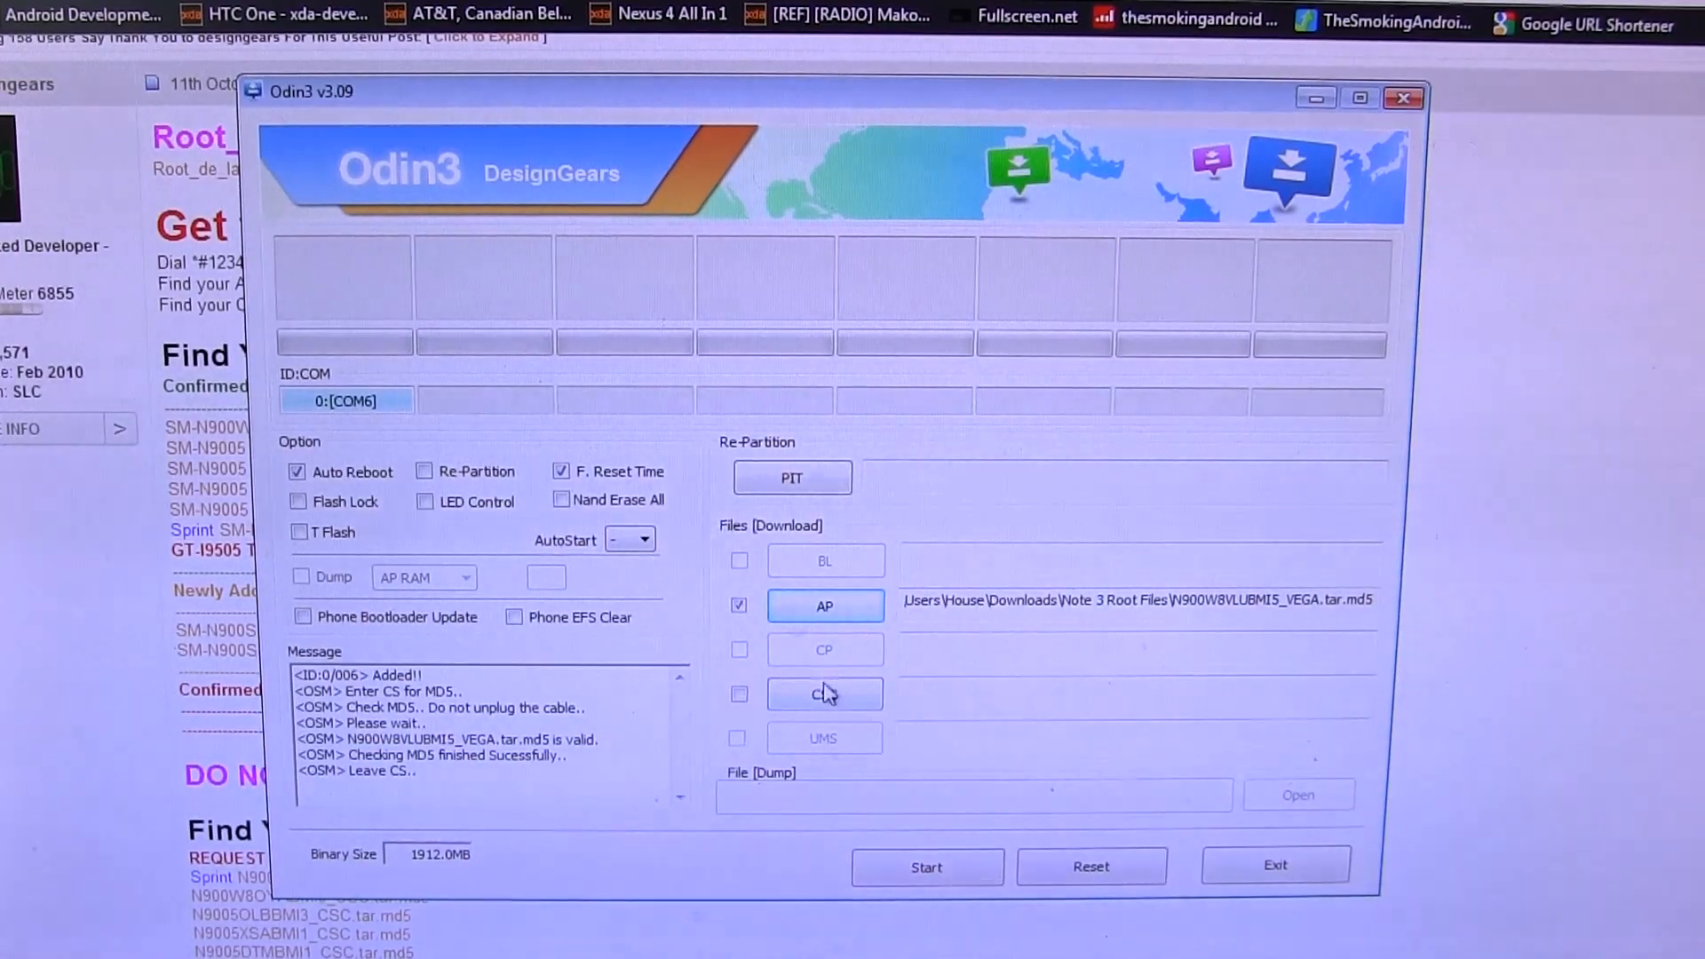
# - Load N900W8OYABMI5_CSC.tar.md5 into Odin's CSC slot
pyautogui.click(823, 695)
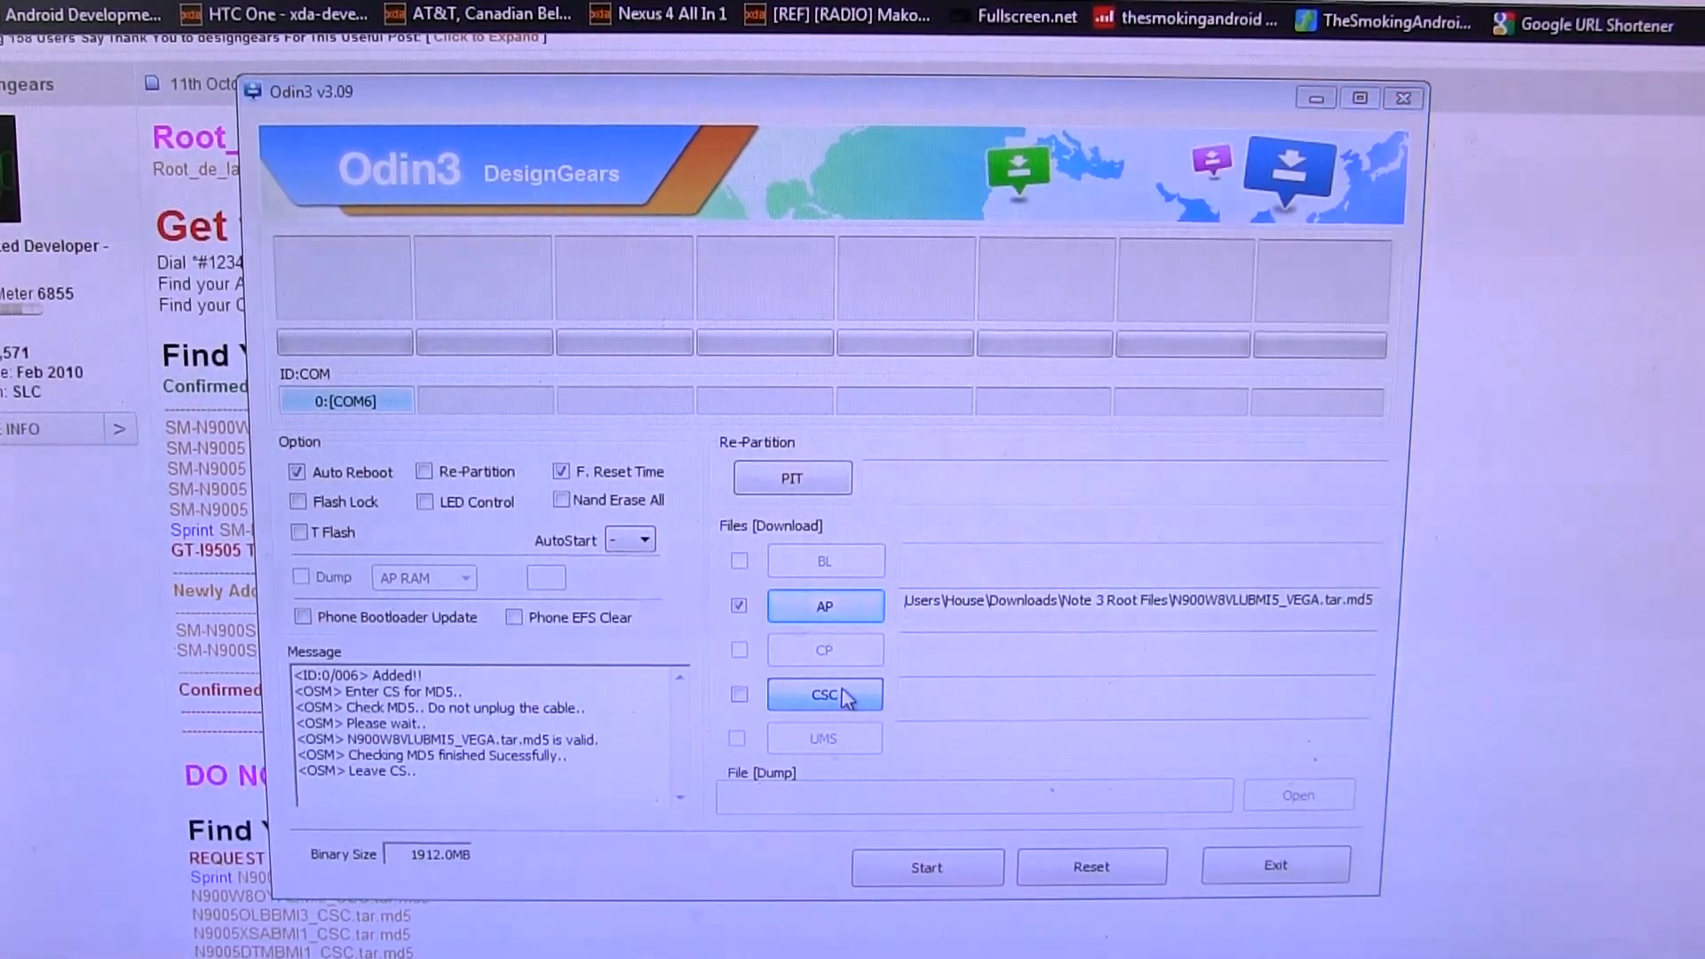
pyautogui.click(823, 694)
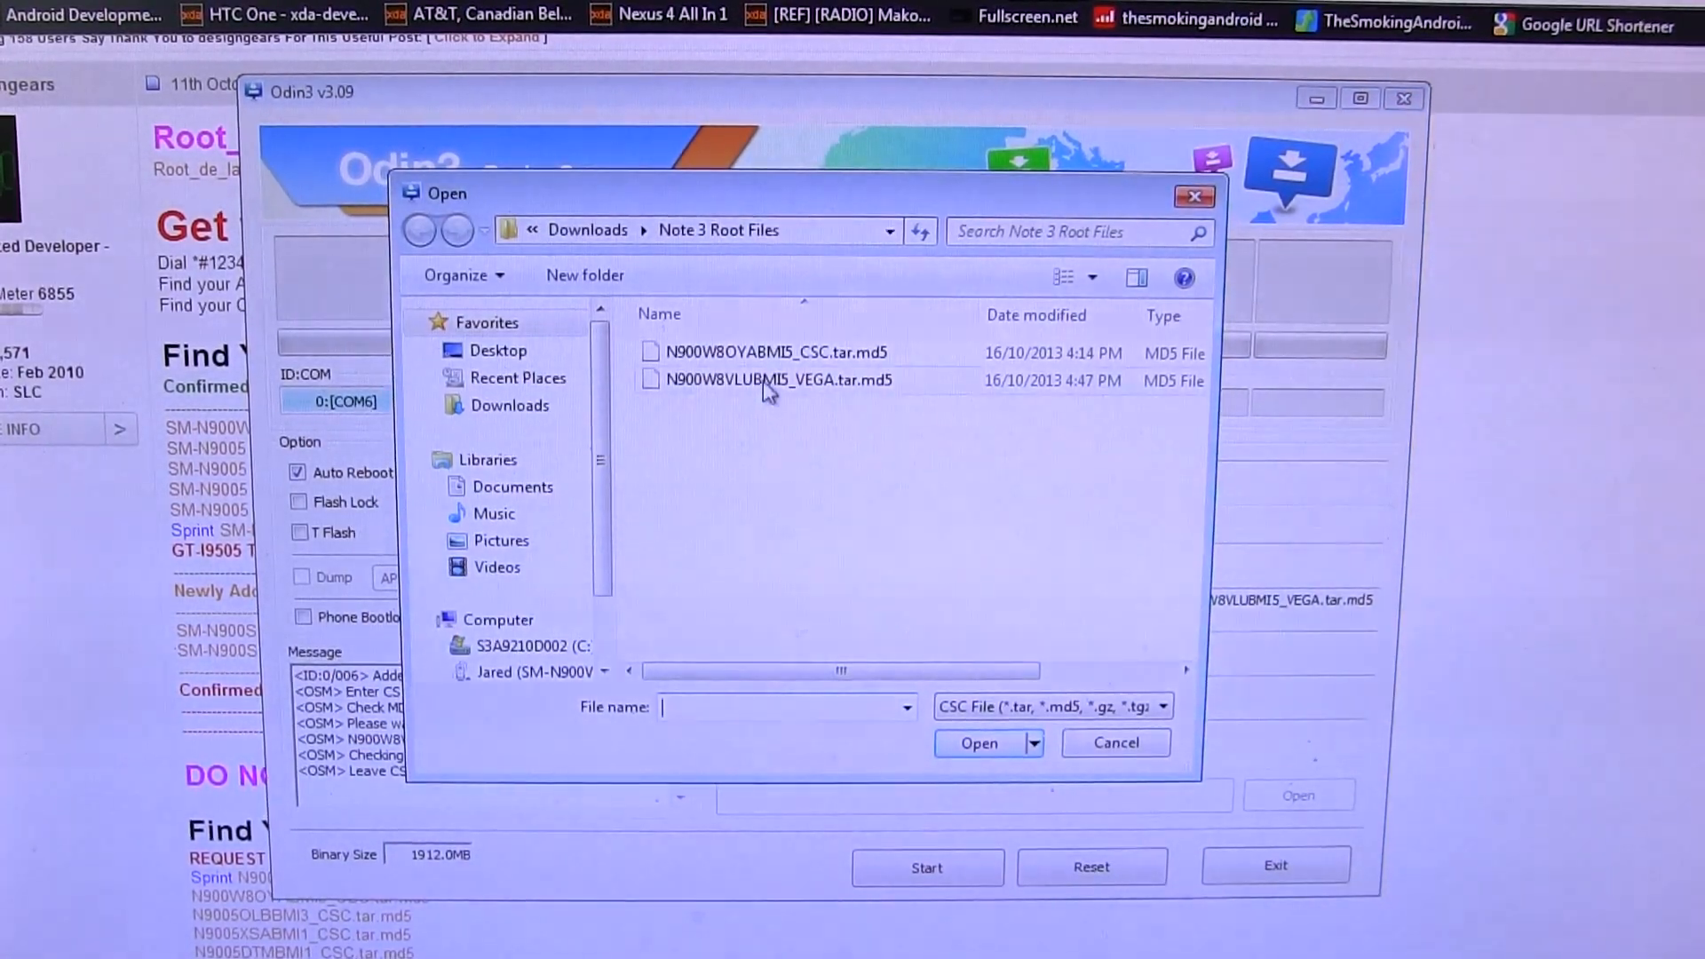
pyautogui.click(774, 352)
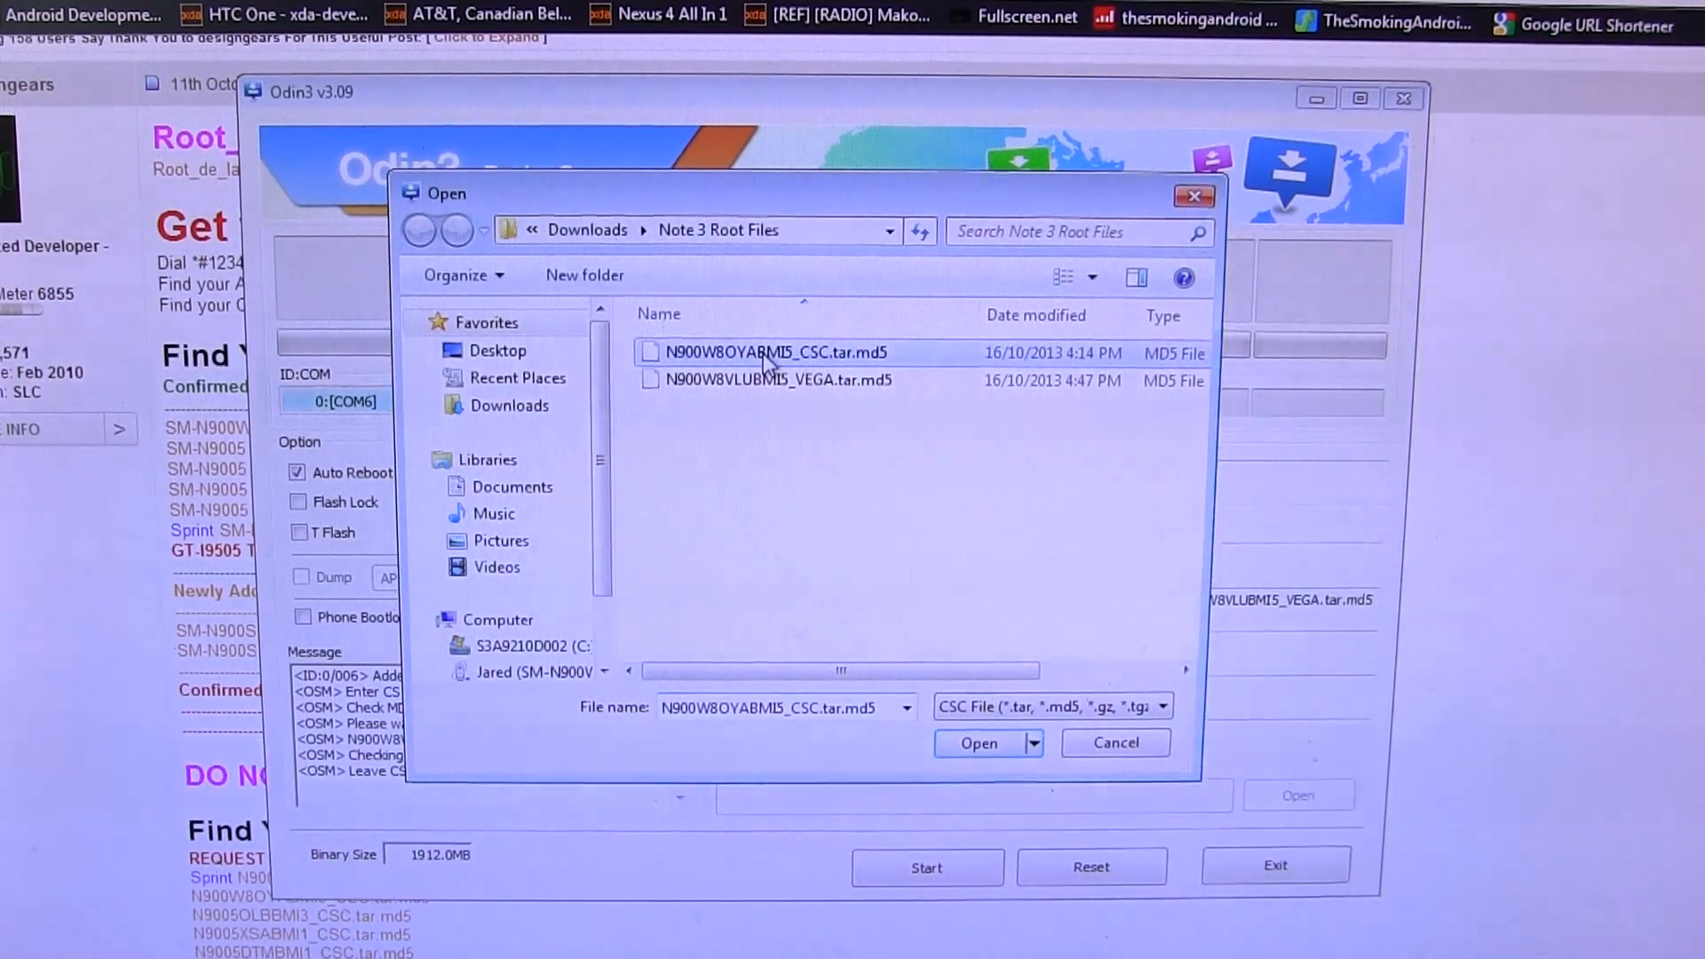
pyautogui.click(976, 743)
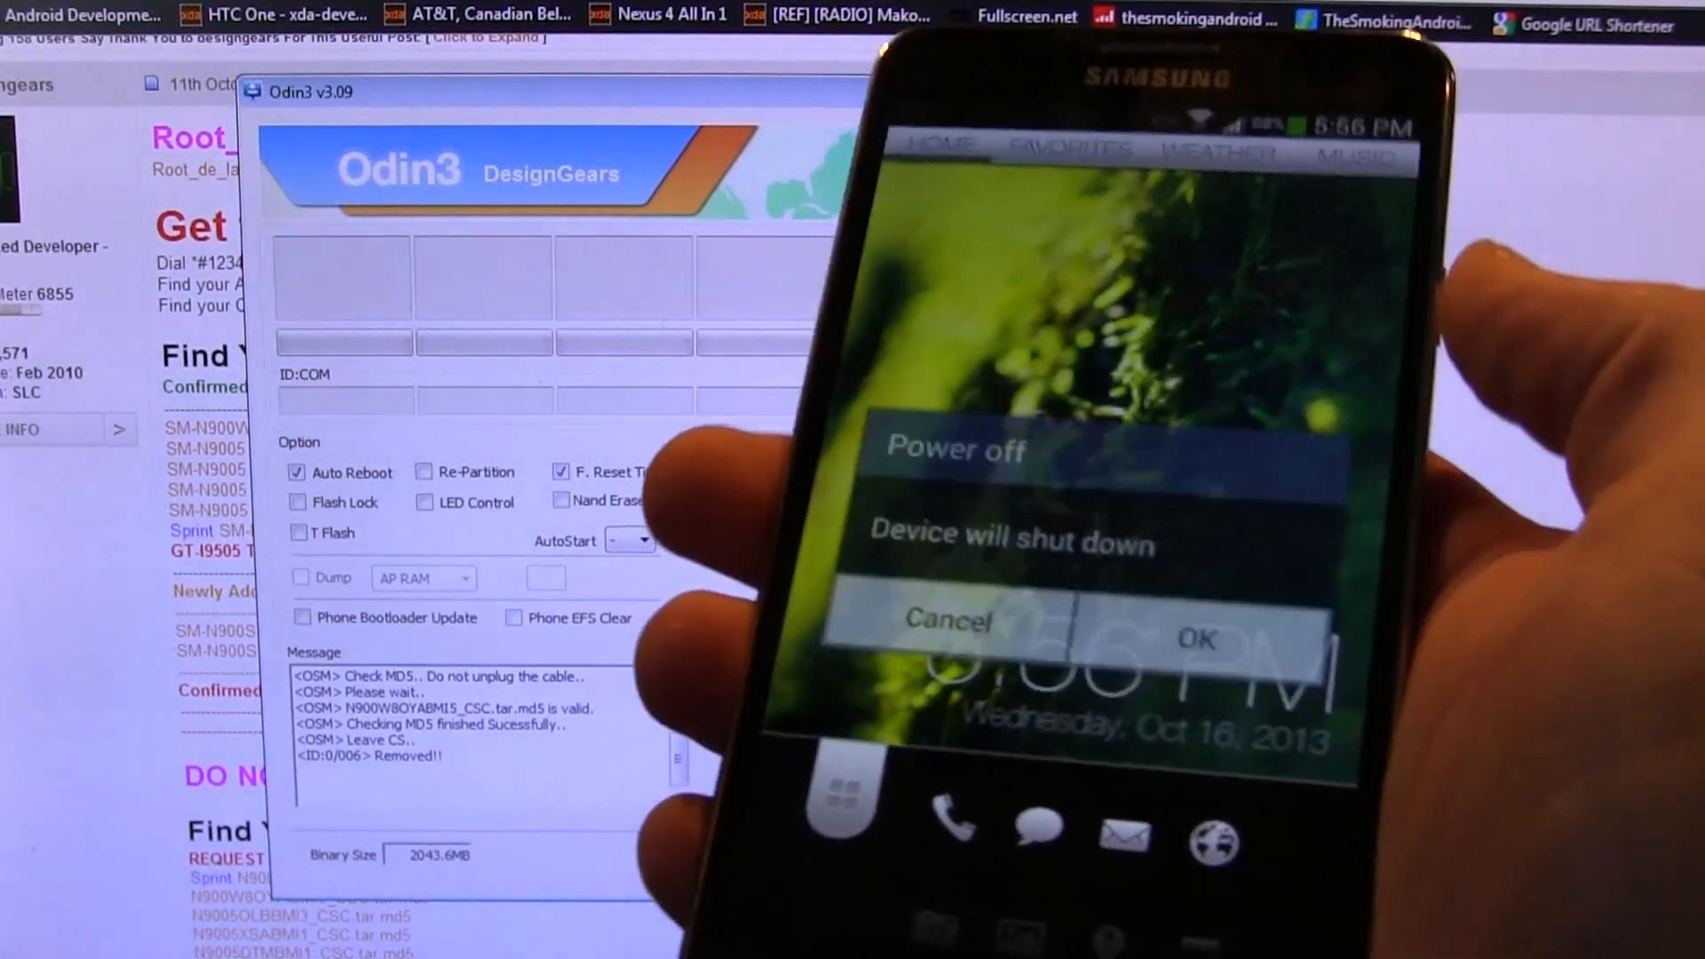
# - Reconnect the phone in download mode so Odin detects it on COM3
pyautogui.click(1195, 639)
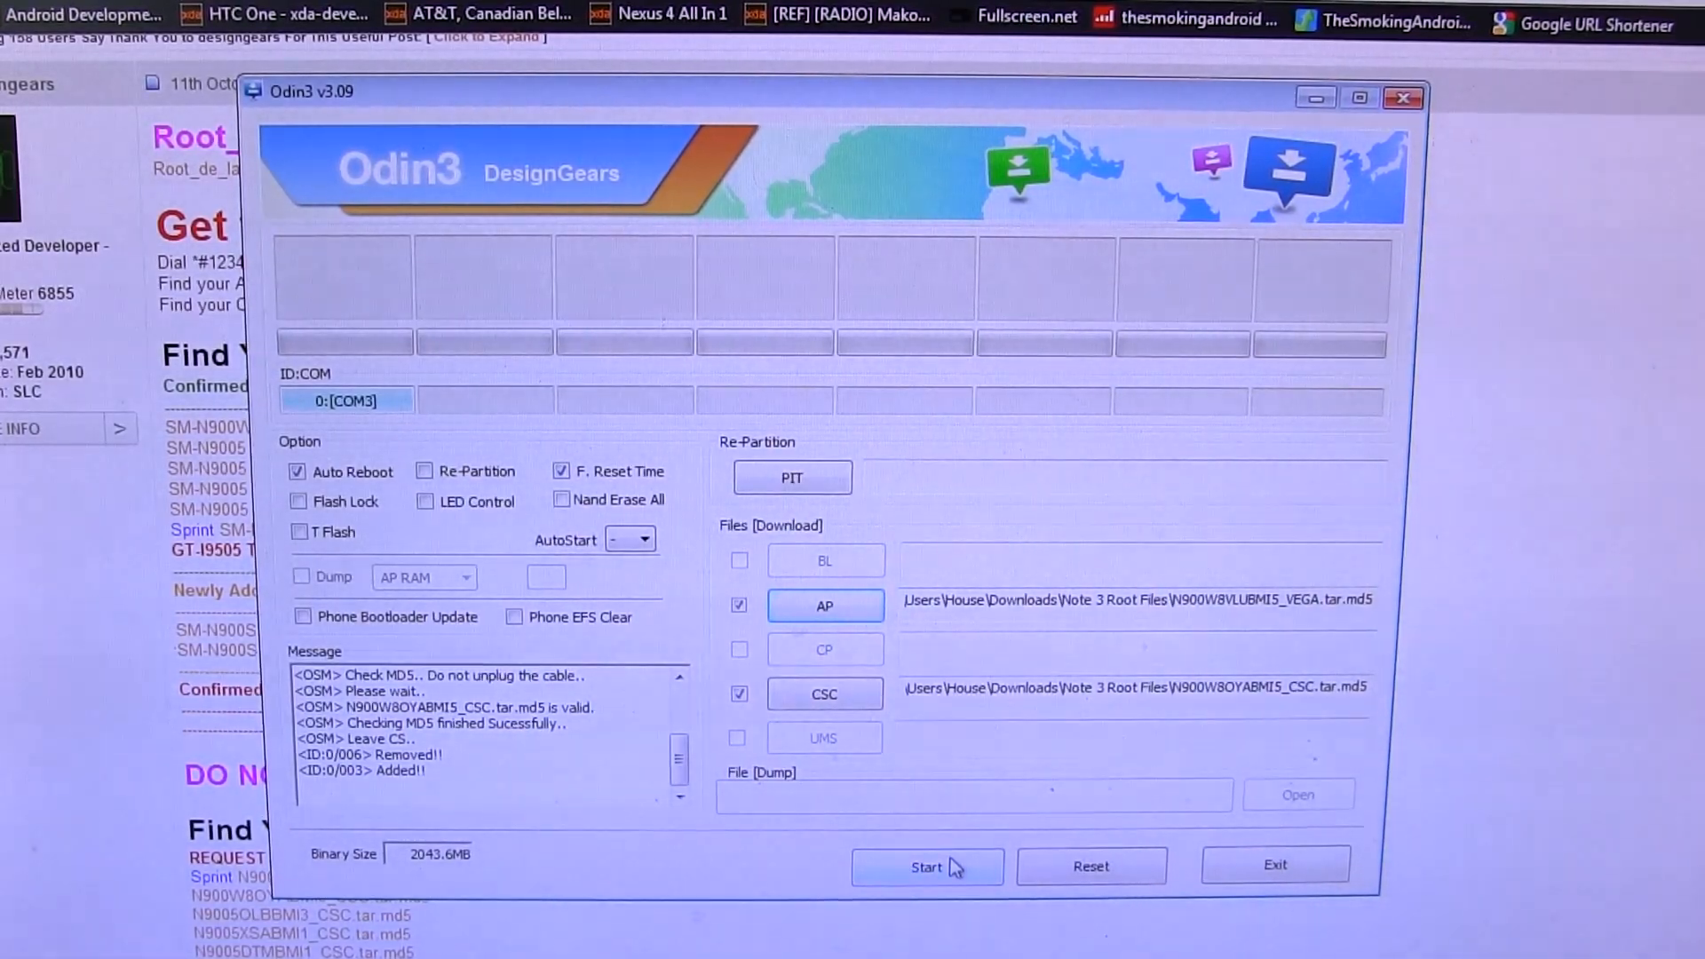
# - Flash the AP and CSC files until Odin reports PASS, then close Odin
pyautogui.click(926, 867)
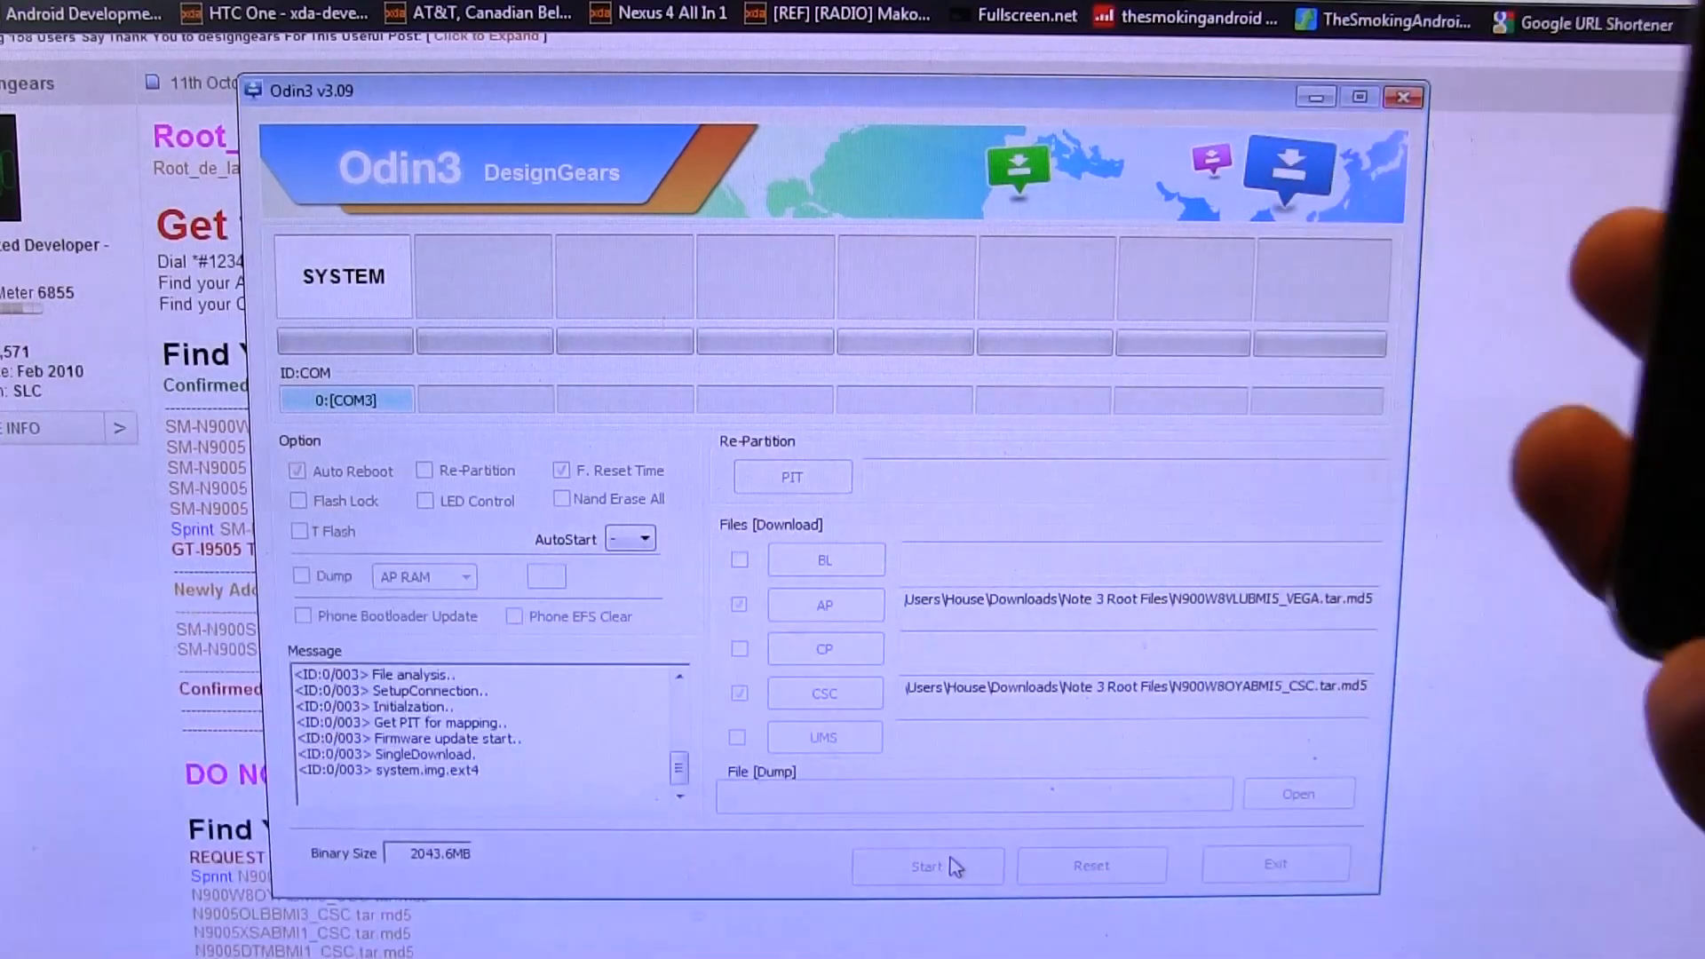
pyautogui.click(926, 866)
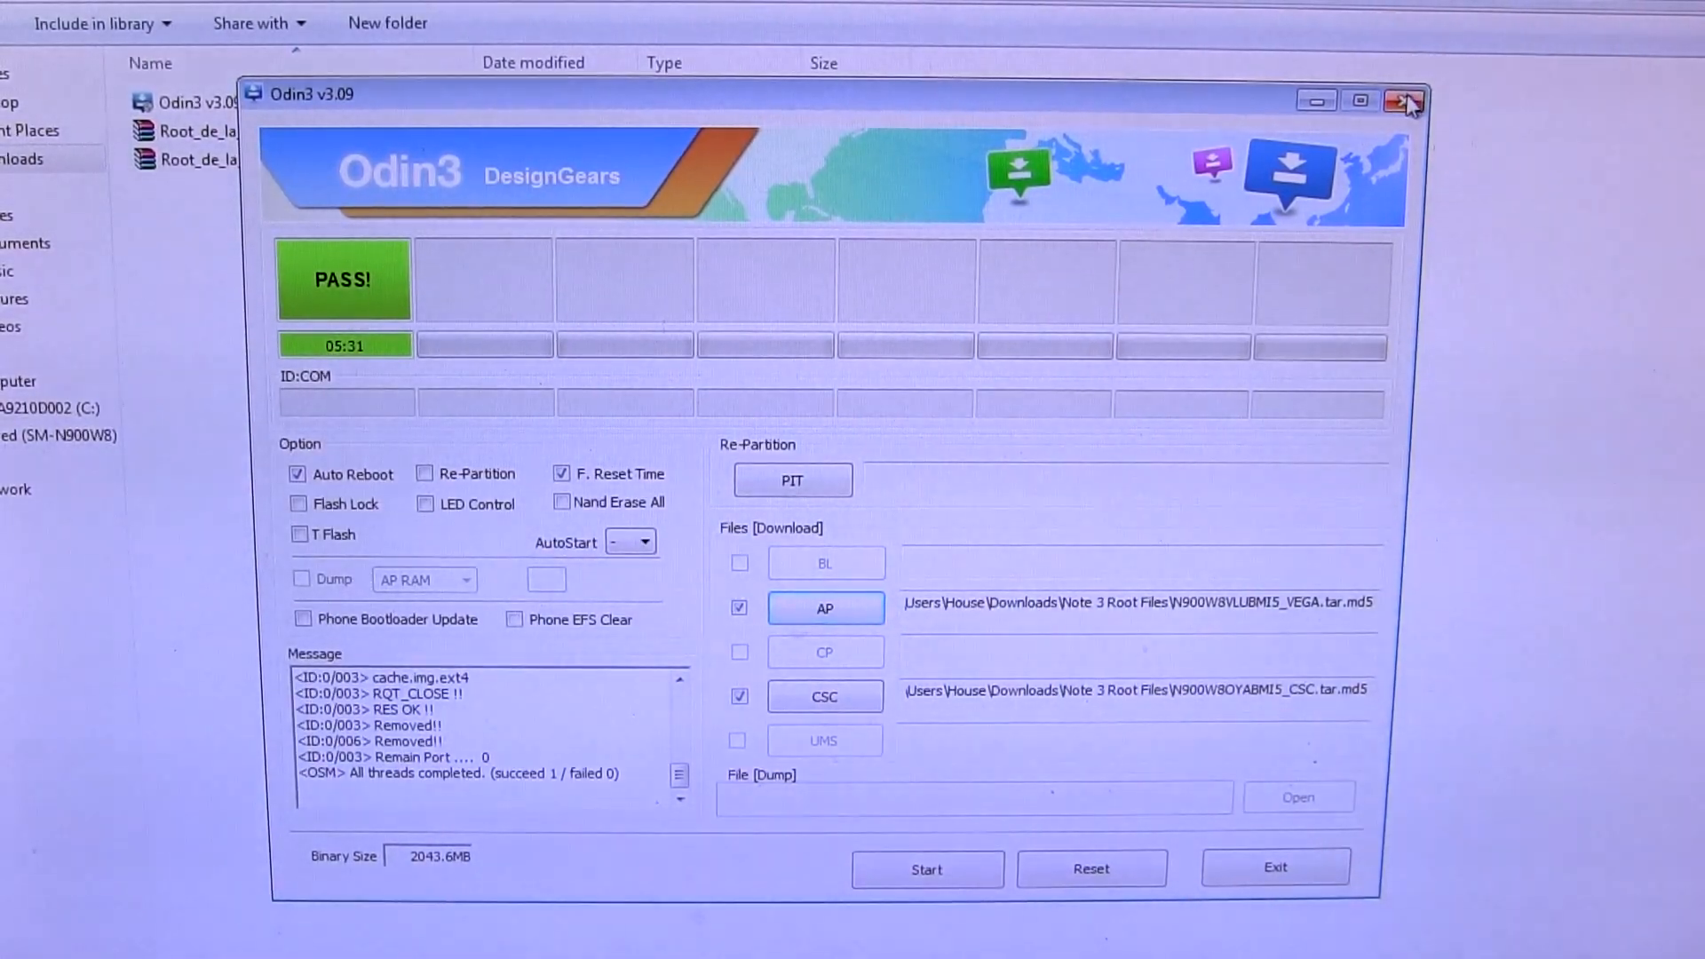
pyautogui.click(1404, 100)
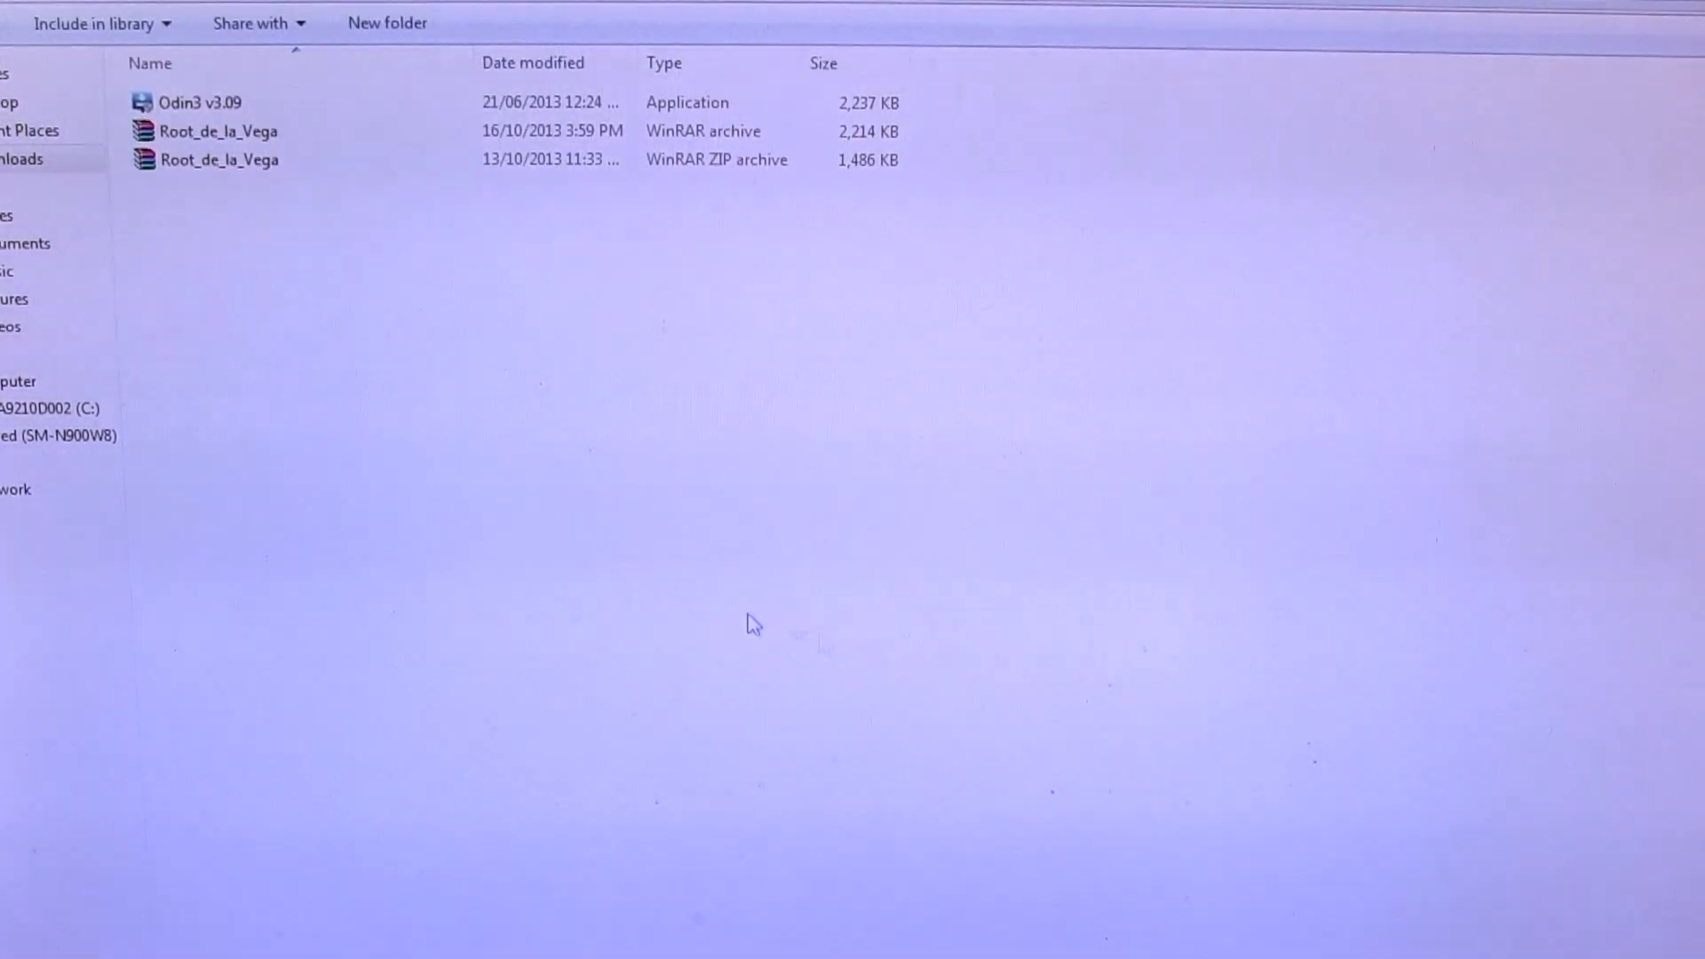
pyautogui.click(217, 130)
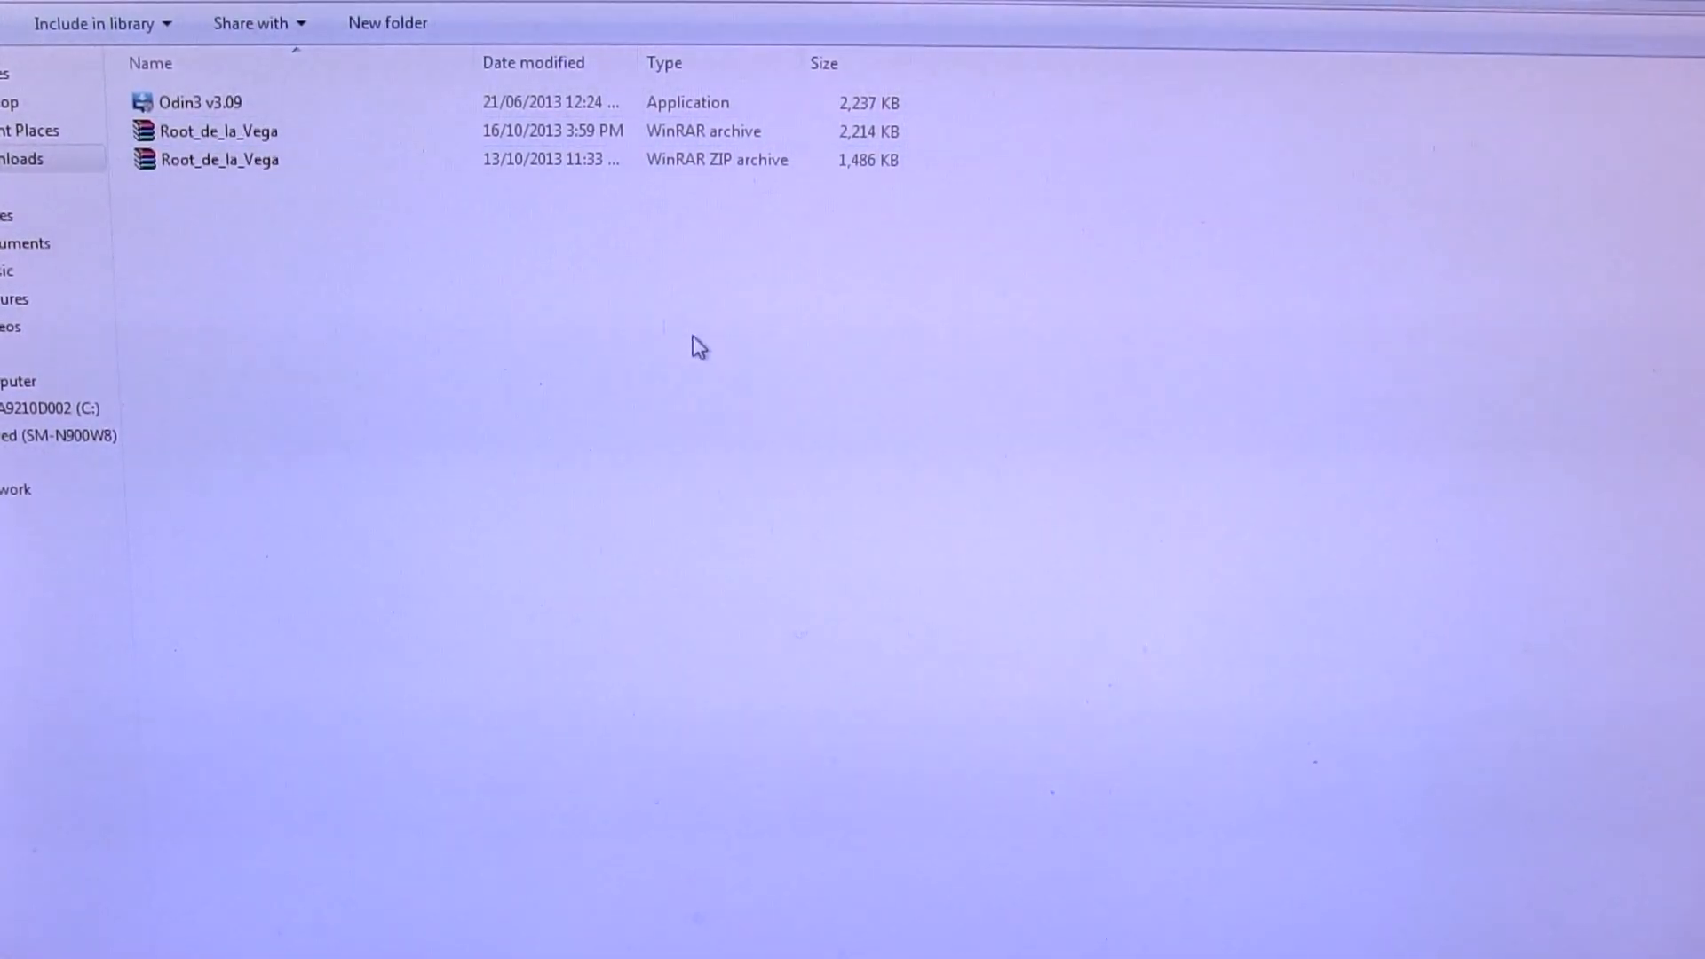
# - Try extracting the Root_de_la_Vega WinRAR archive into Downloads, cancelling the file-replace prompt
pyautogui.click(217, 131)
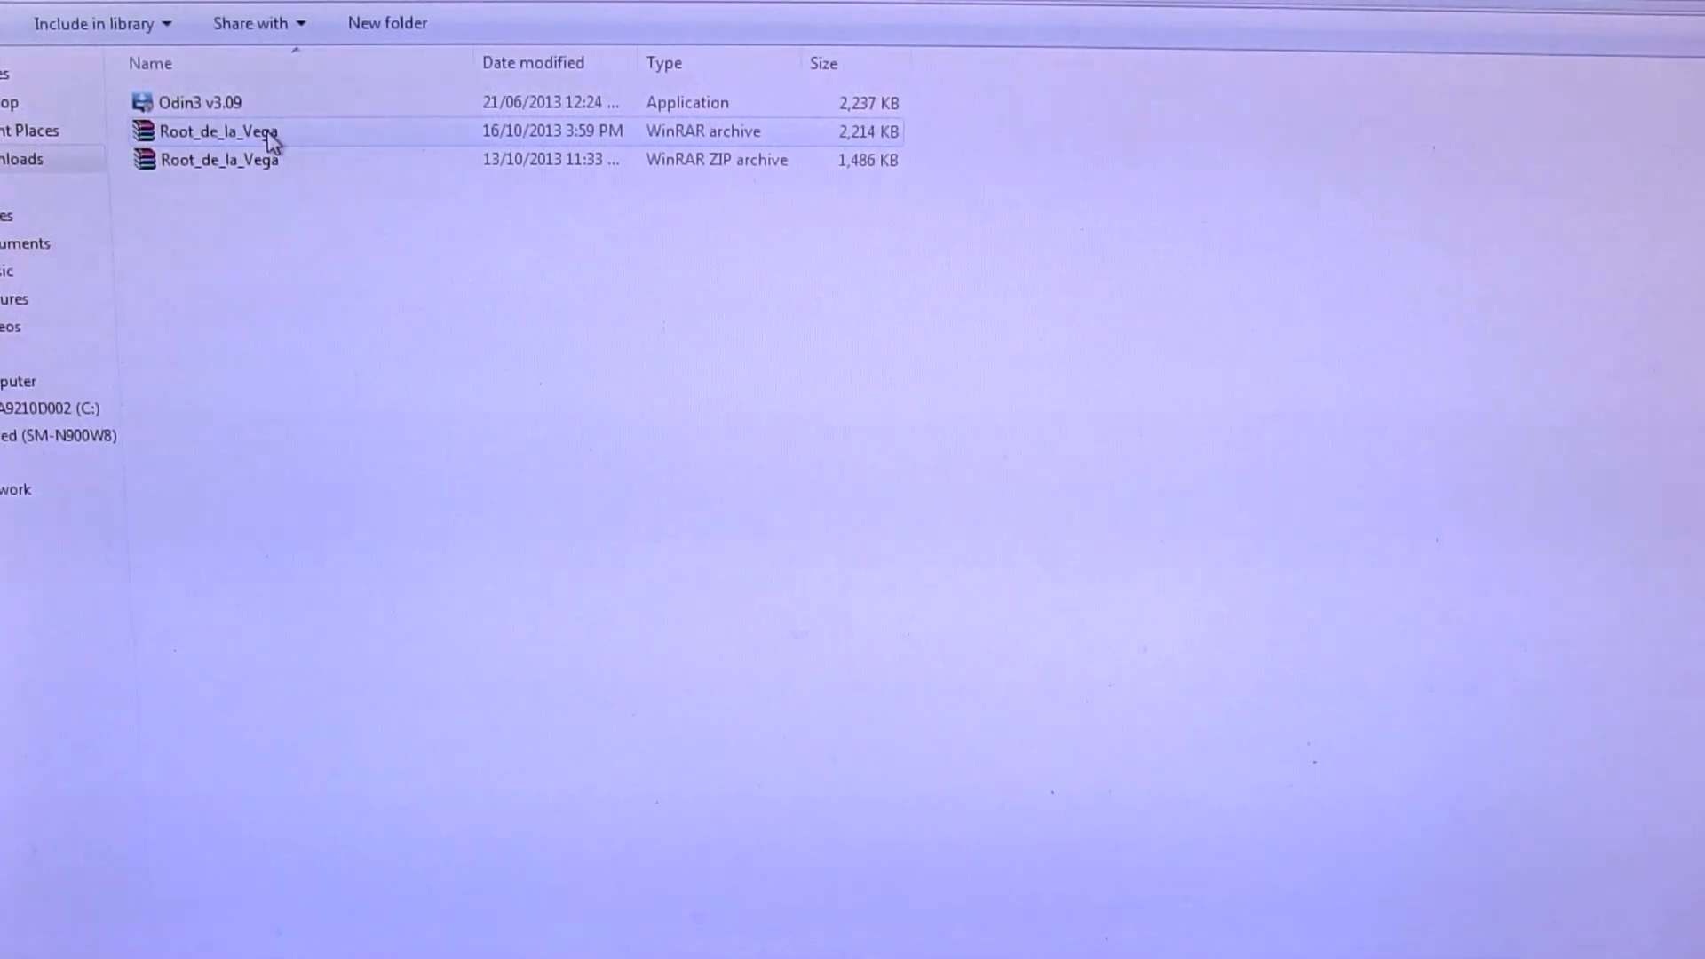
pyautogui.click(218, 130)
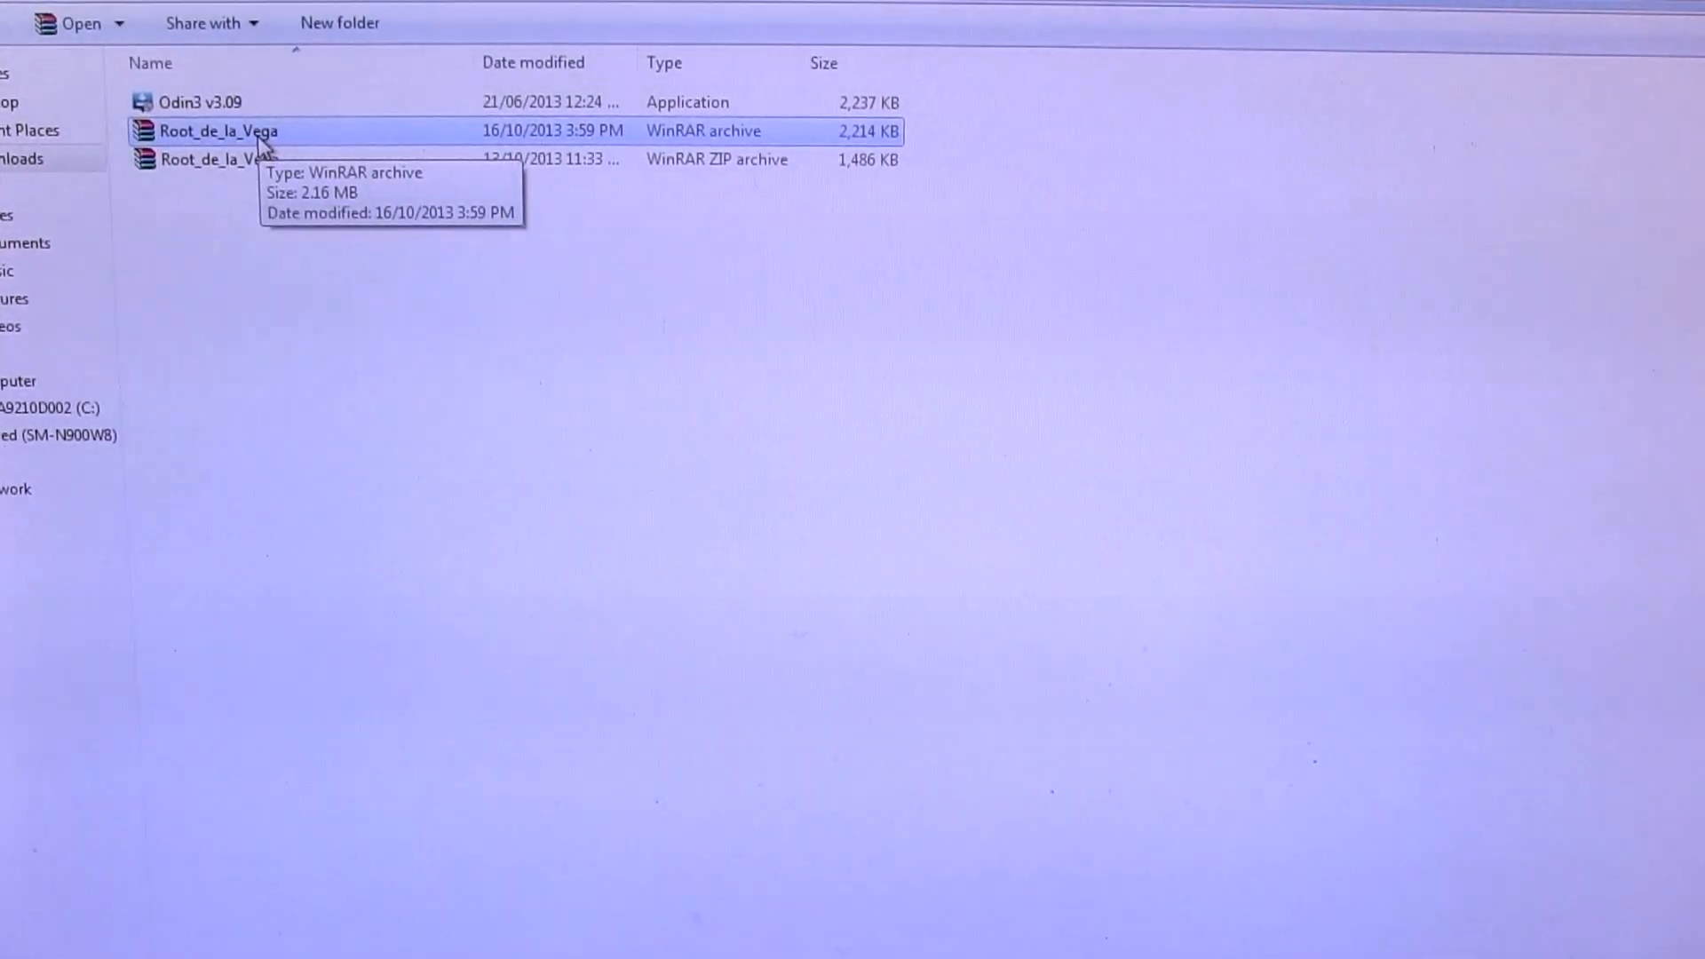
pyautogui.rightClick(218, 130)
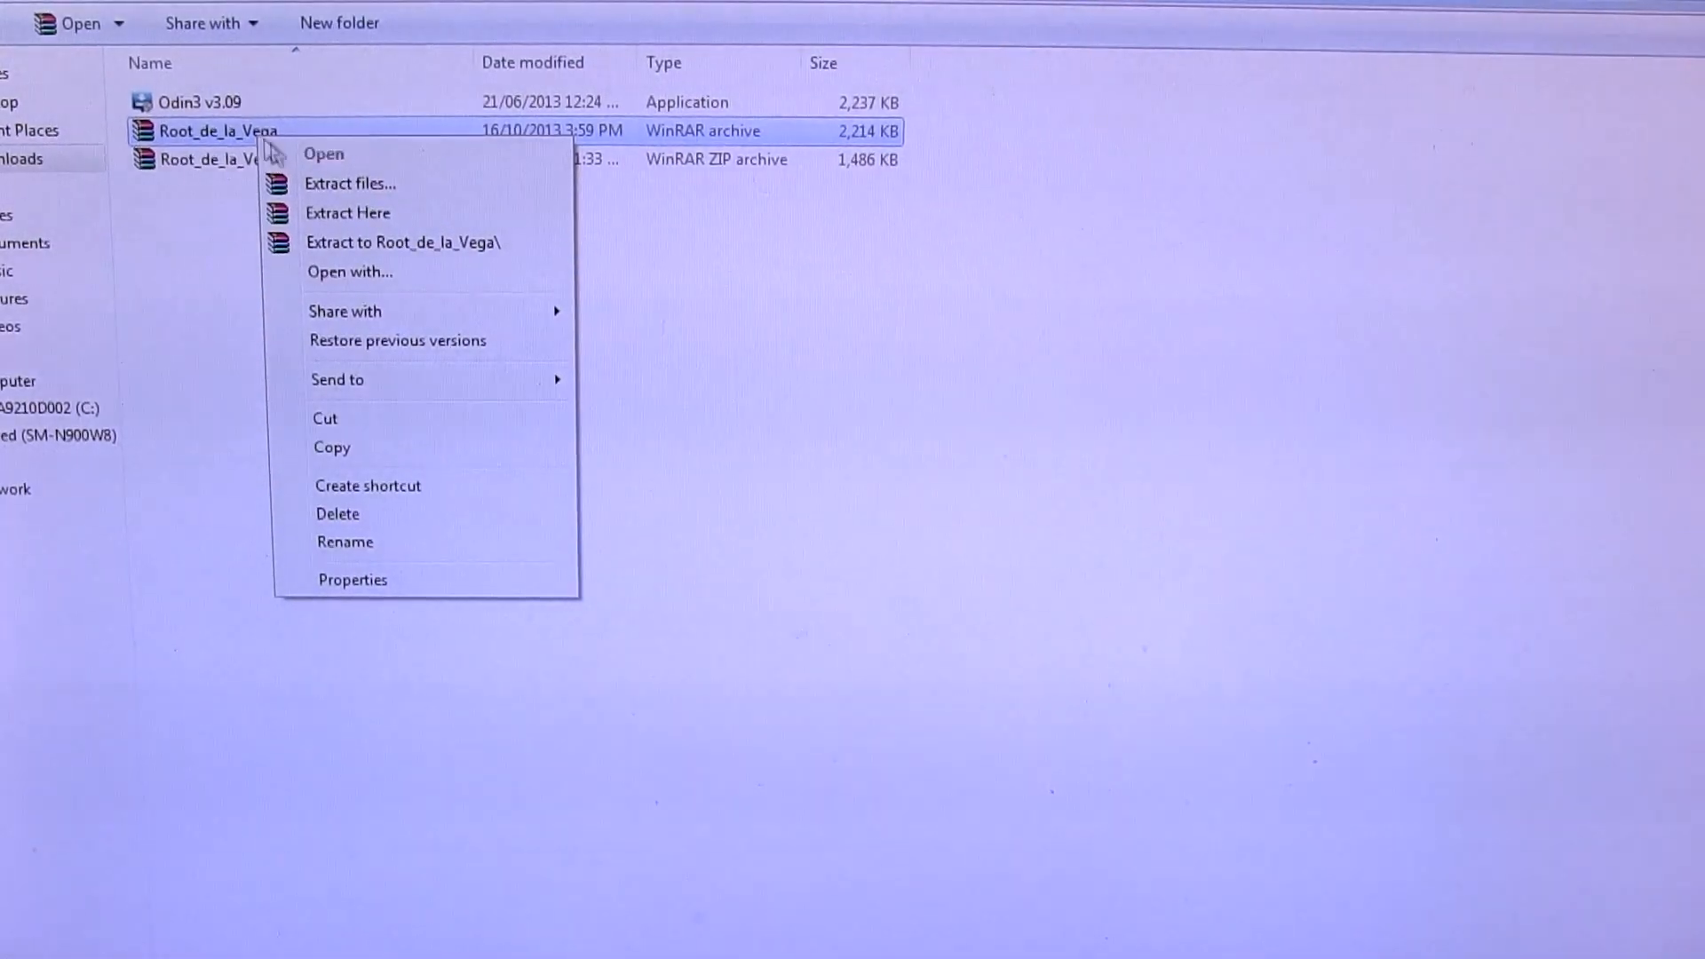
pyautogui.click(348, 212)
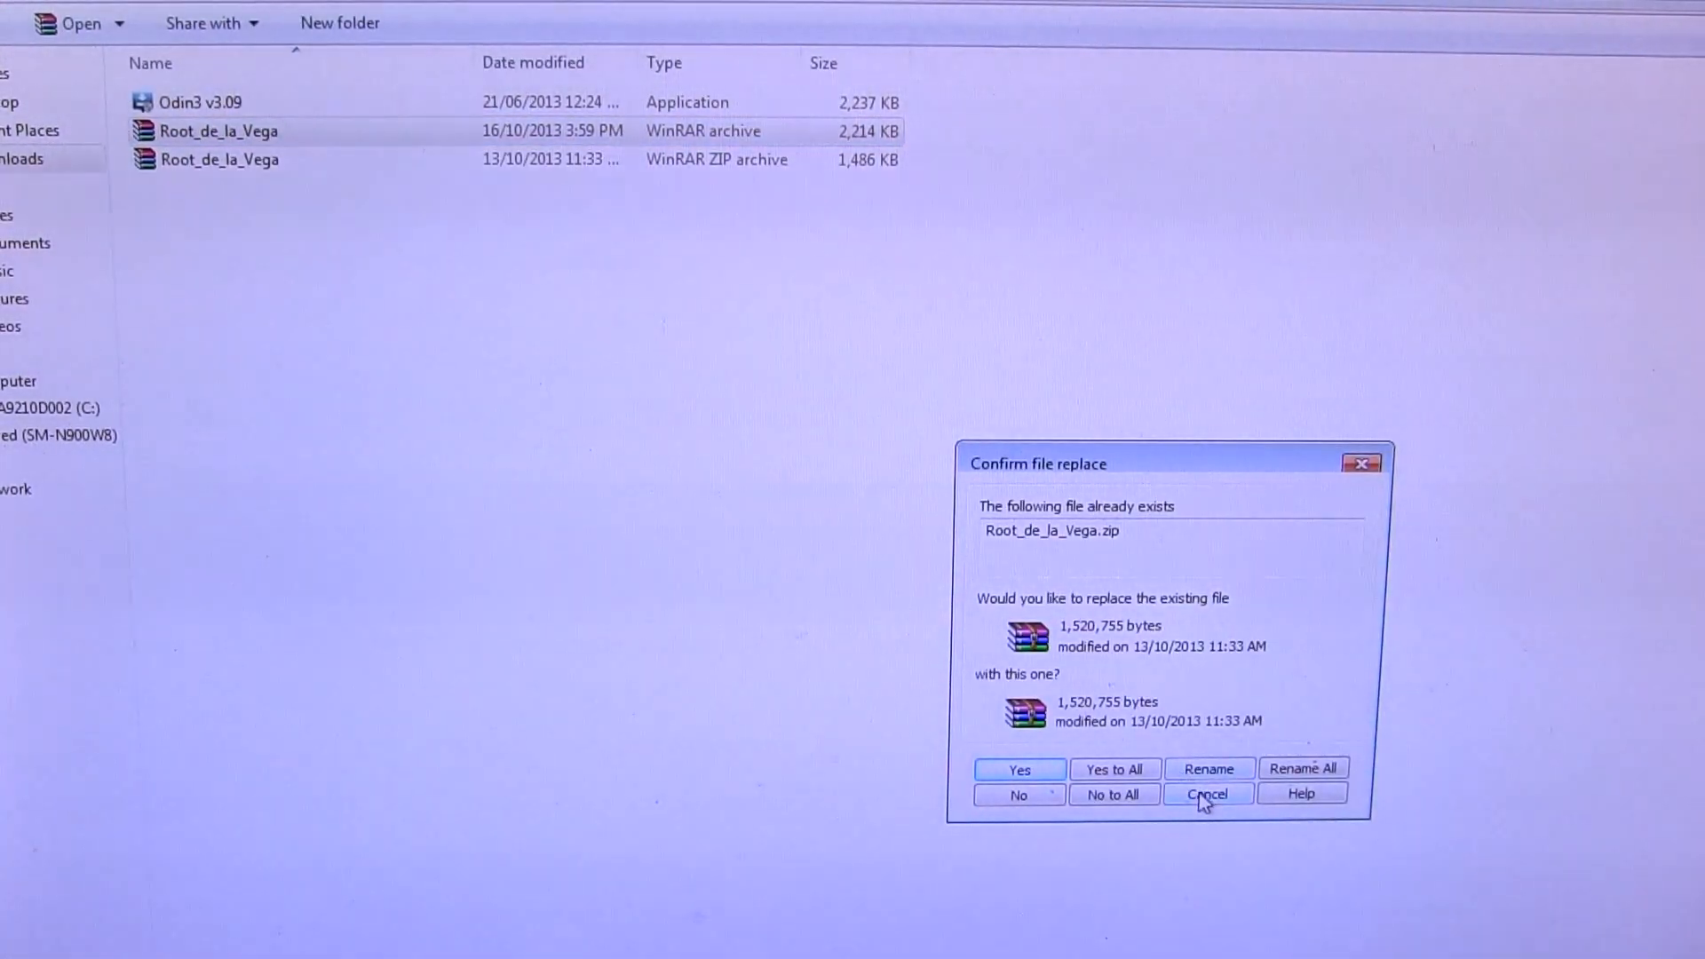
pyautogui.click(1206, 794)
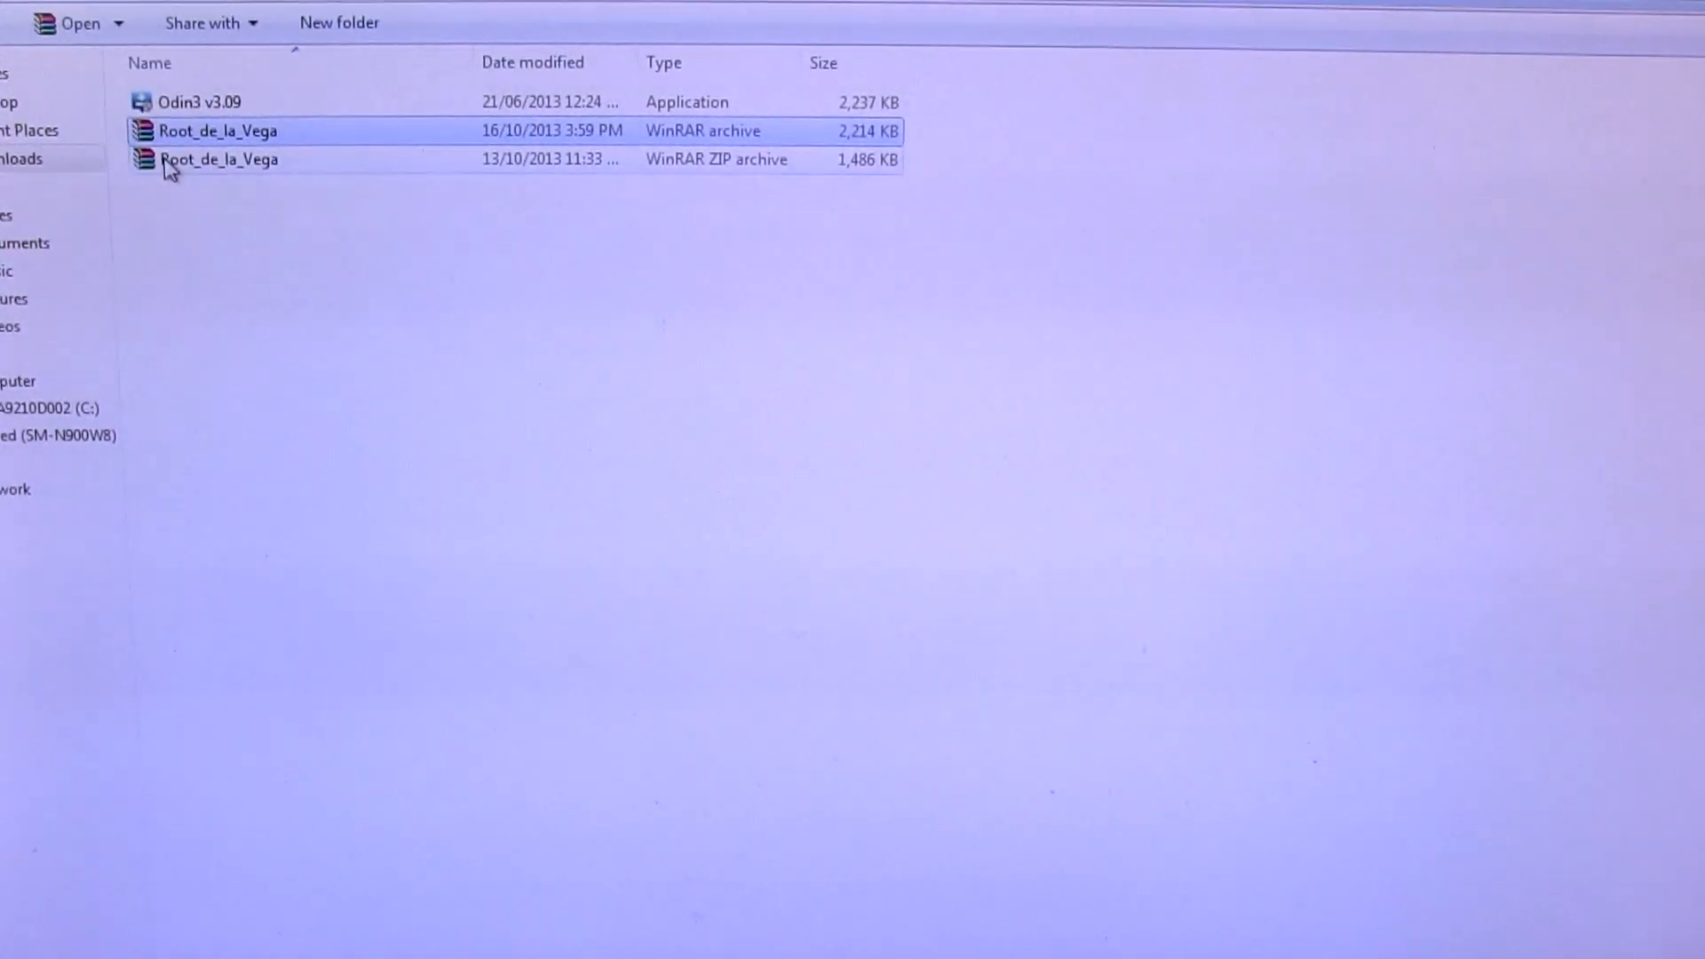
# - Extract the Root_de_la_Vega ZIP into Downloads and open the extracted root_files folder
pyautogui.rightClick(218, 159)
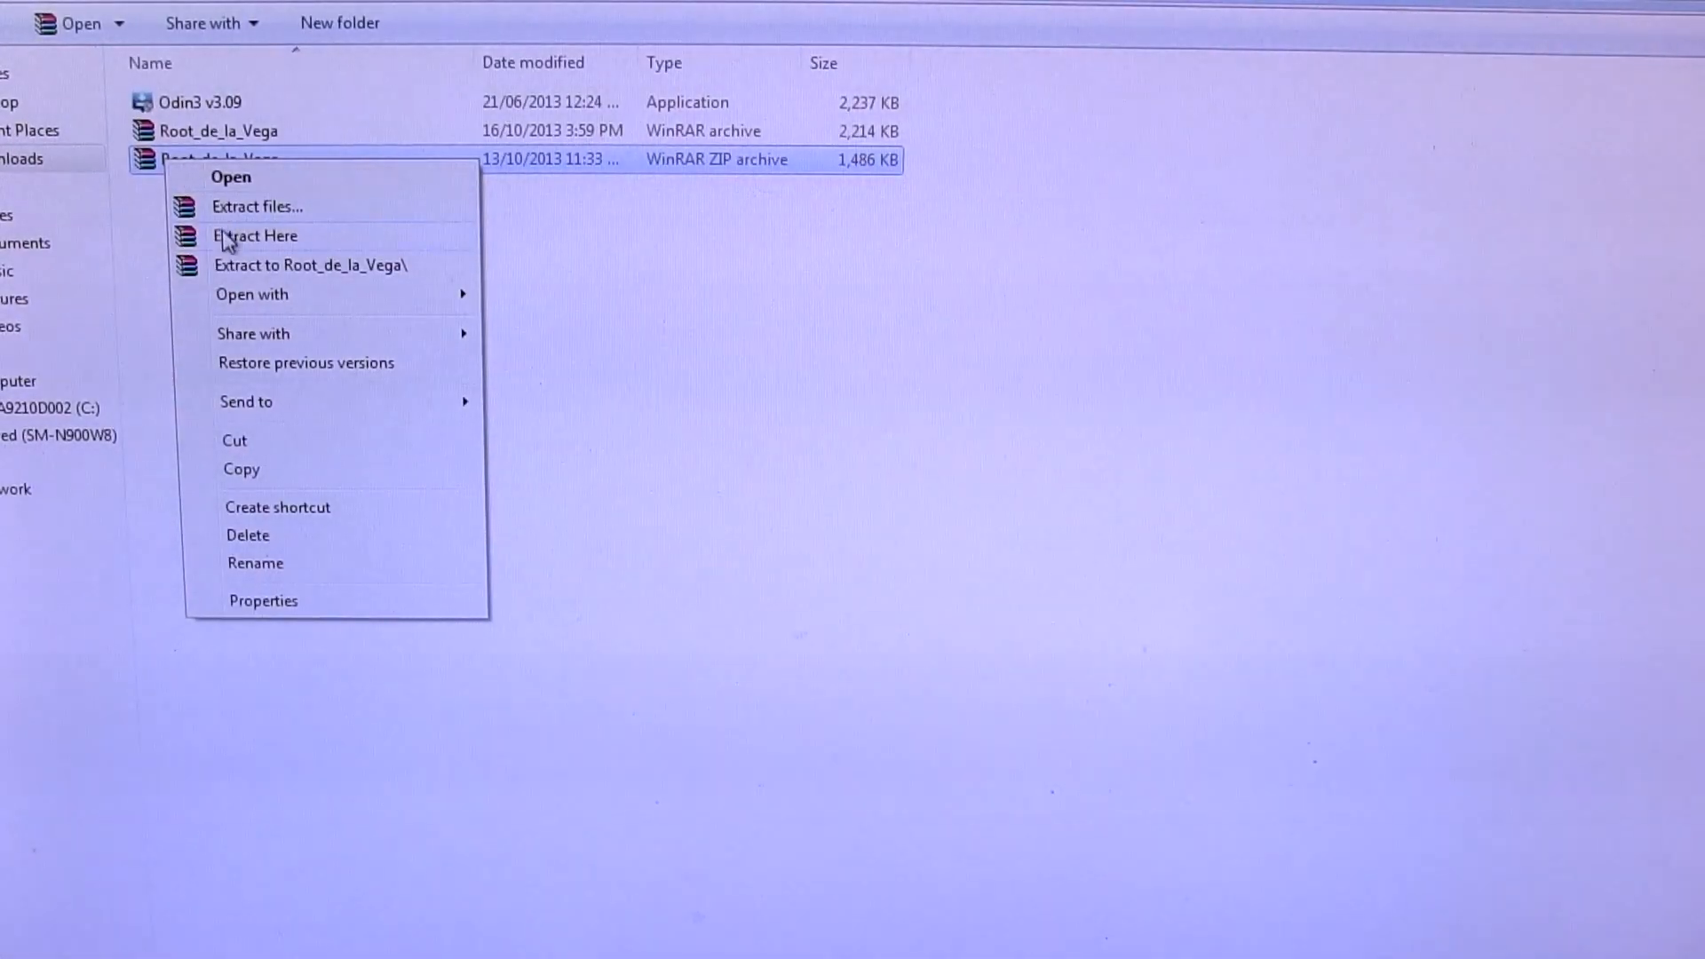
pyautogui.click(254, 236)
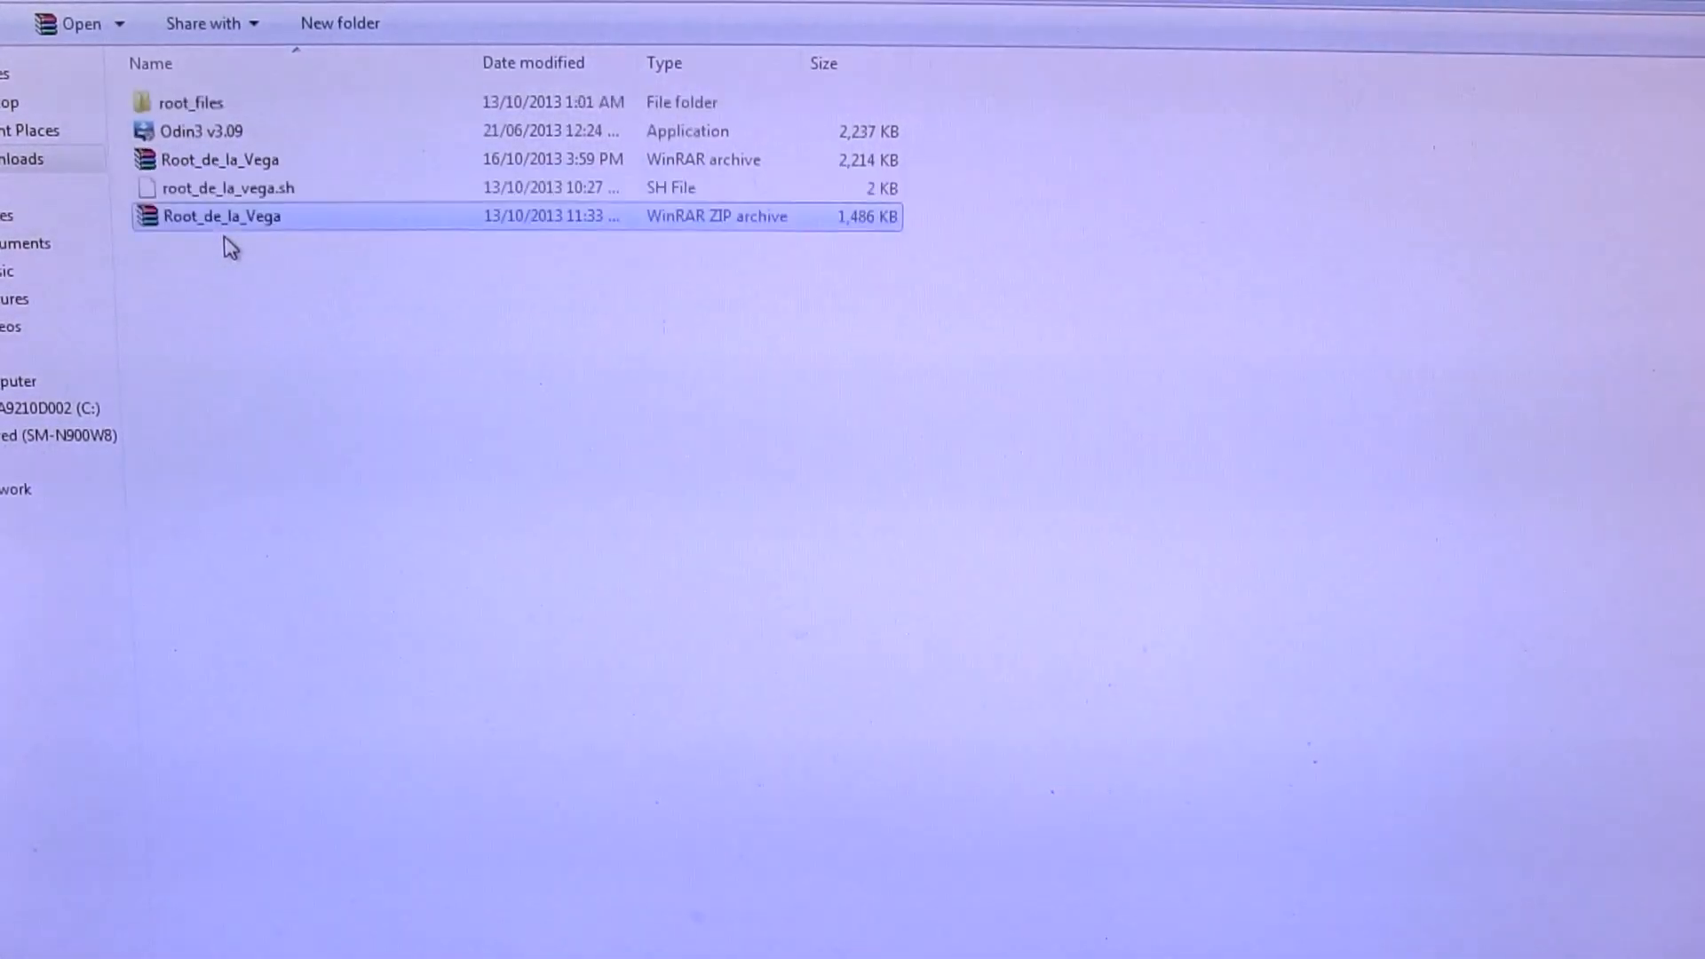
pyautogui.click(228, 187)
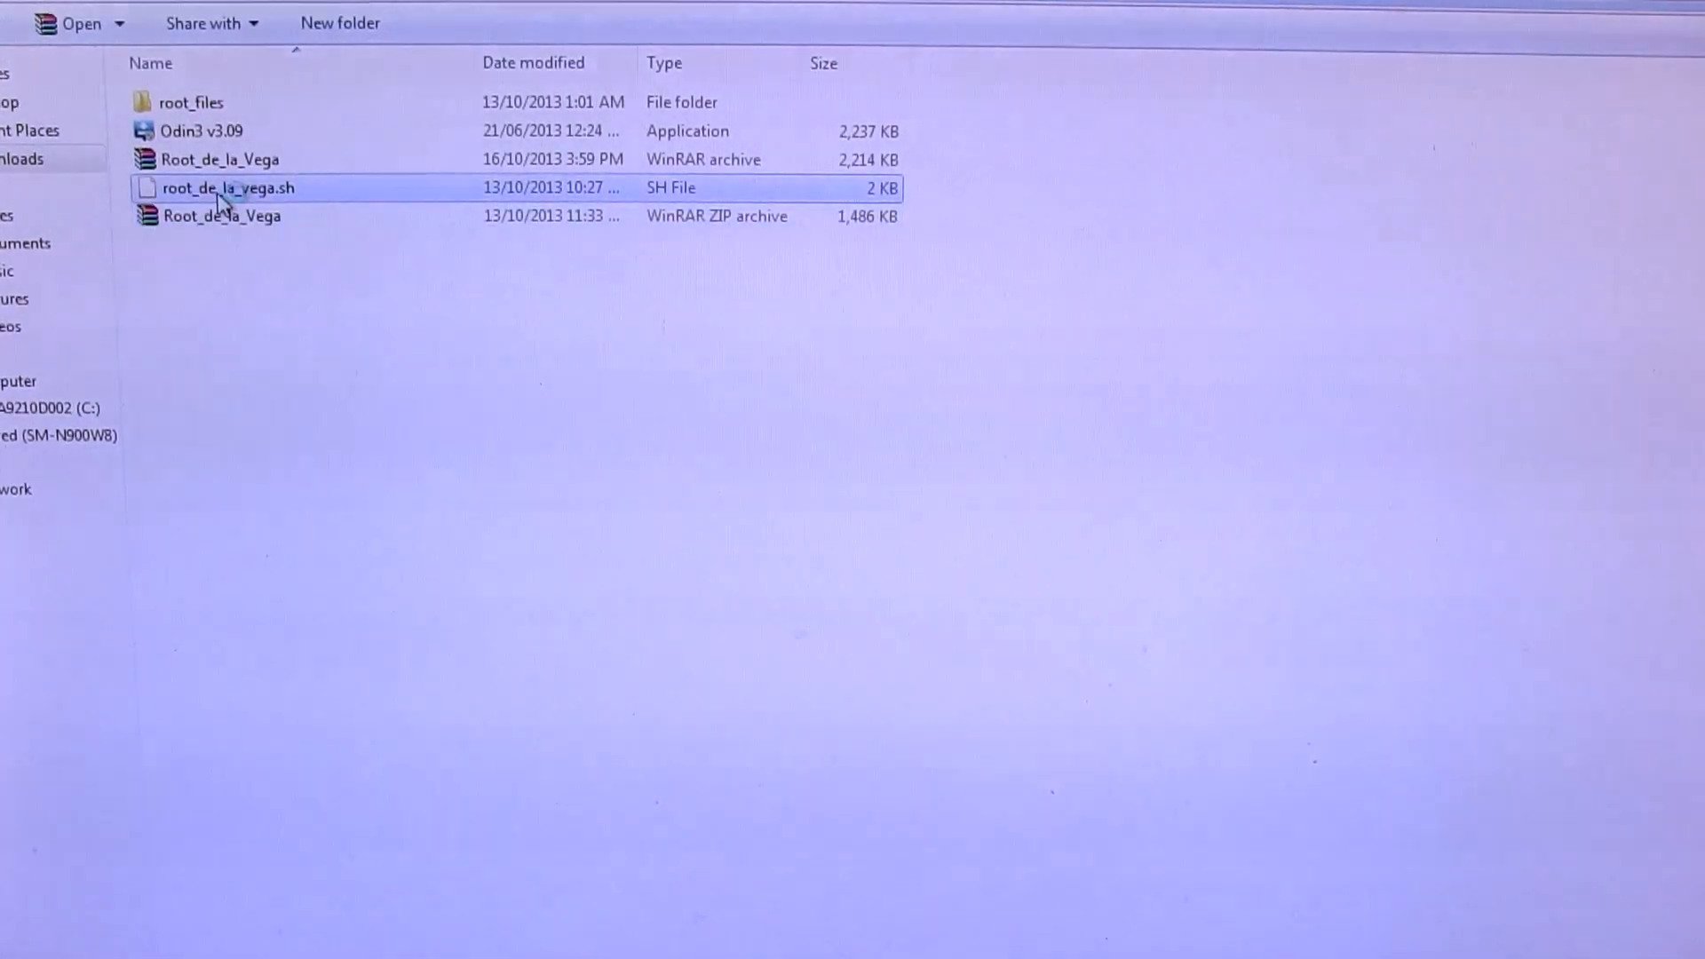
pyautogui.click(192, 101)
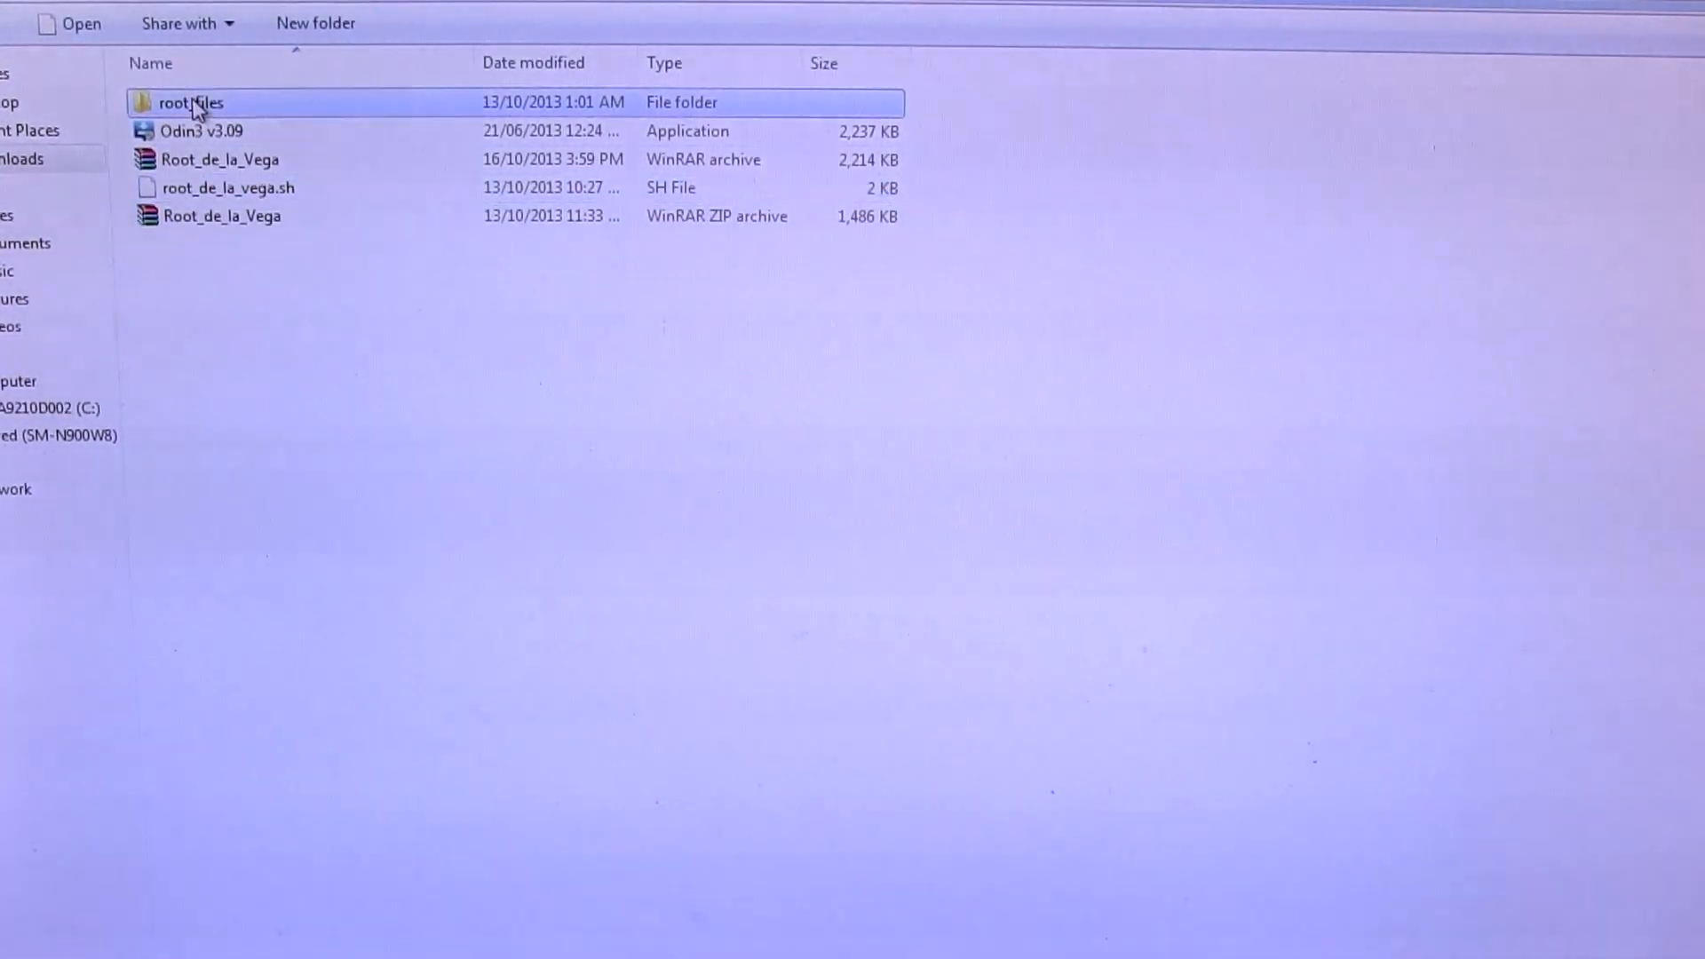
pyautogui.doubleClick(190, 101)
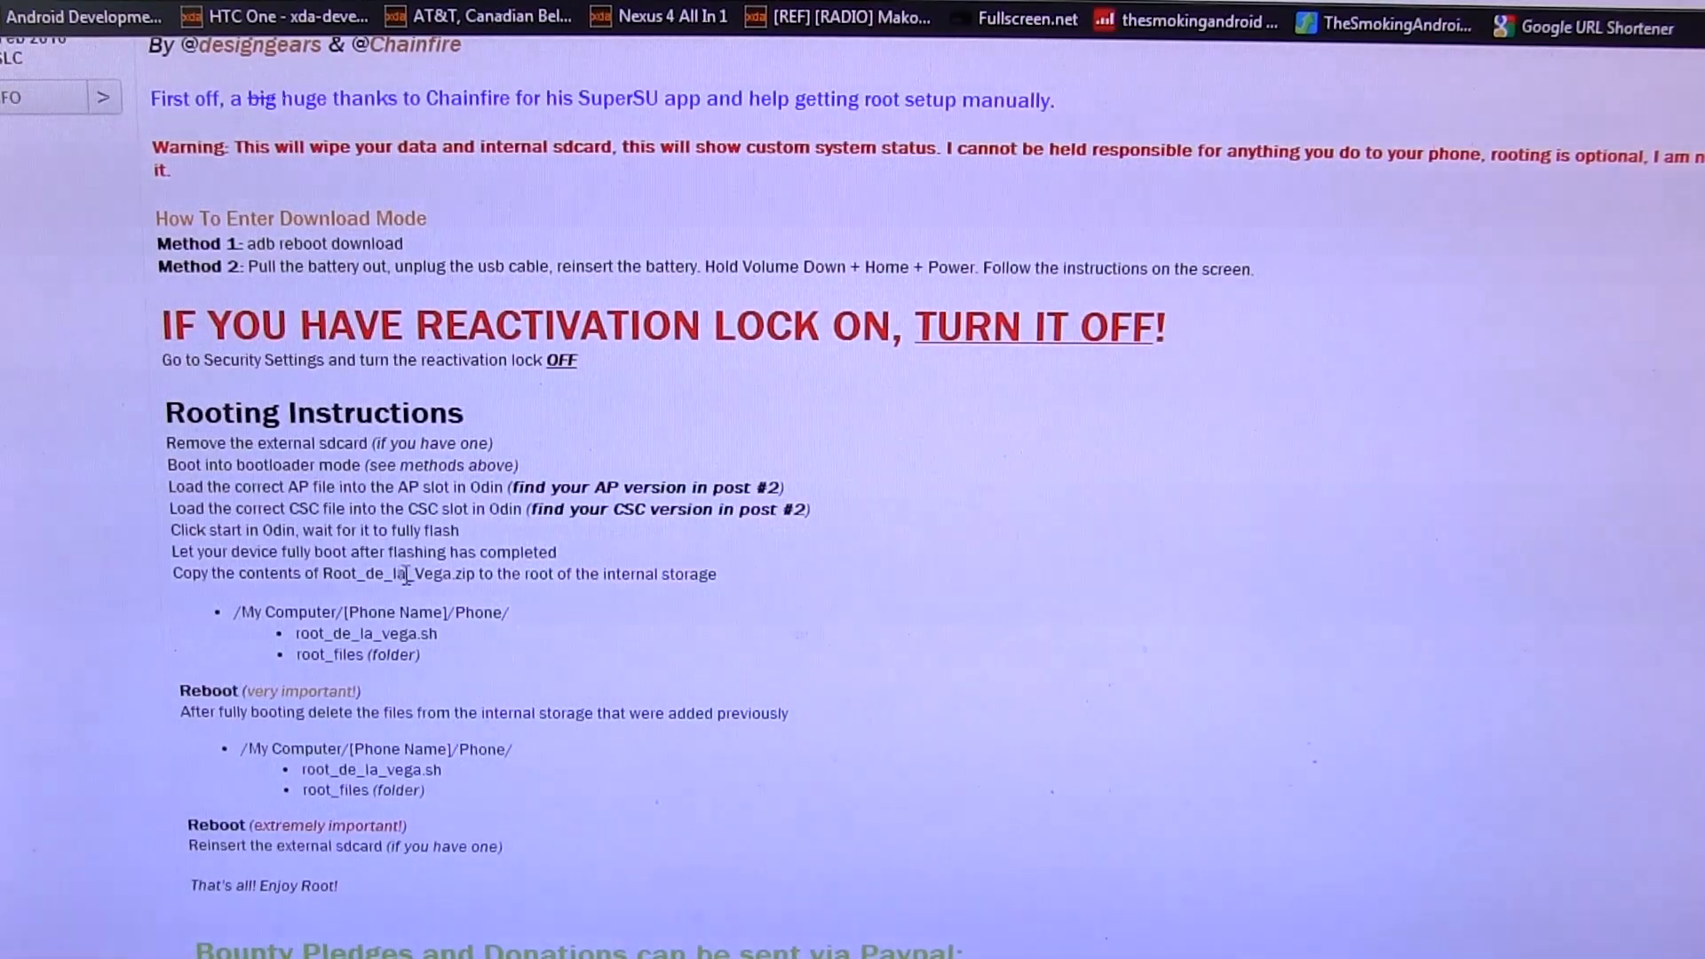
pyautogui.moveTo(383, 597)
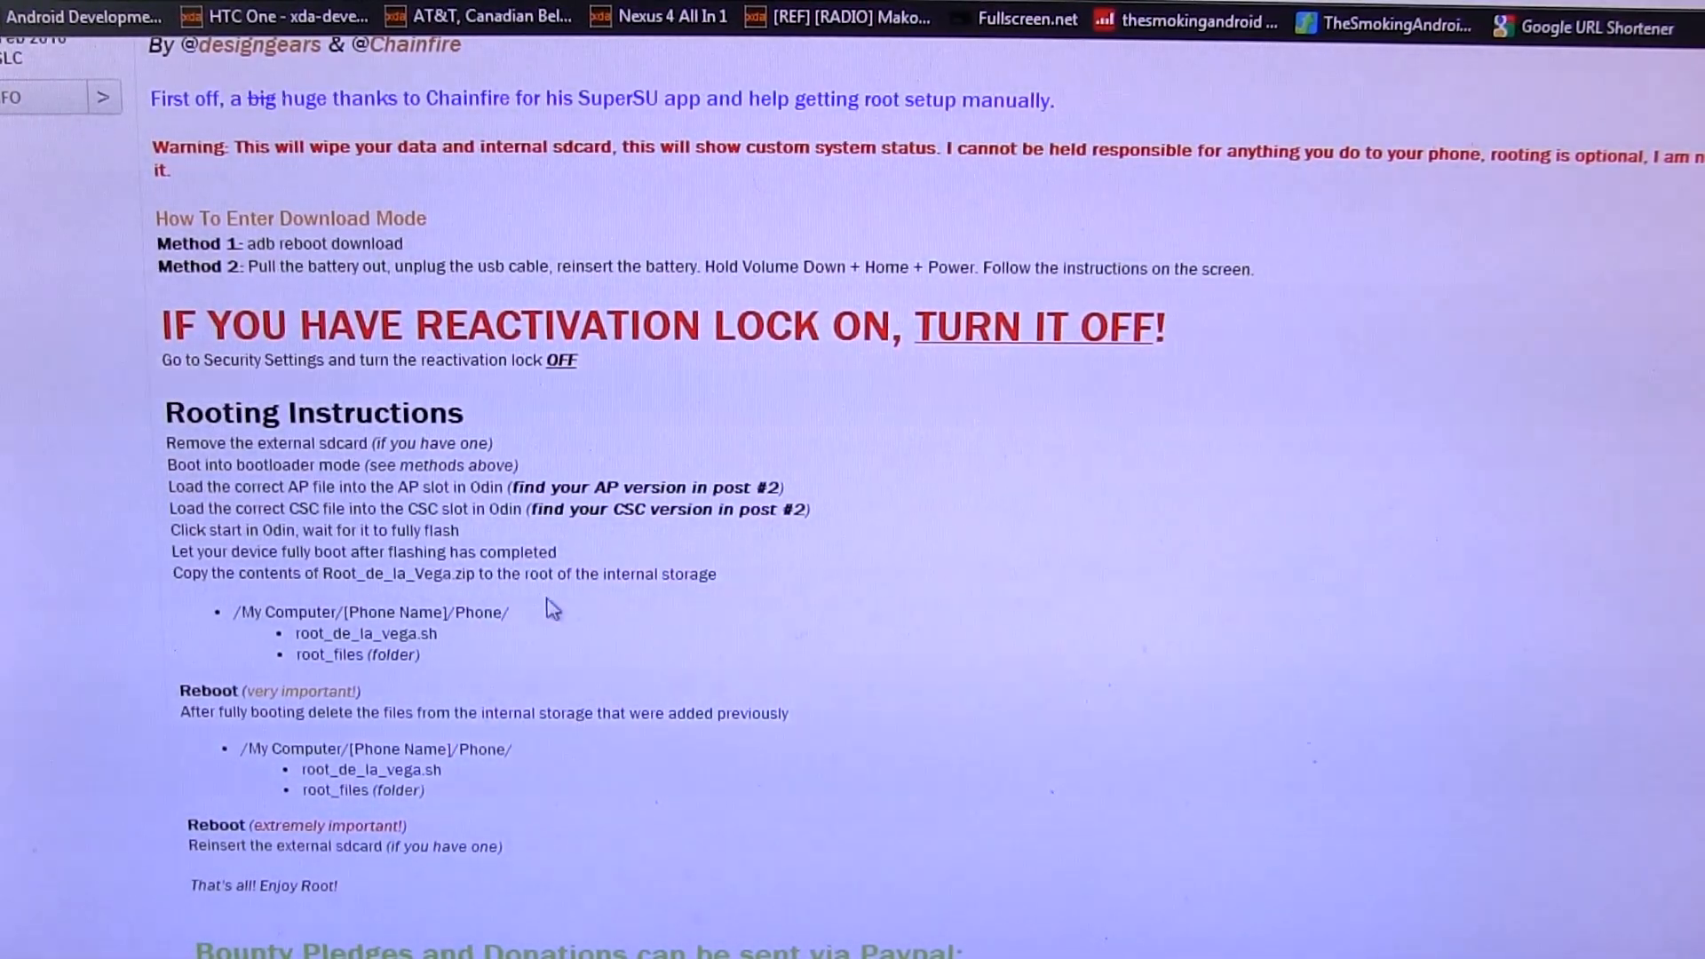
pyautogui.moveTo(329, 657)
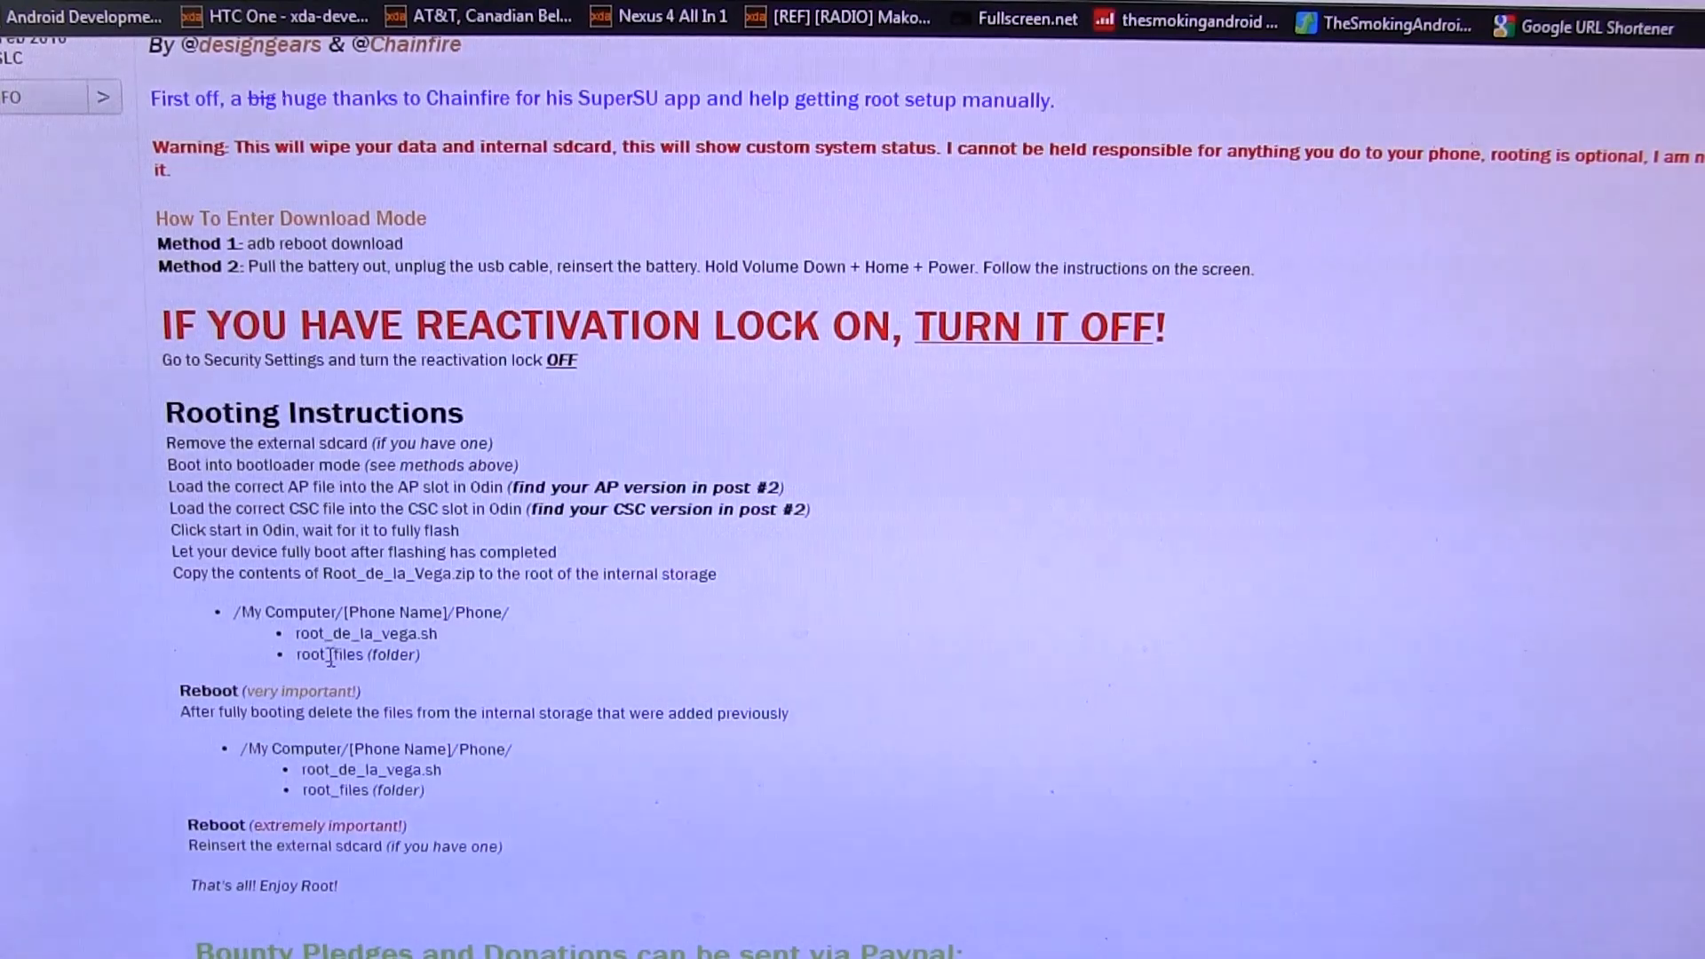
pyautogui.moveTo(435, 667)
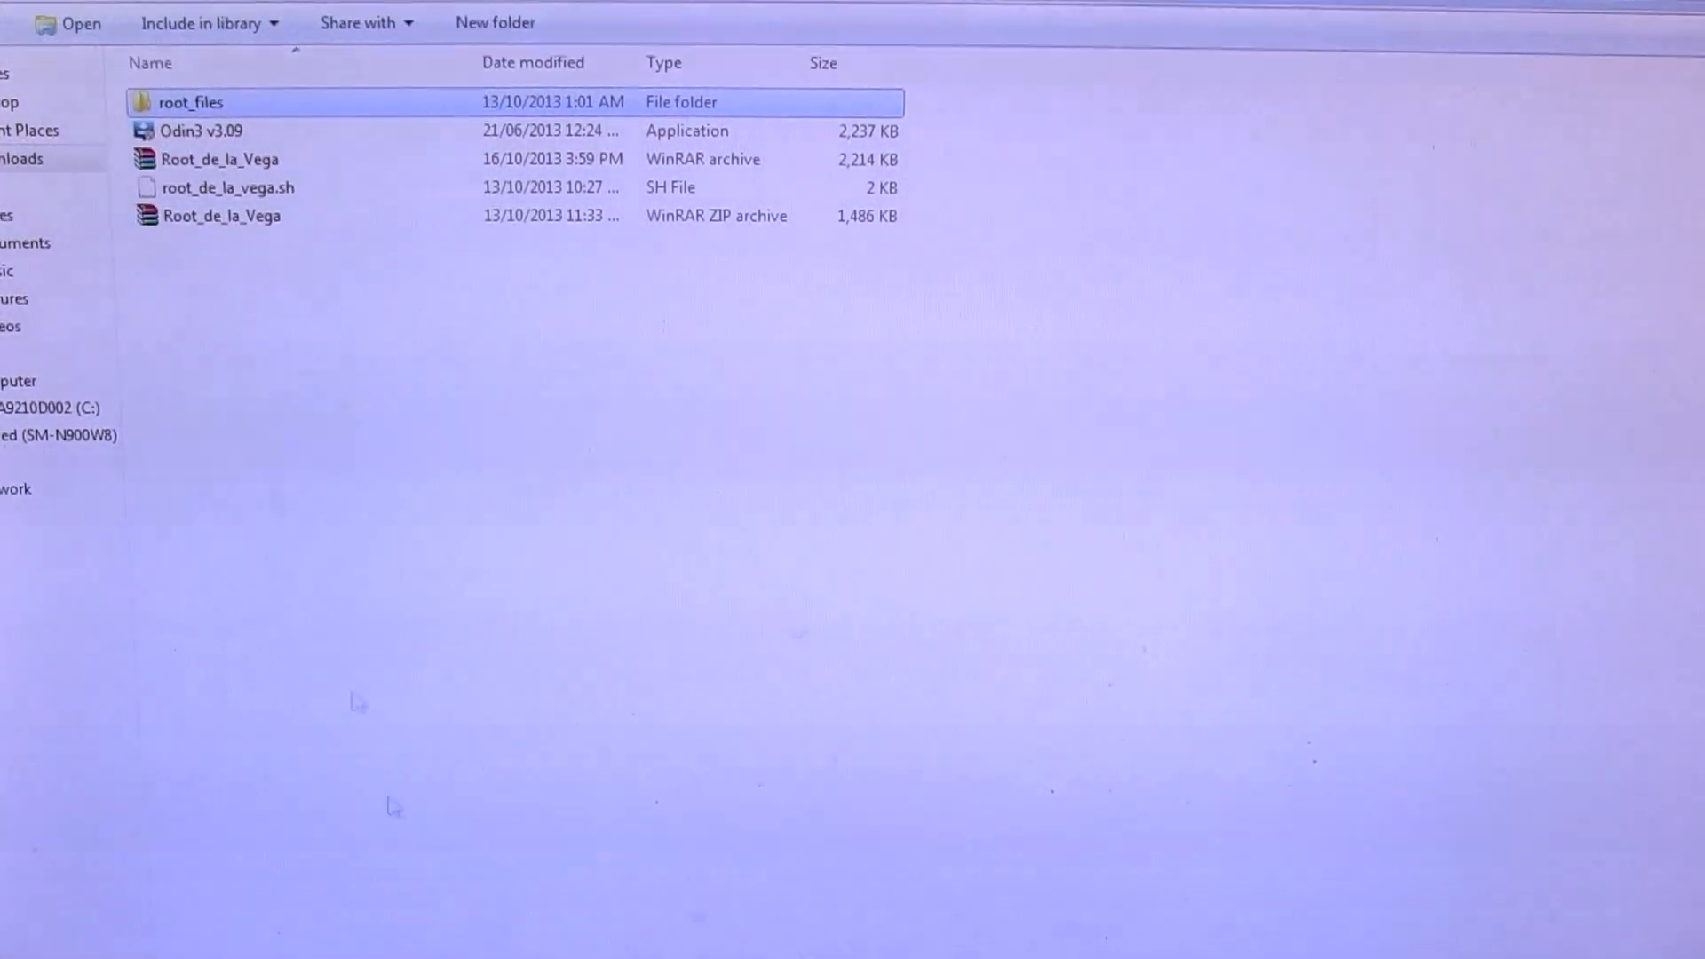
pyautogui.moveTo(603, 867)
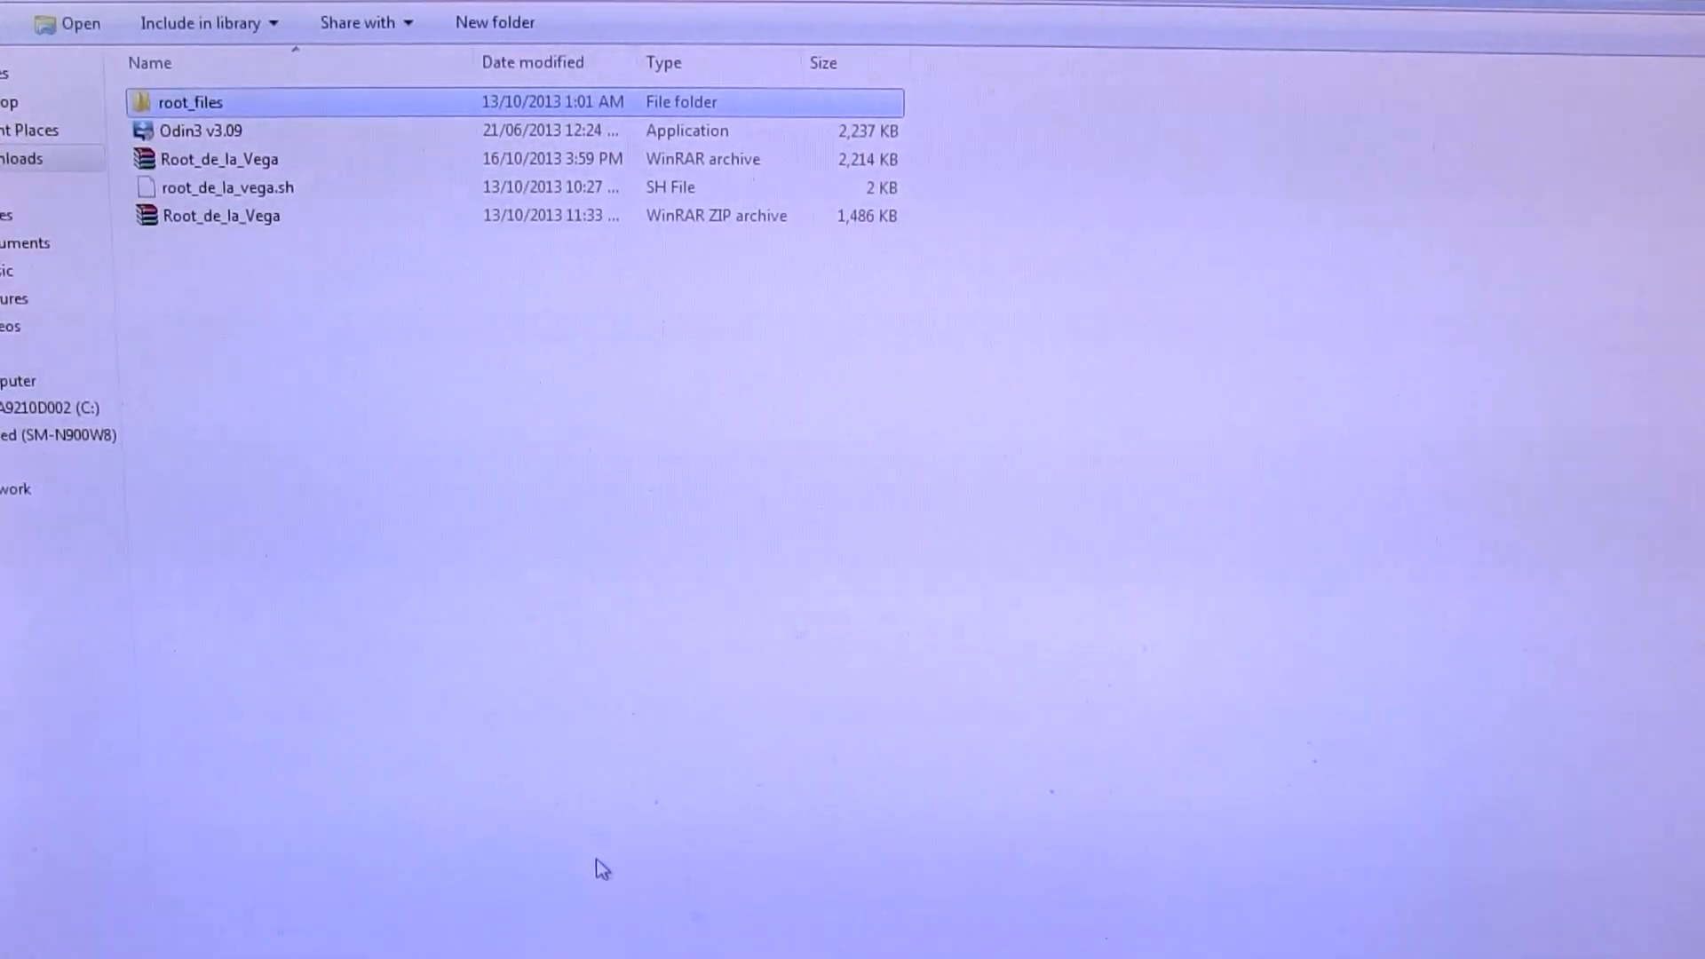
pyautogui.moveTo(315, 677)
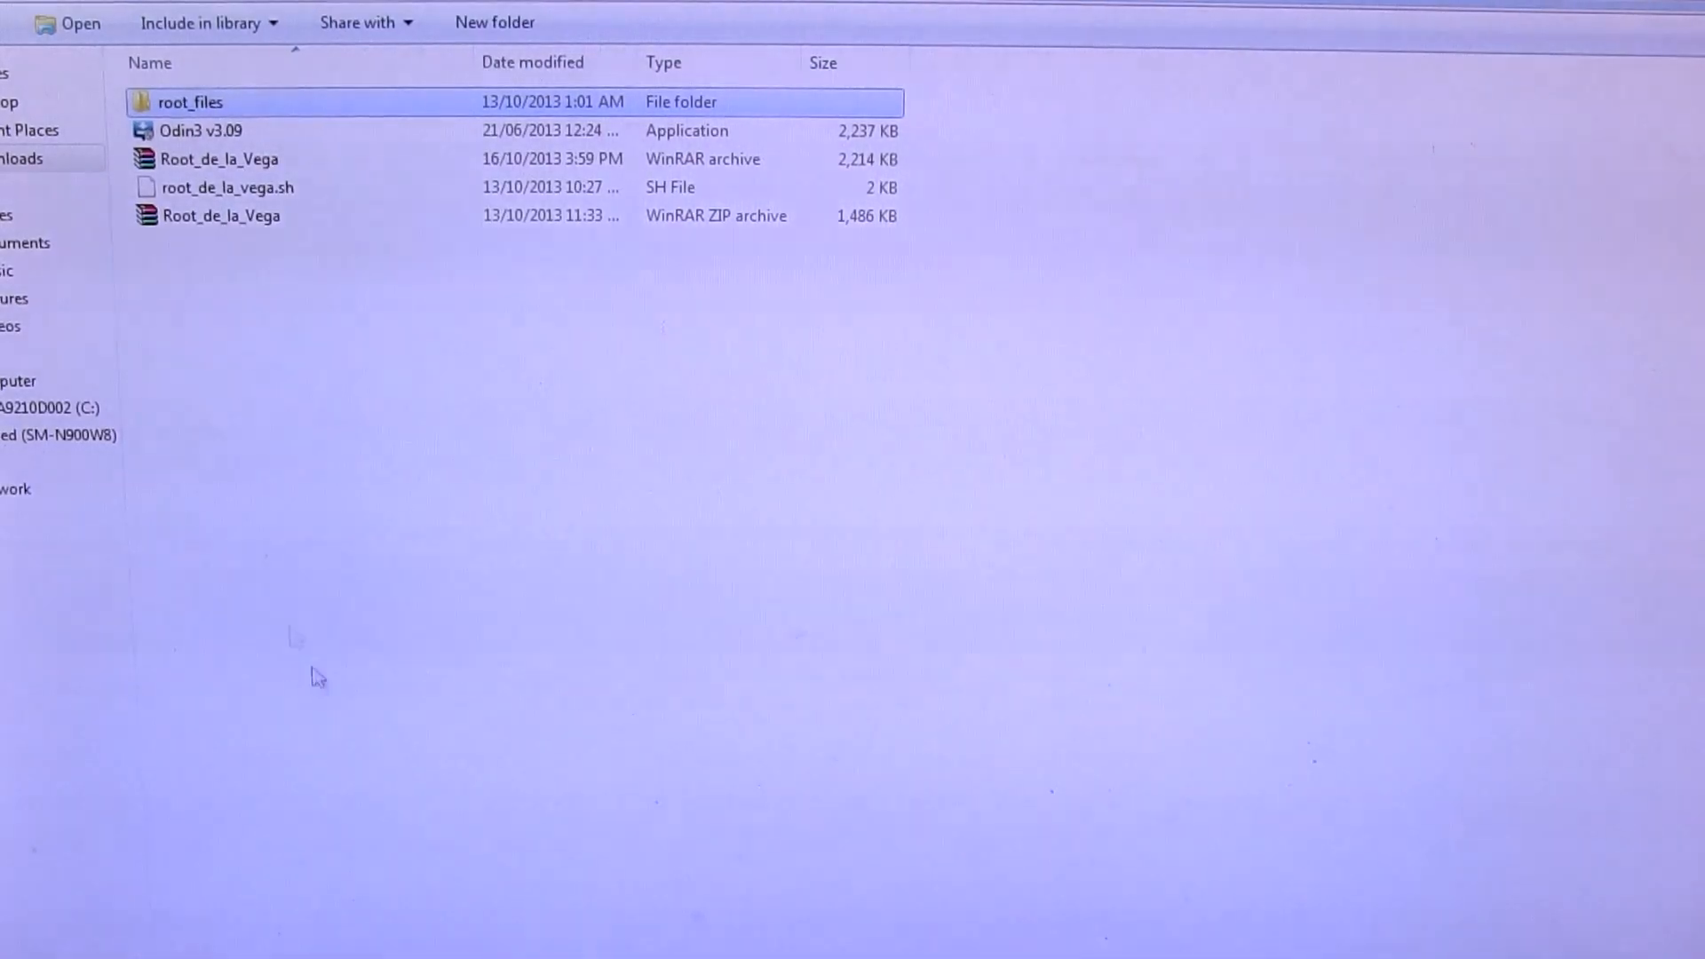
pyautogui.click(54, 435)
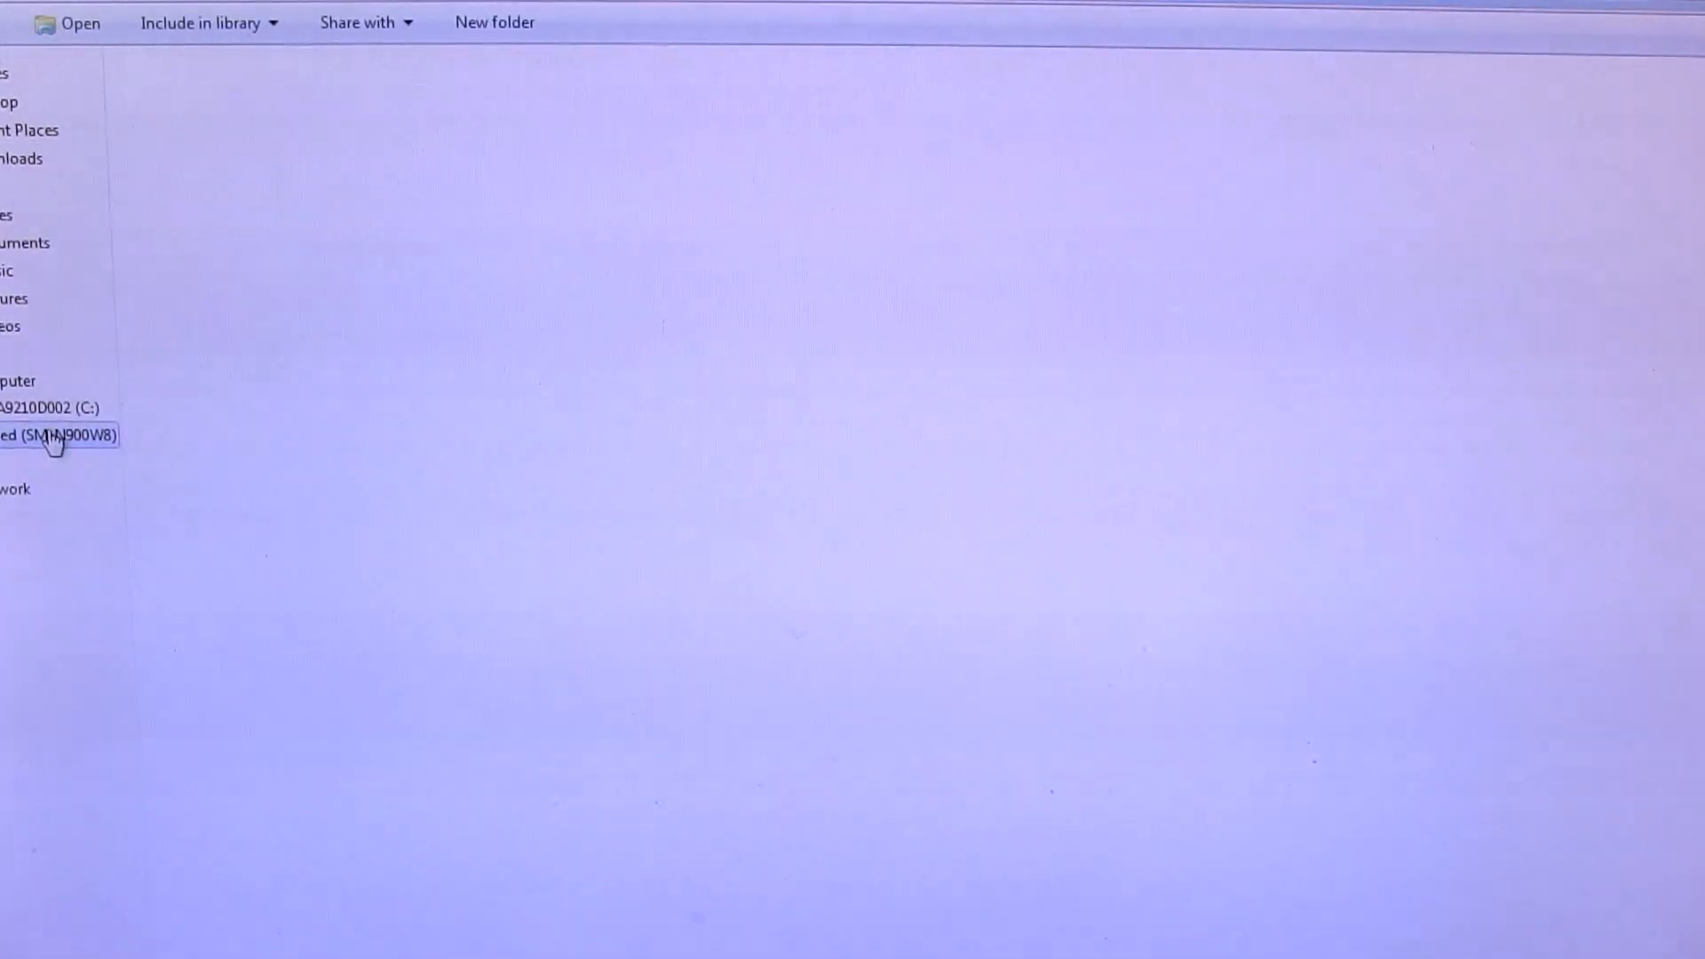
pyautogui.click(60, 435)
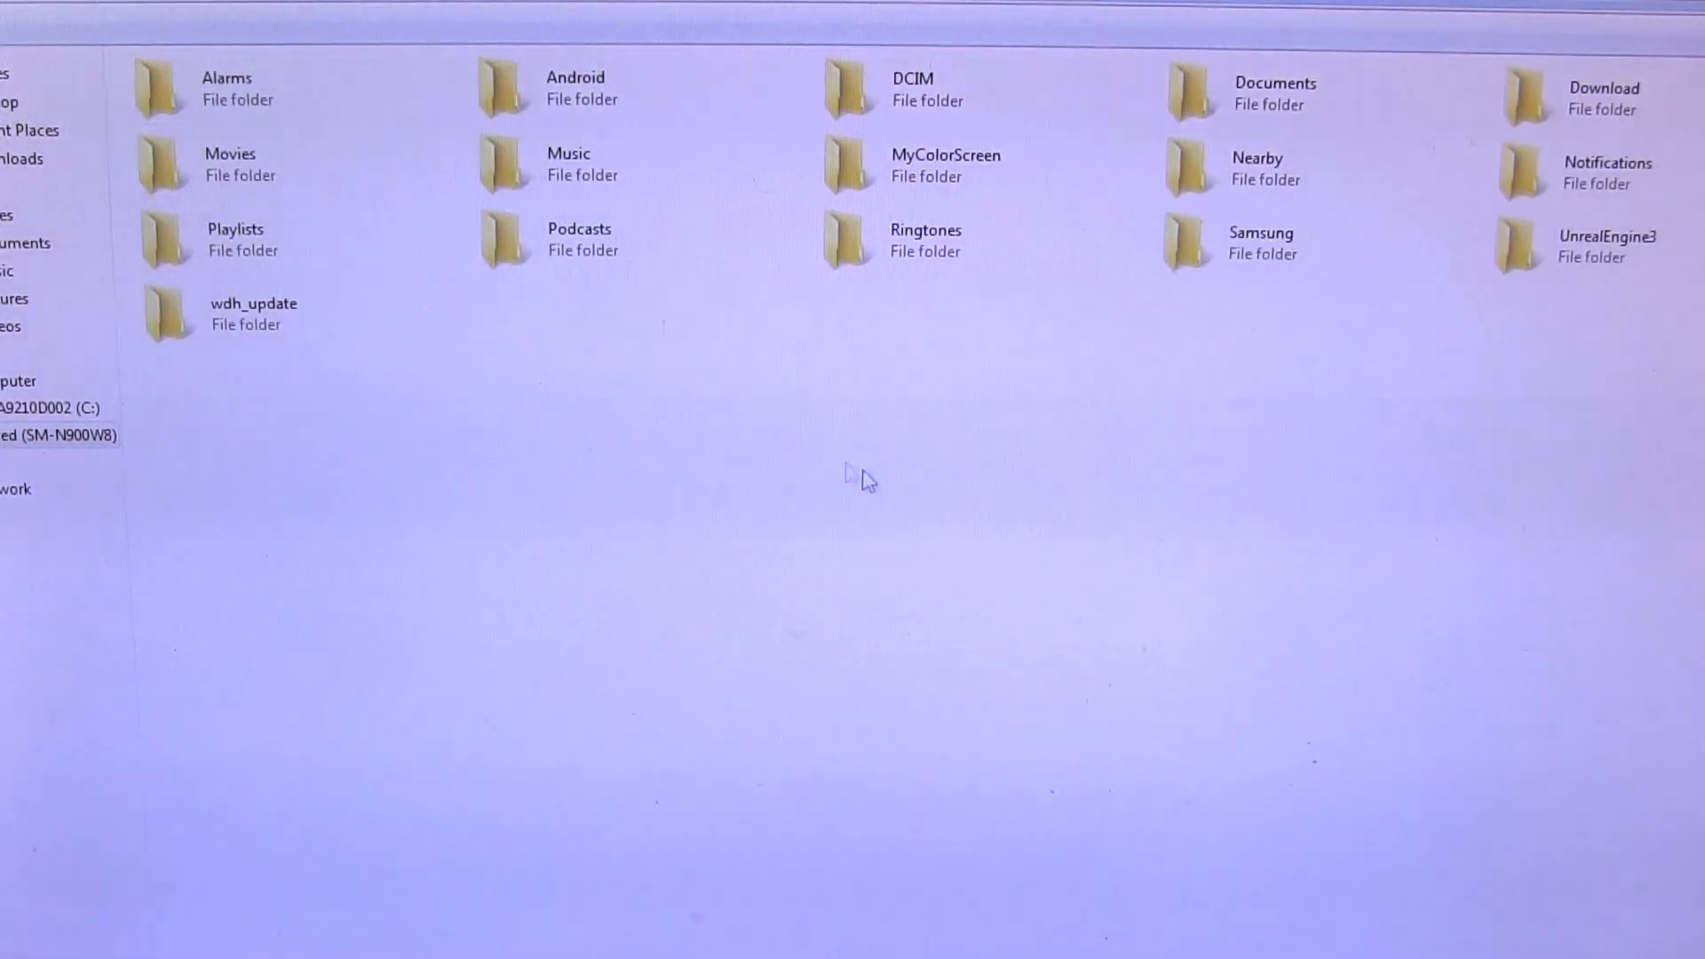
pyautogui.moveTo(1484, 596)
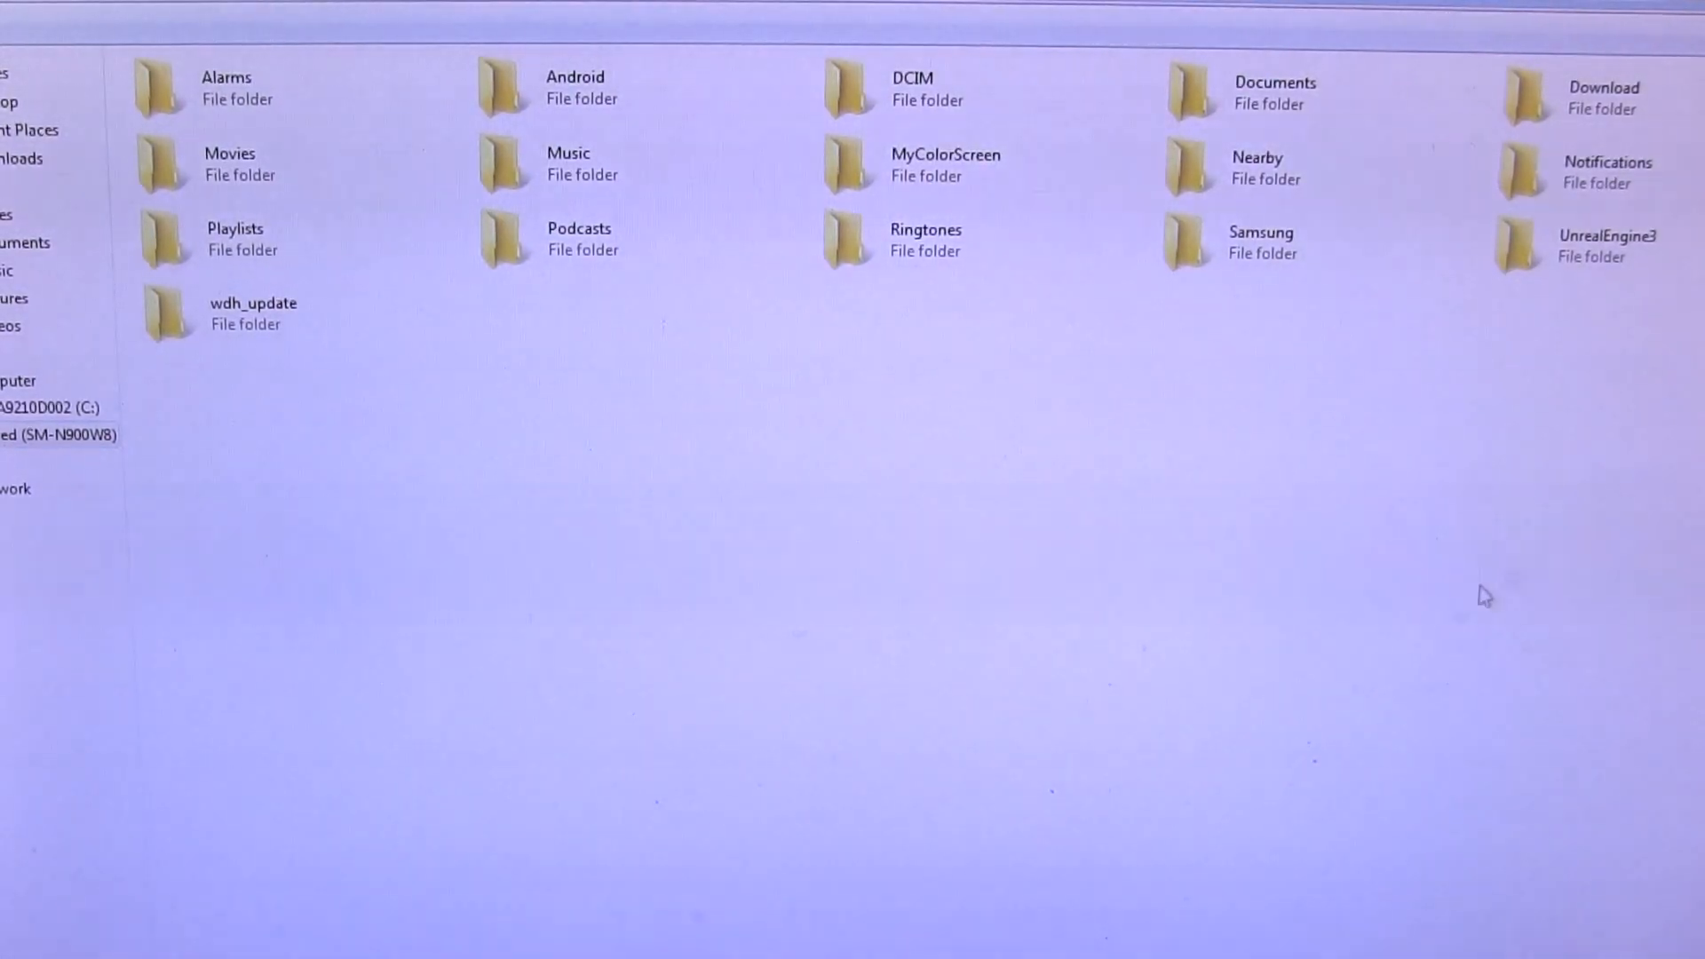
pyautogui.moveTo(938, 446)
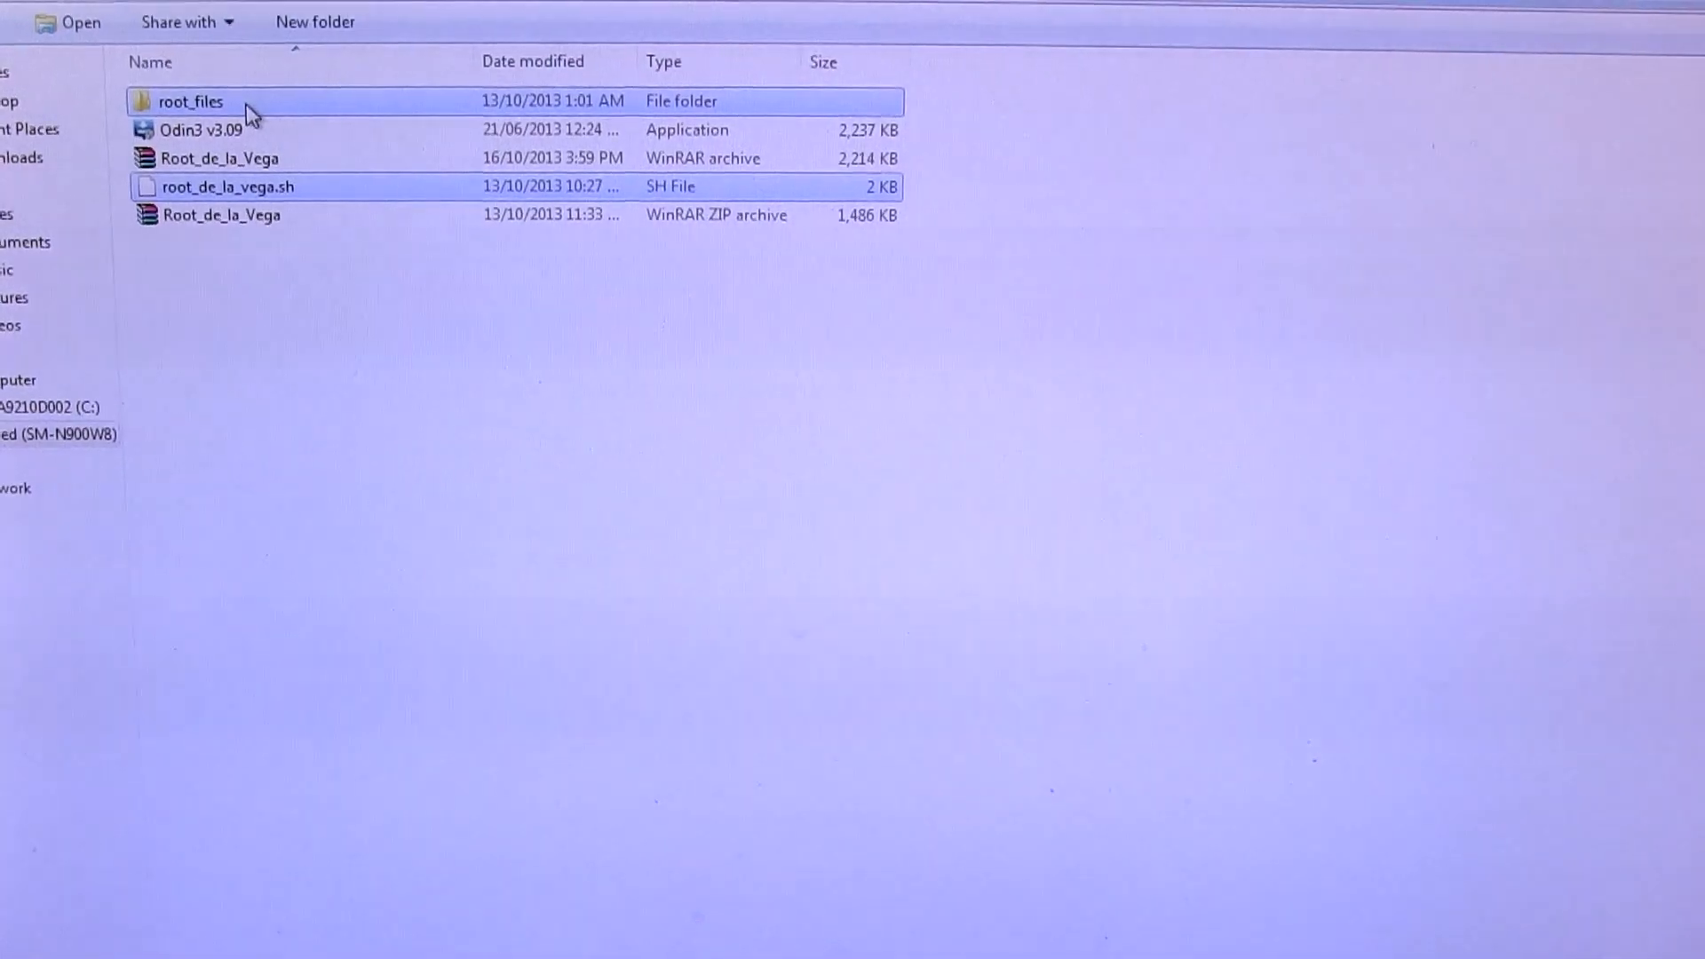
# - Copy root_files and root_de_la_vega.sh and paste them into the phone's storage
pyautogui.rightClick(190, 102)
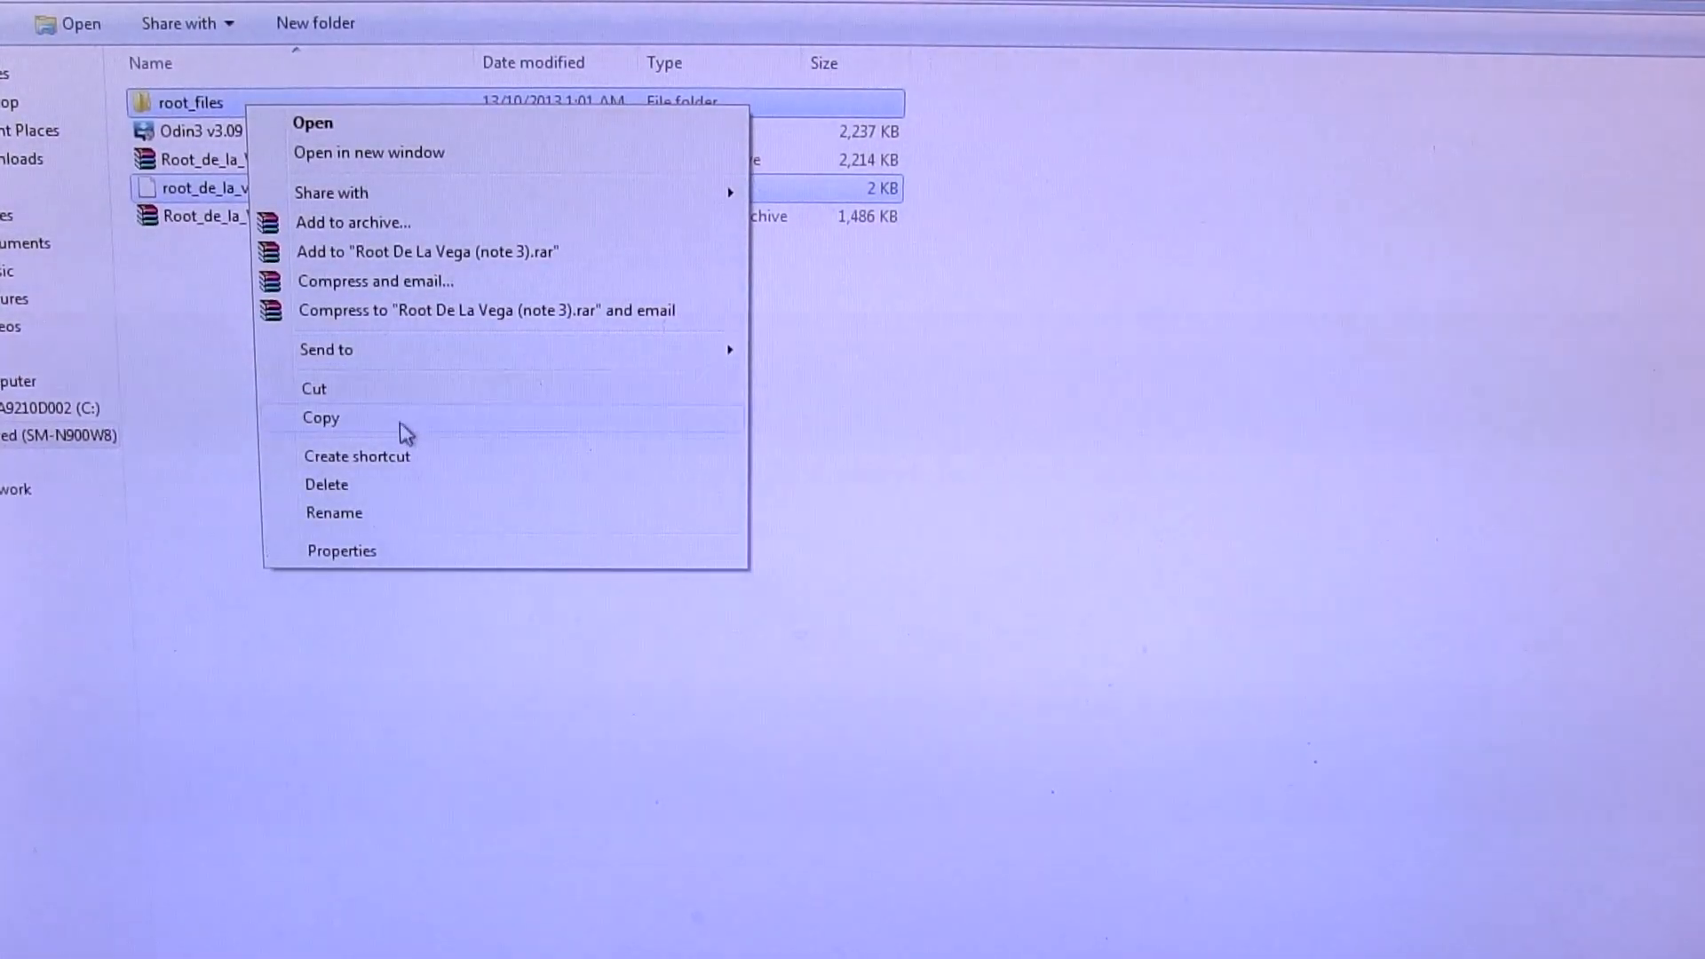
pyautogui.click(320, 417)
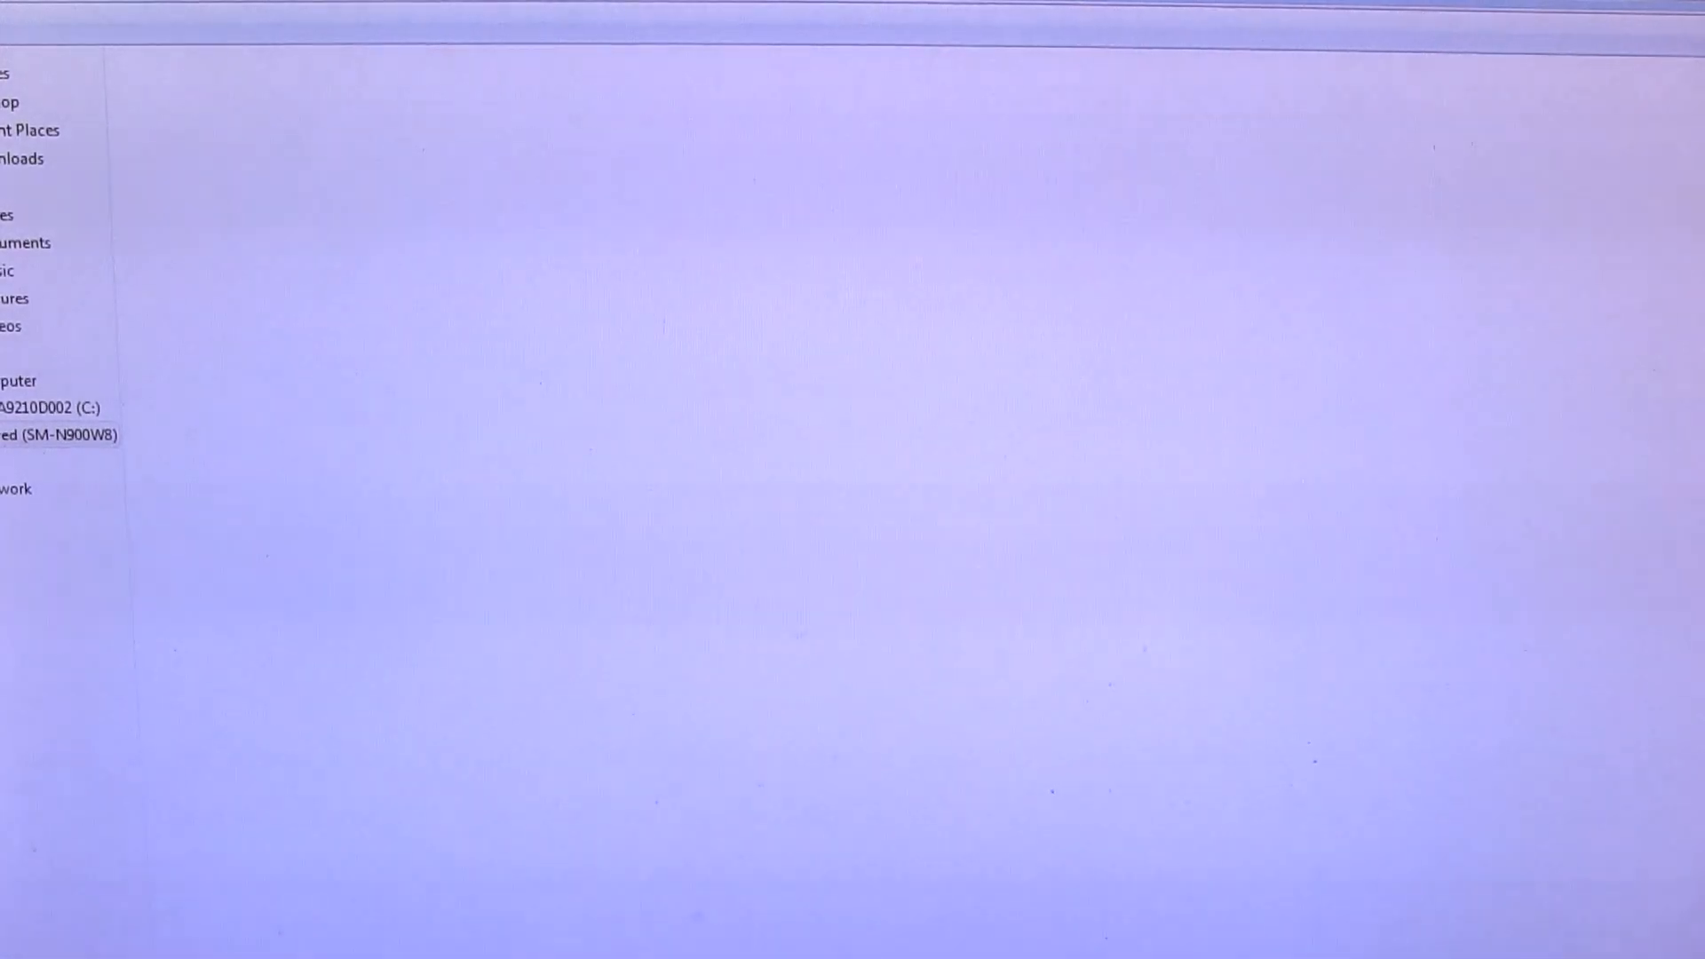
pyautogui.rightClick(596, 491)
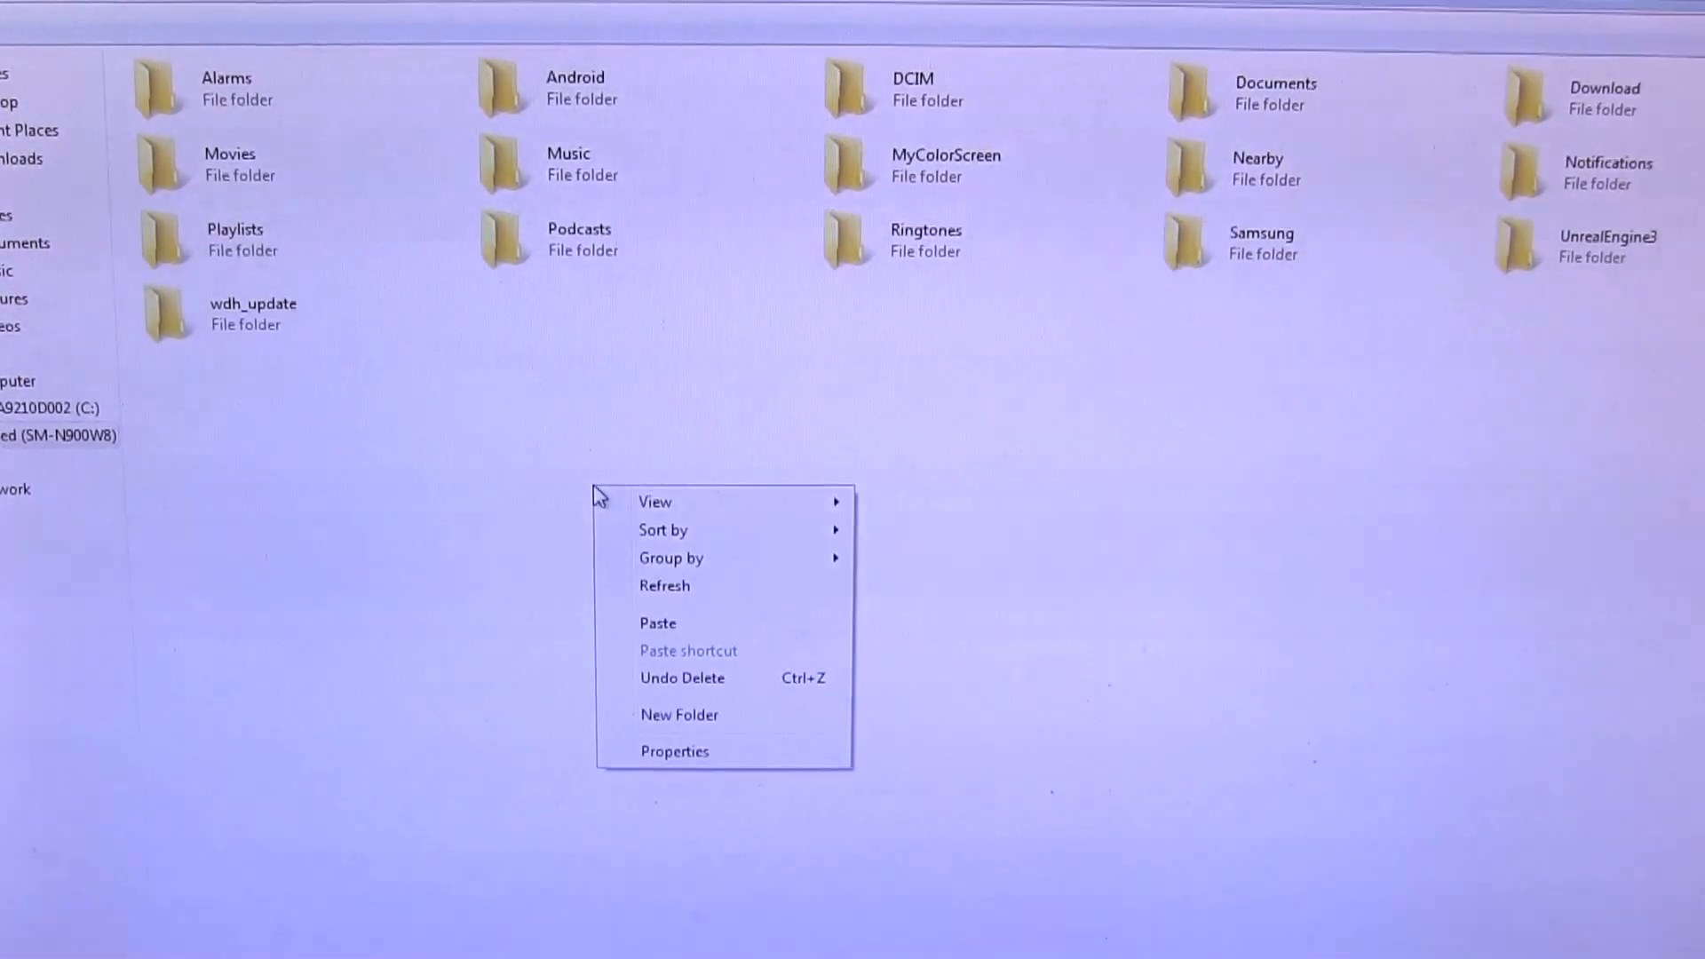
pyautogui.click(679, 630)
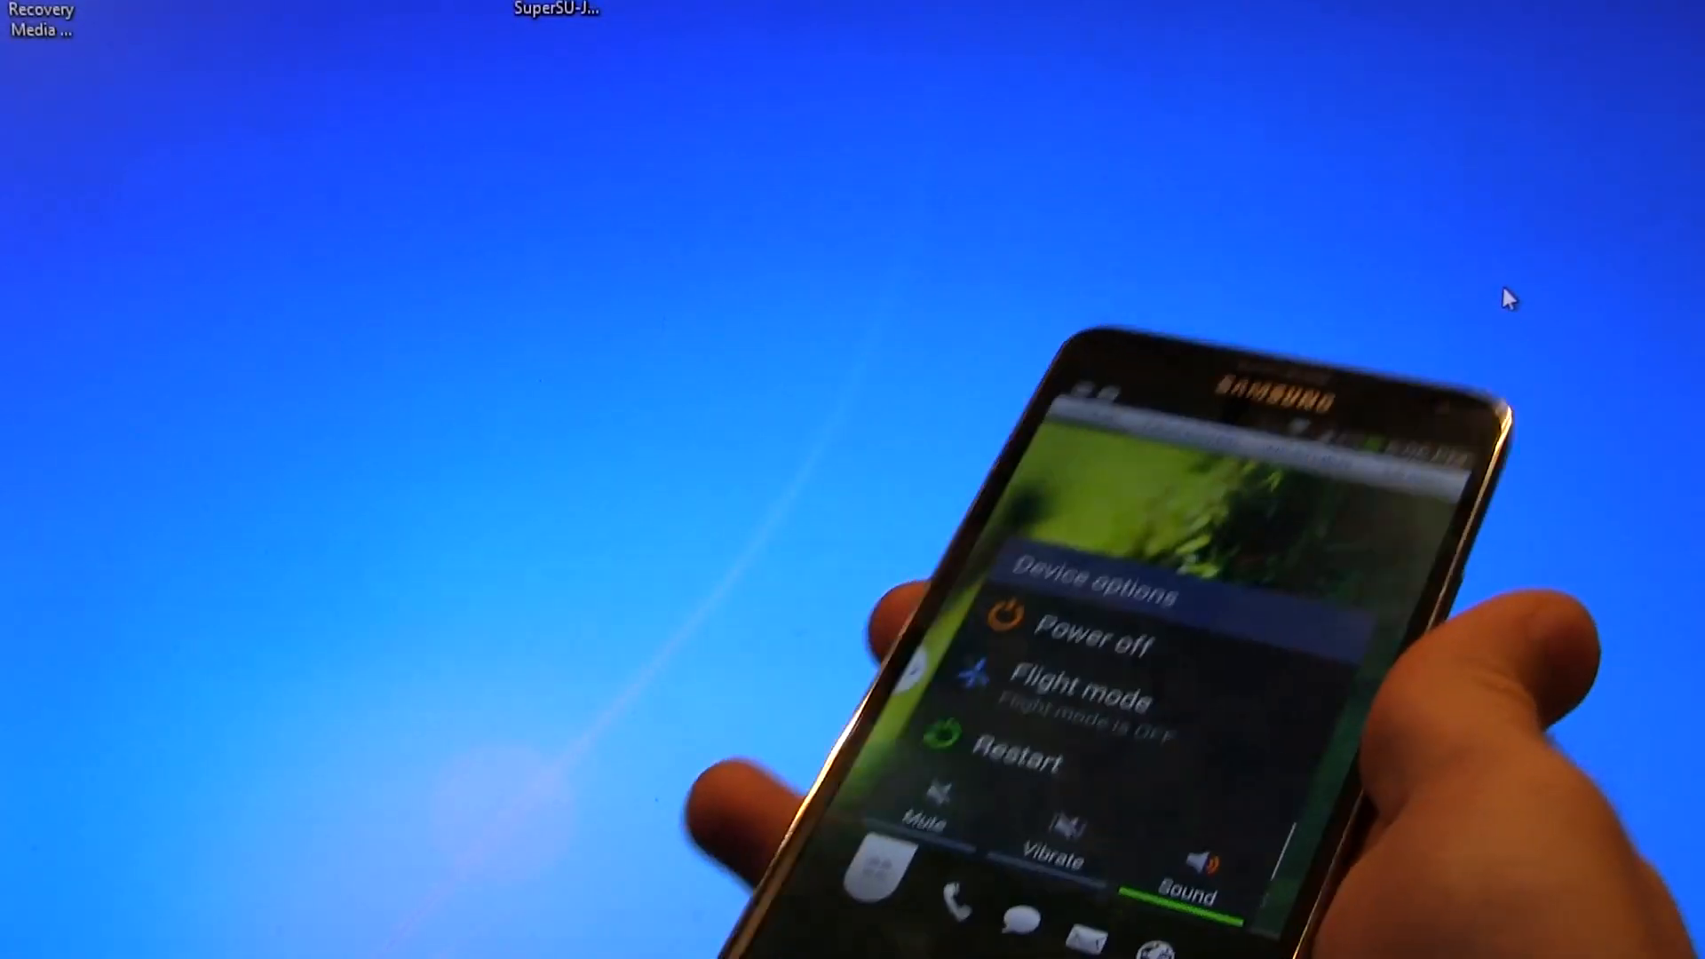
# - Choose Restart in the phone's Device options and confirm with OK
pyautogui.click(1022, 759)
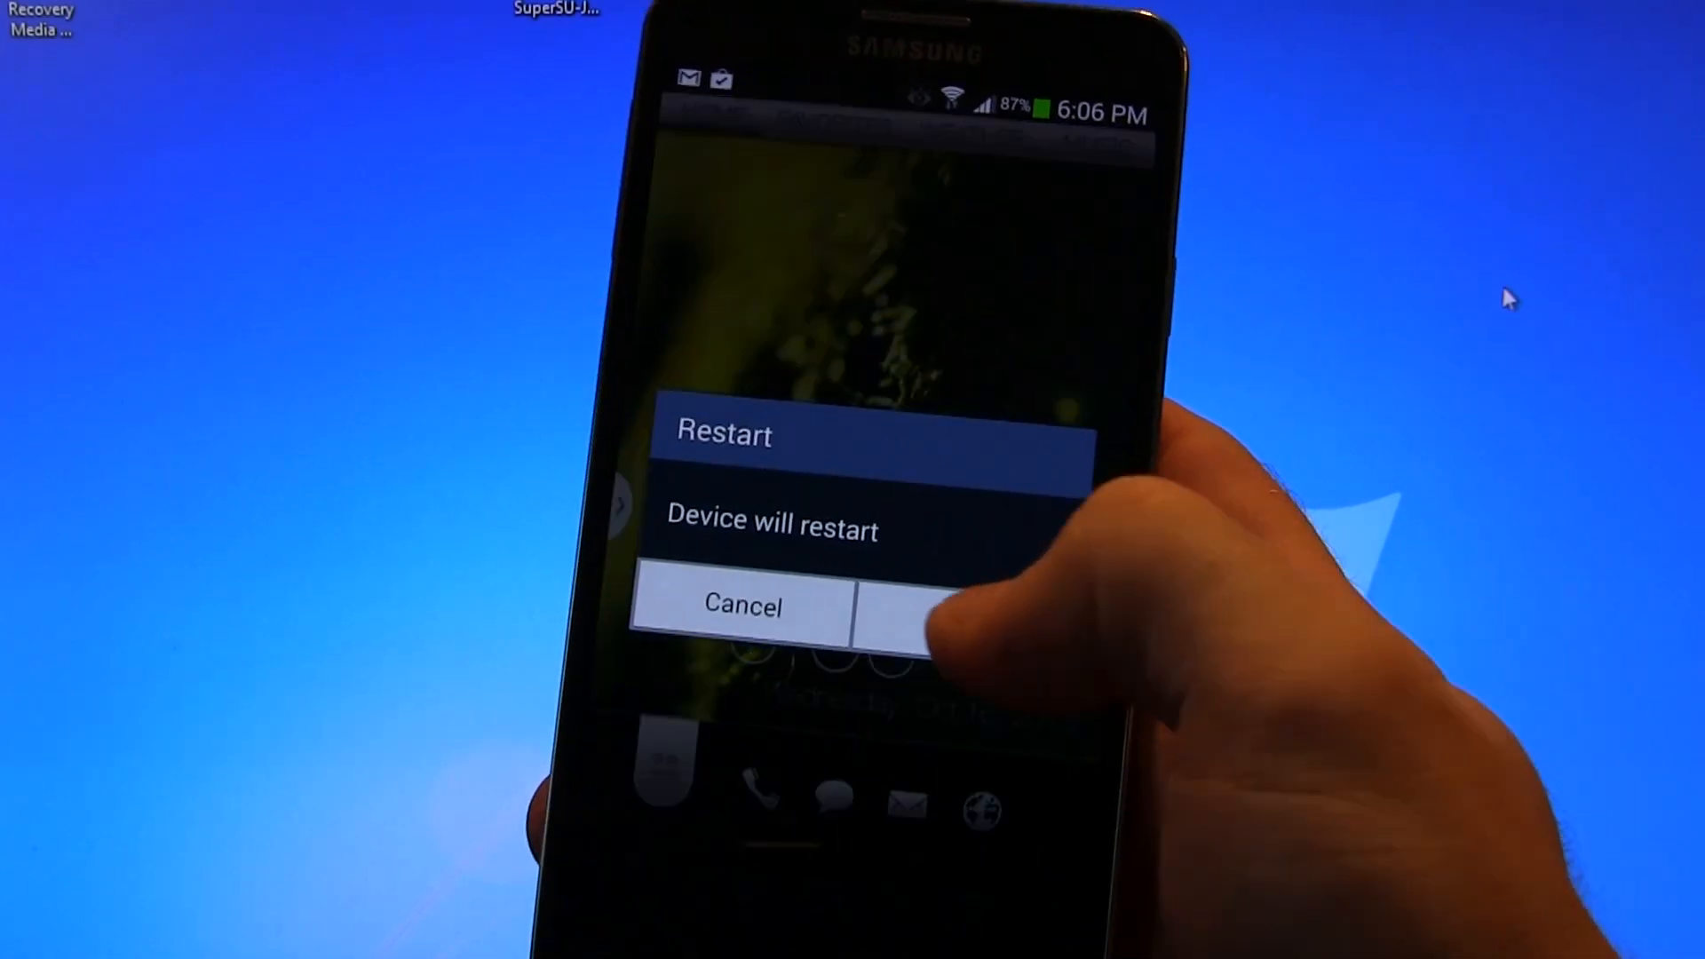
pyautogui.click(925, 605)
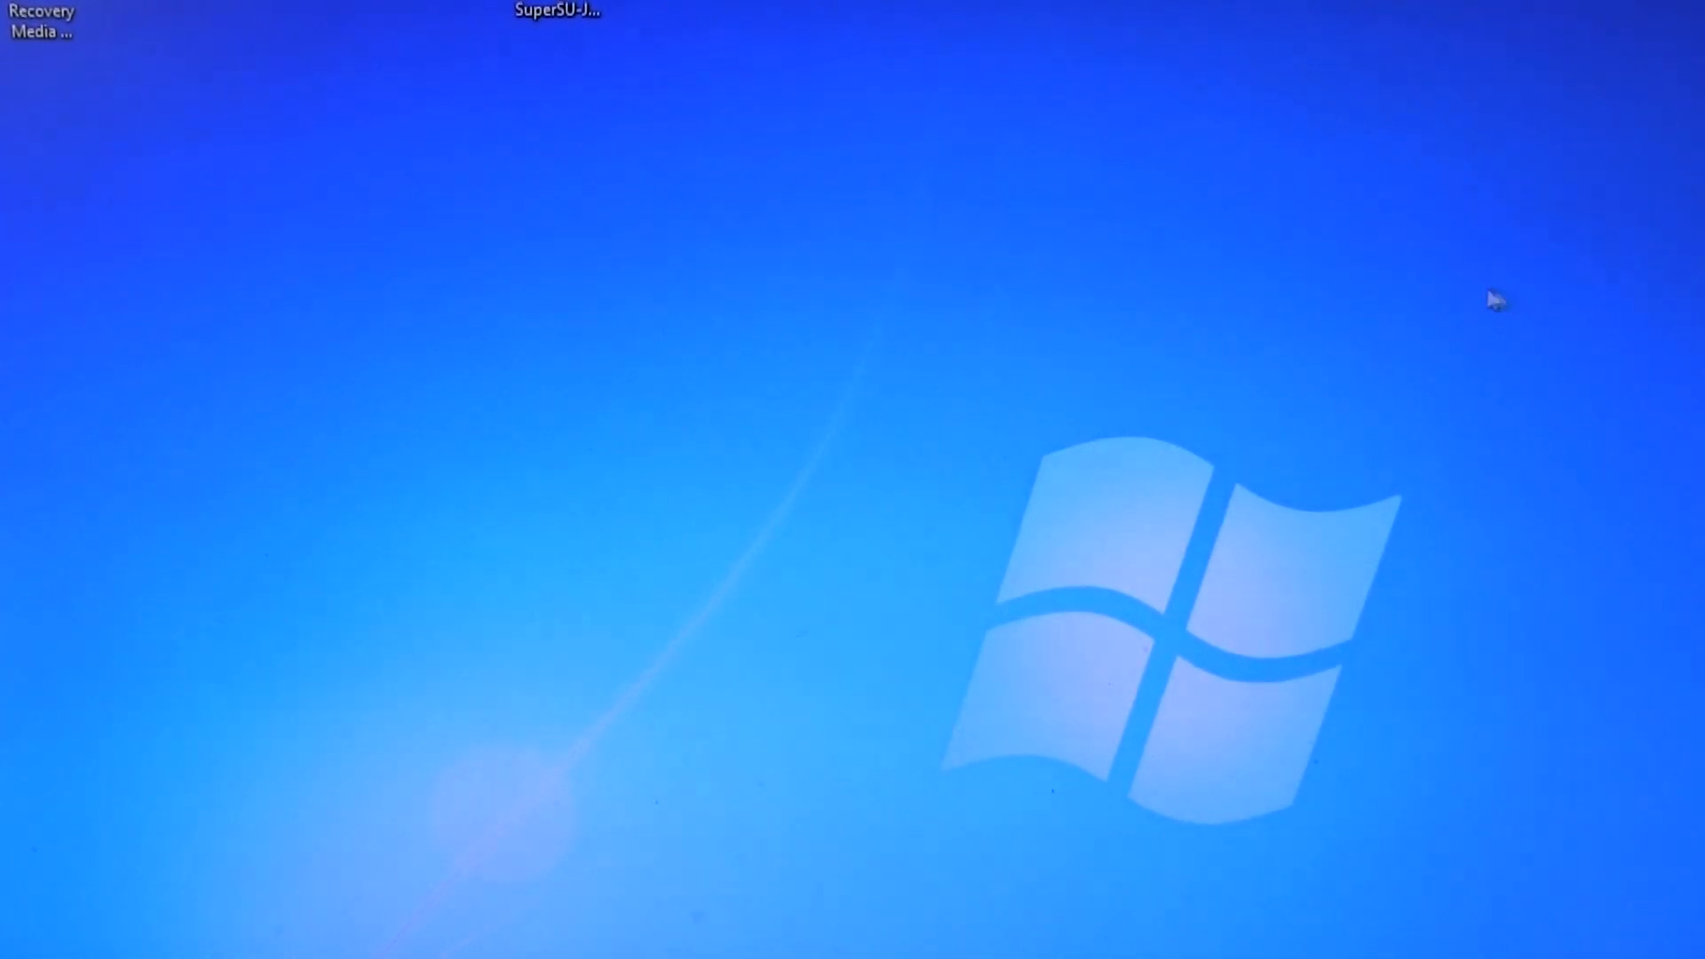
pyautogui.moveTo(1289, 358)
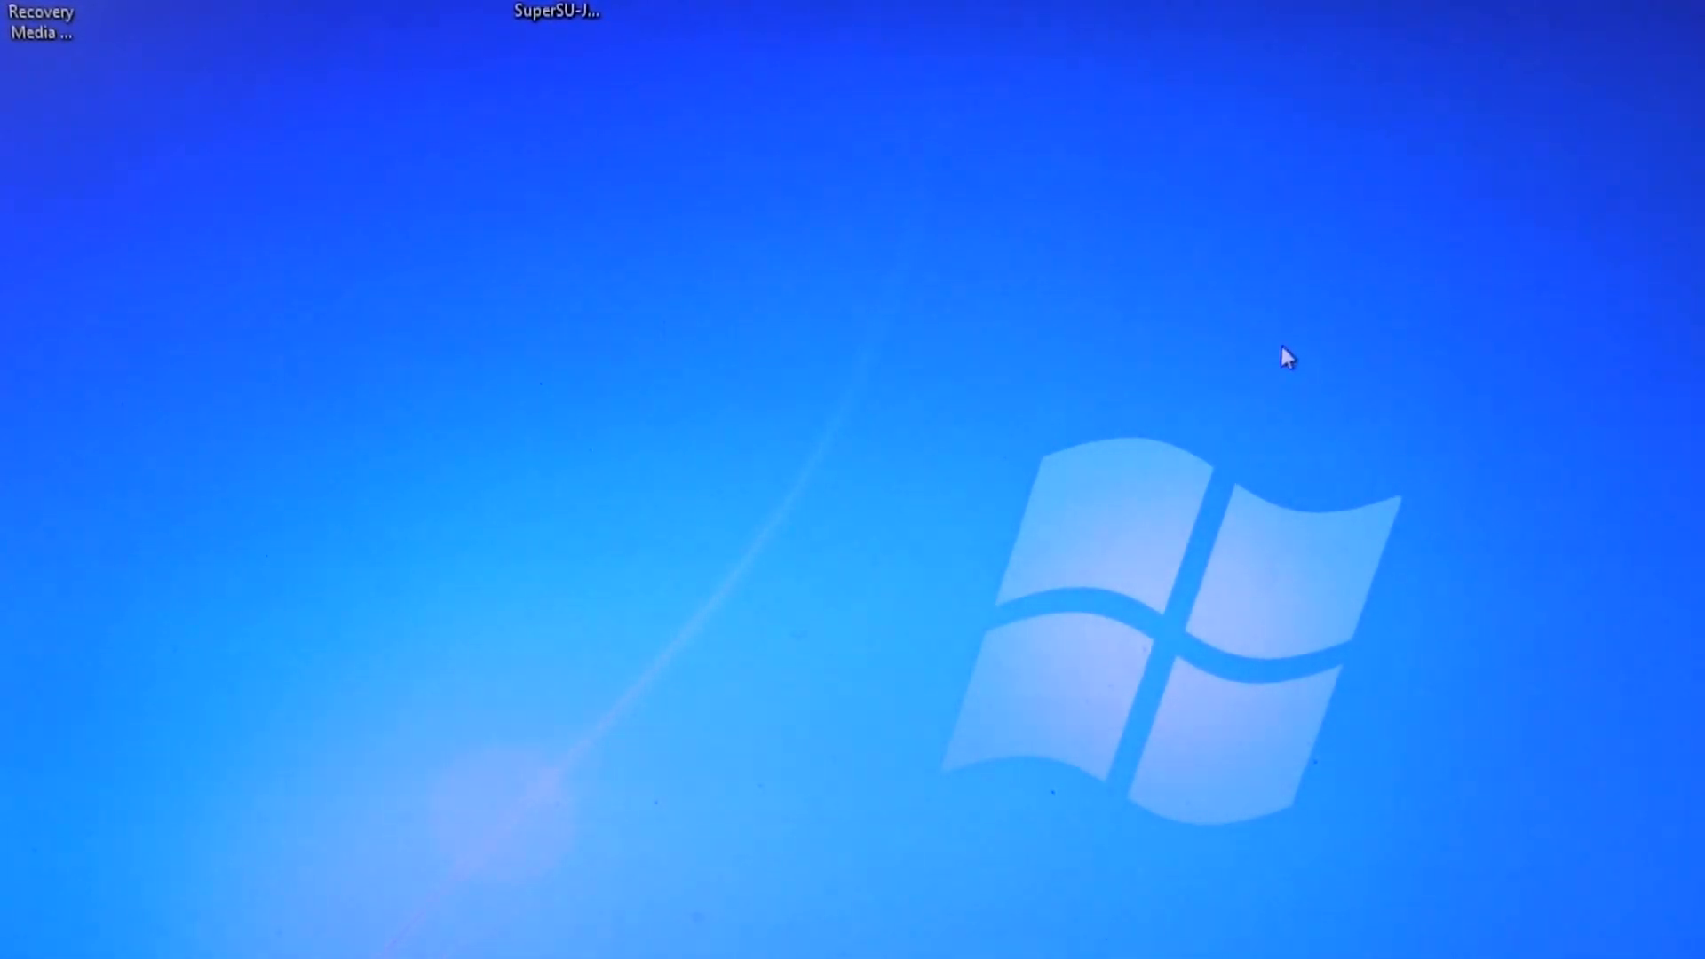
pyautogui.moveTo(778, 615)
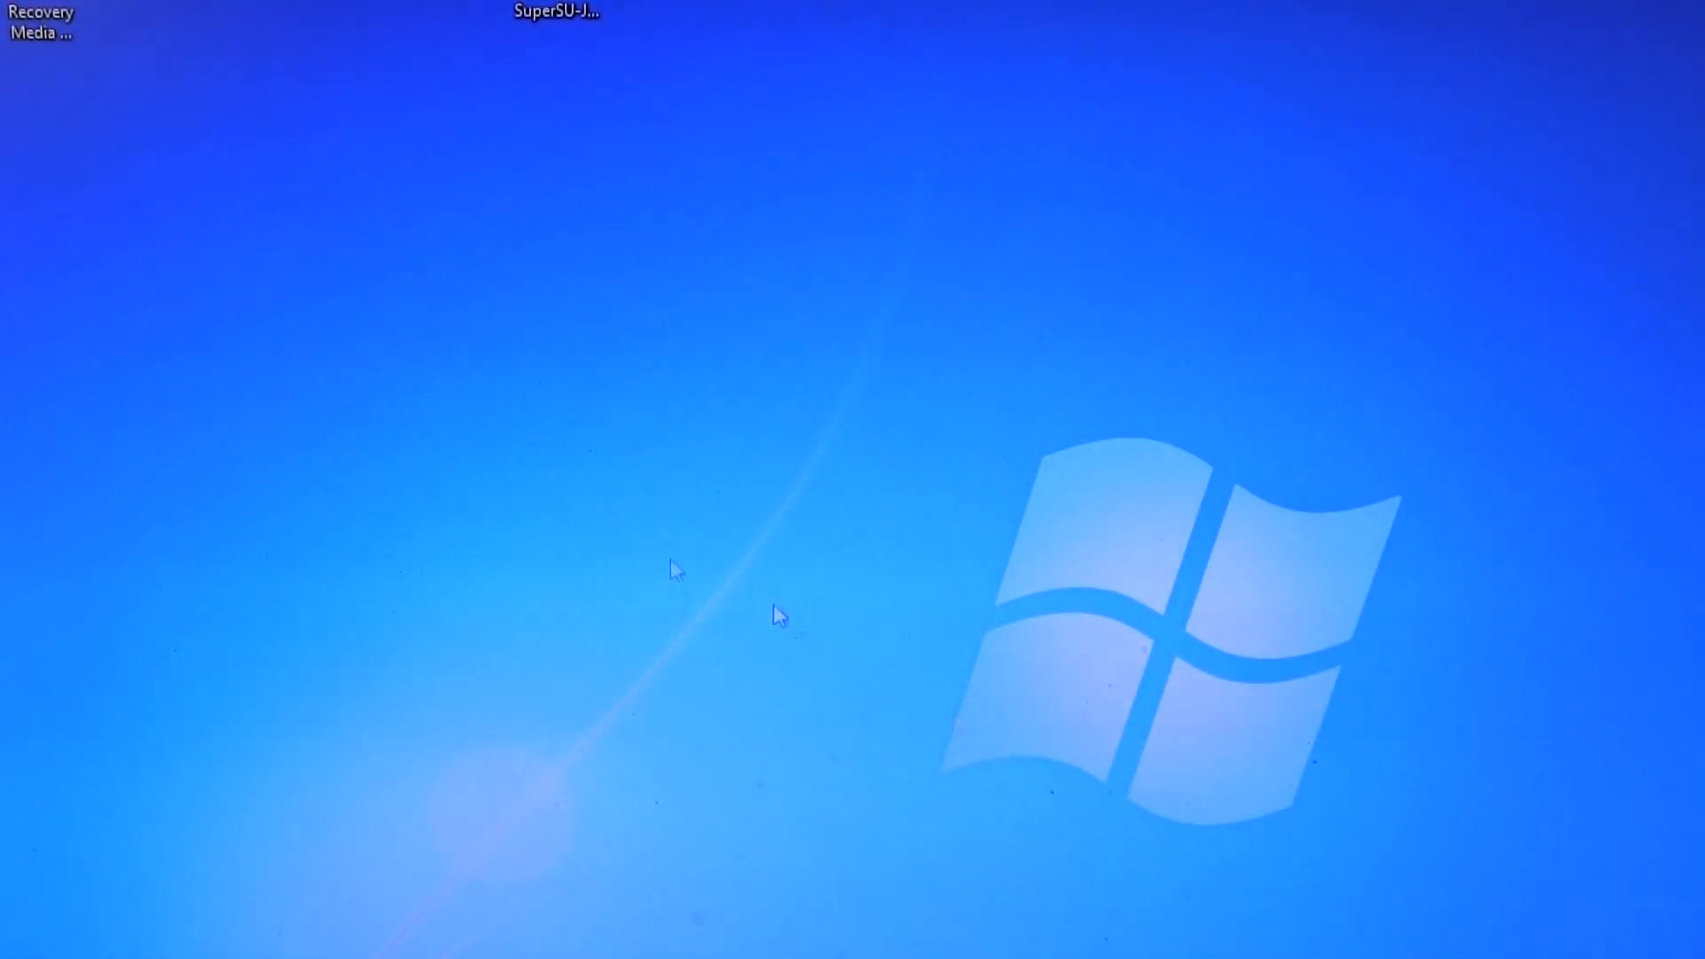
pyautogui.moveTo(778, 614)
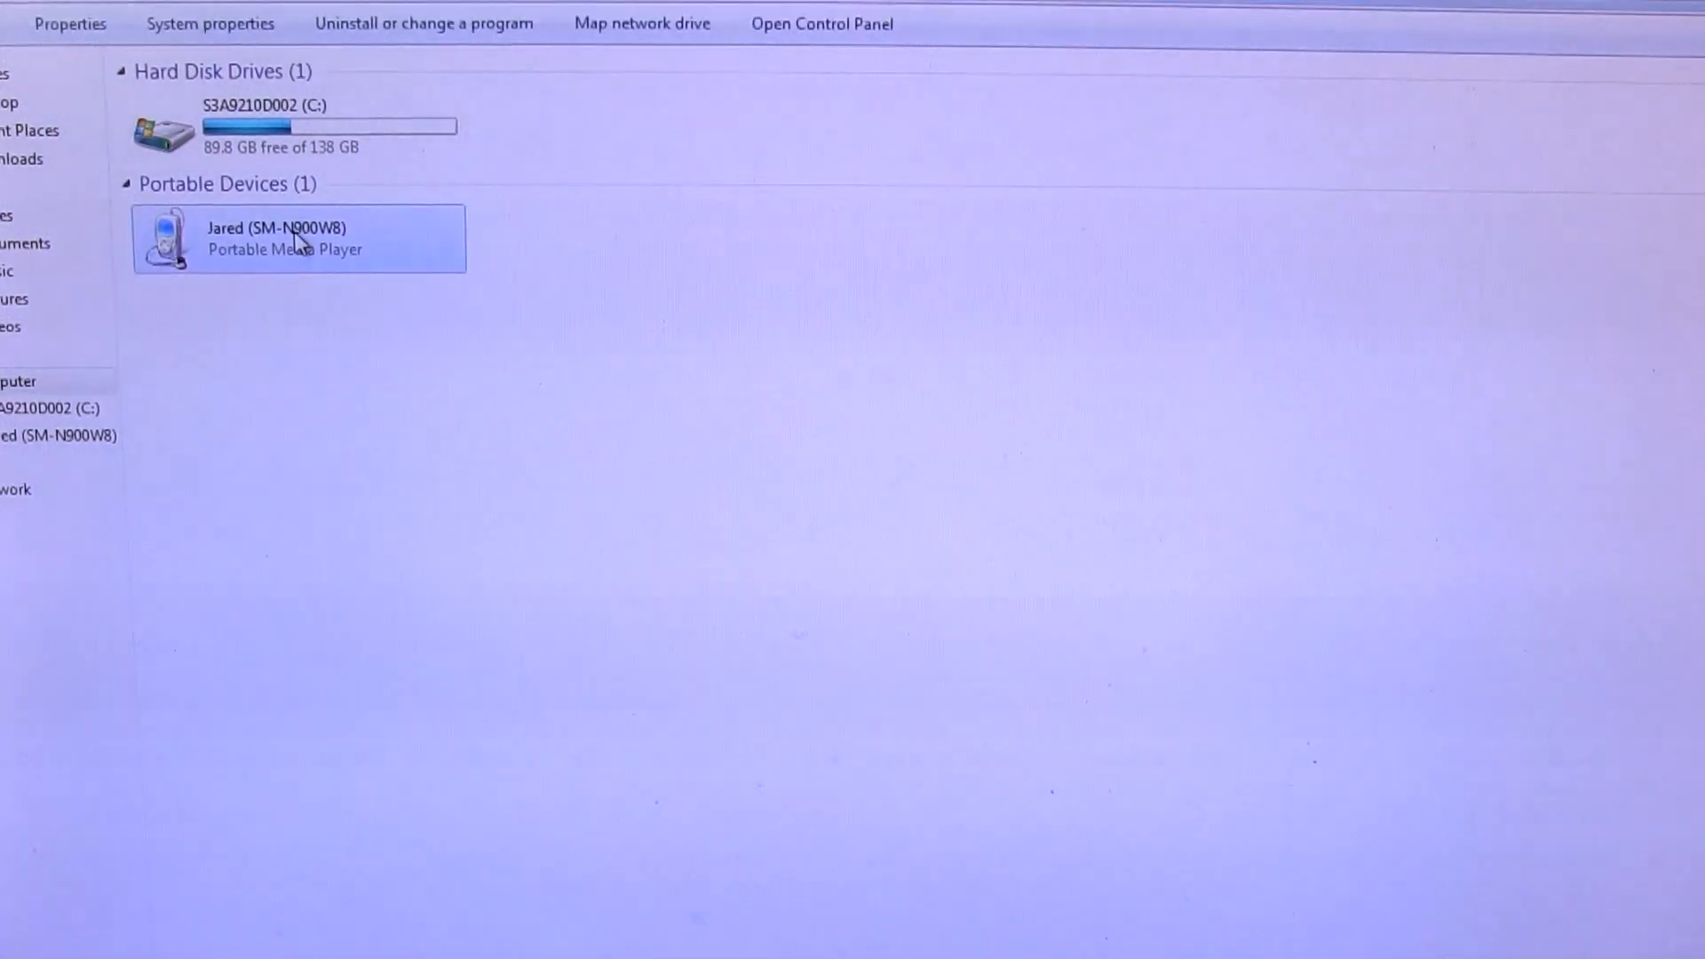
# - Permanently delete root_files and root_de_la_vega from the Galaxy Note 3's storage
pyautogui.doubleClick(299, 238)
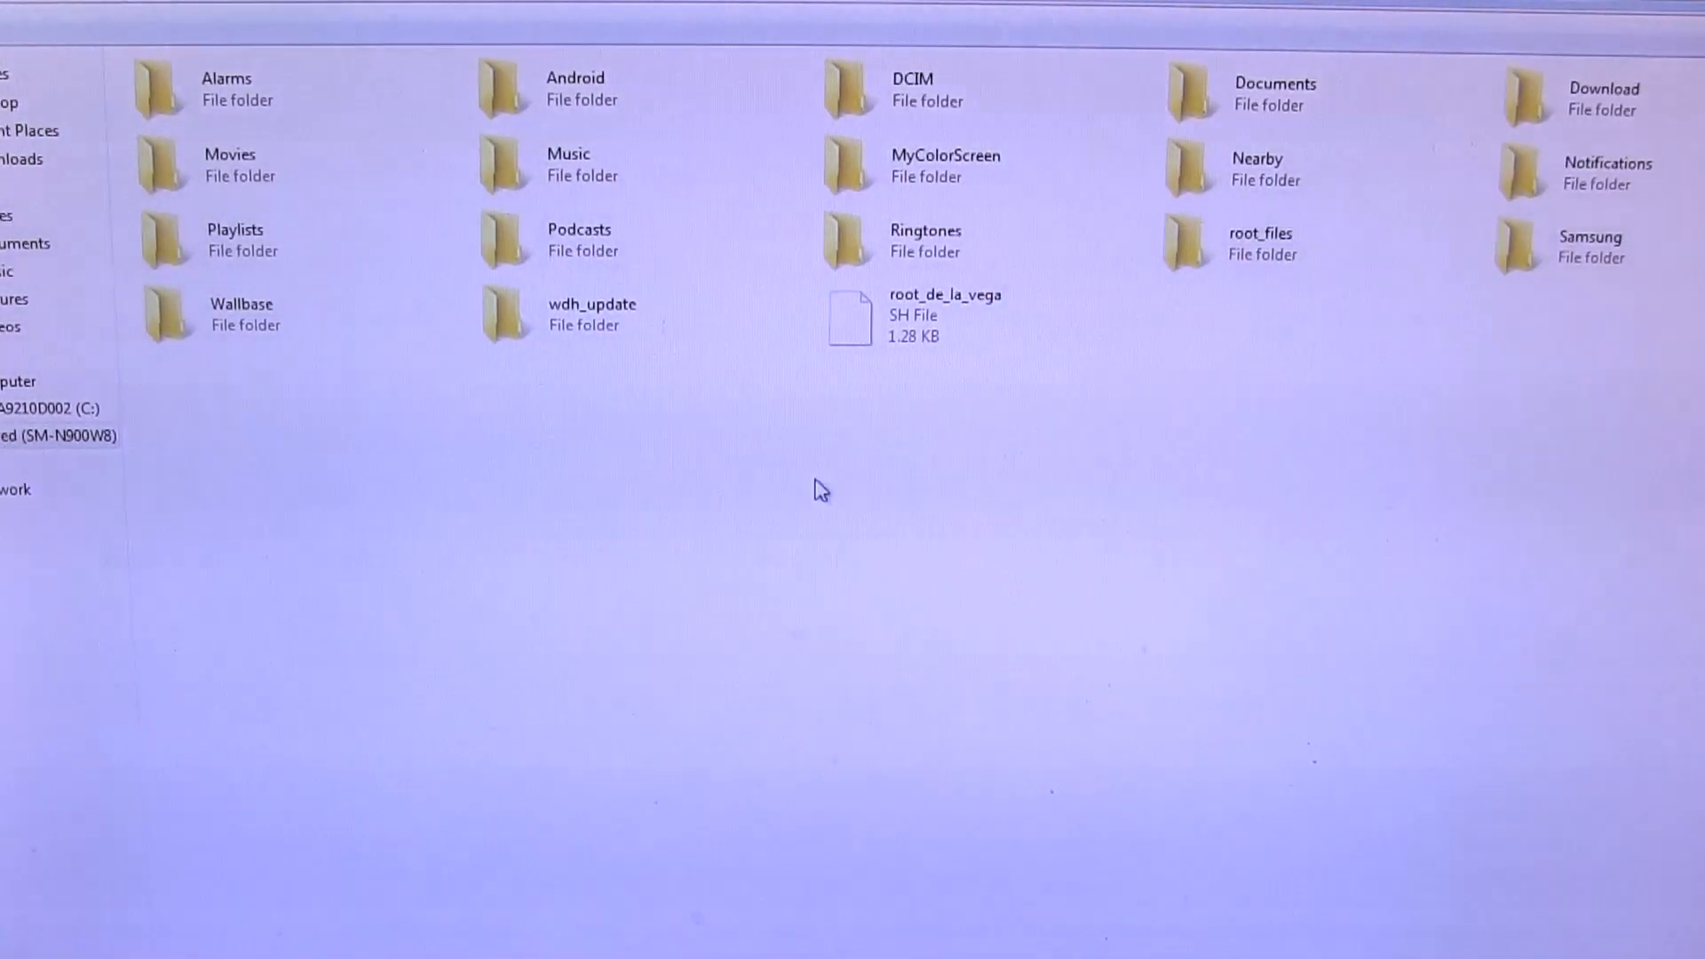
pyautogui.click(932, 314)
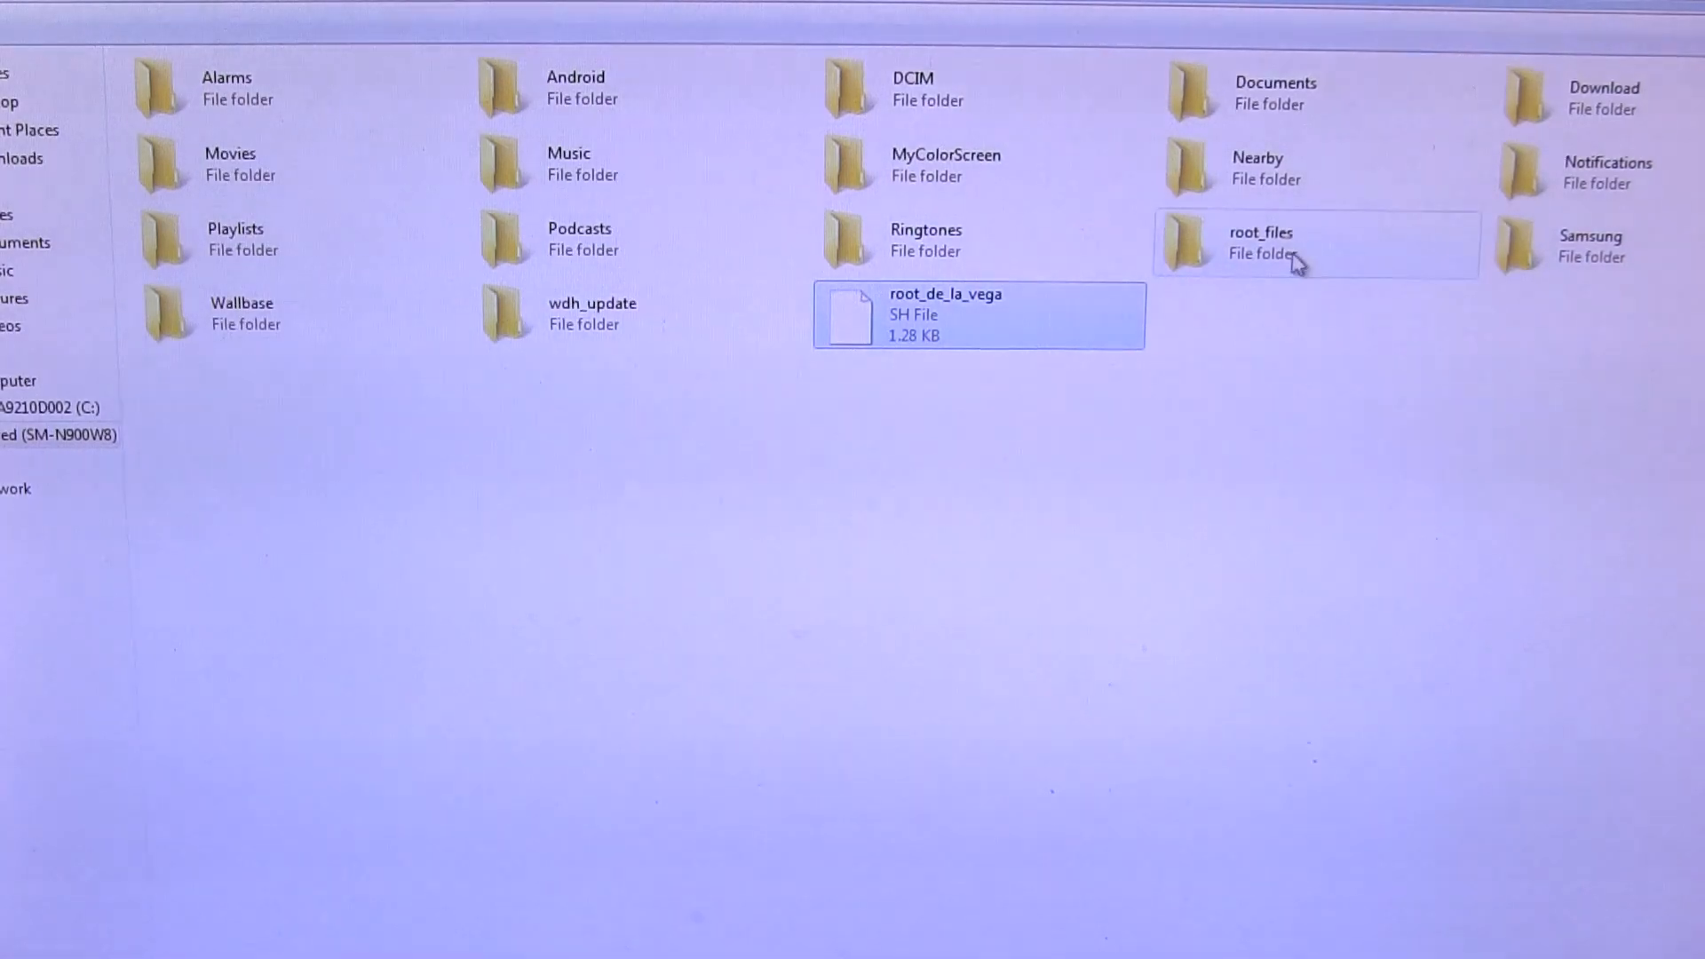
pyautogui.rightClick(1259, 239)
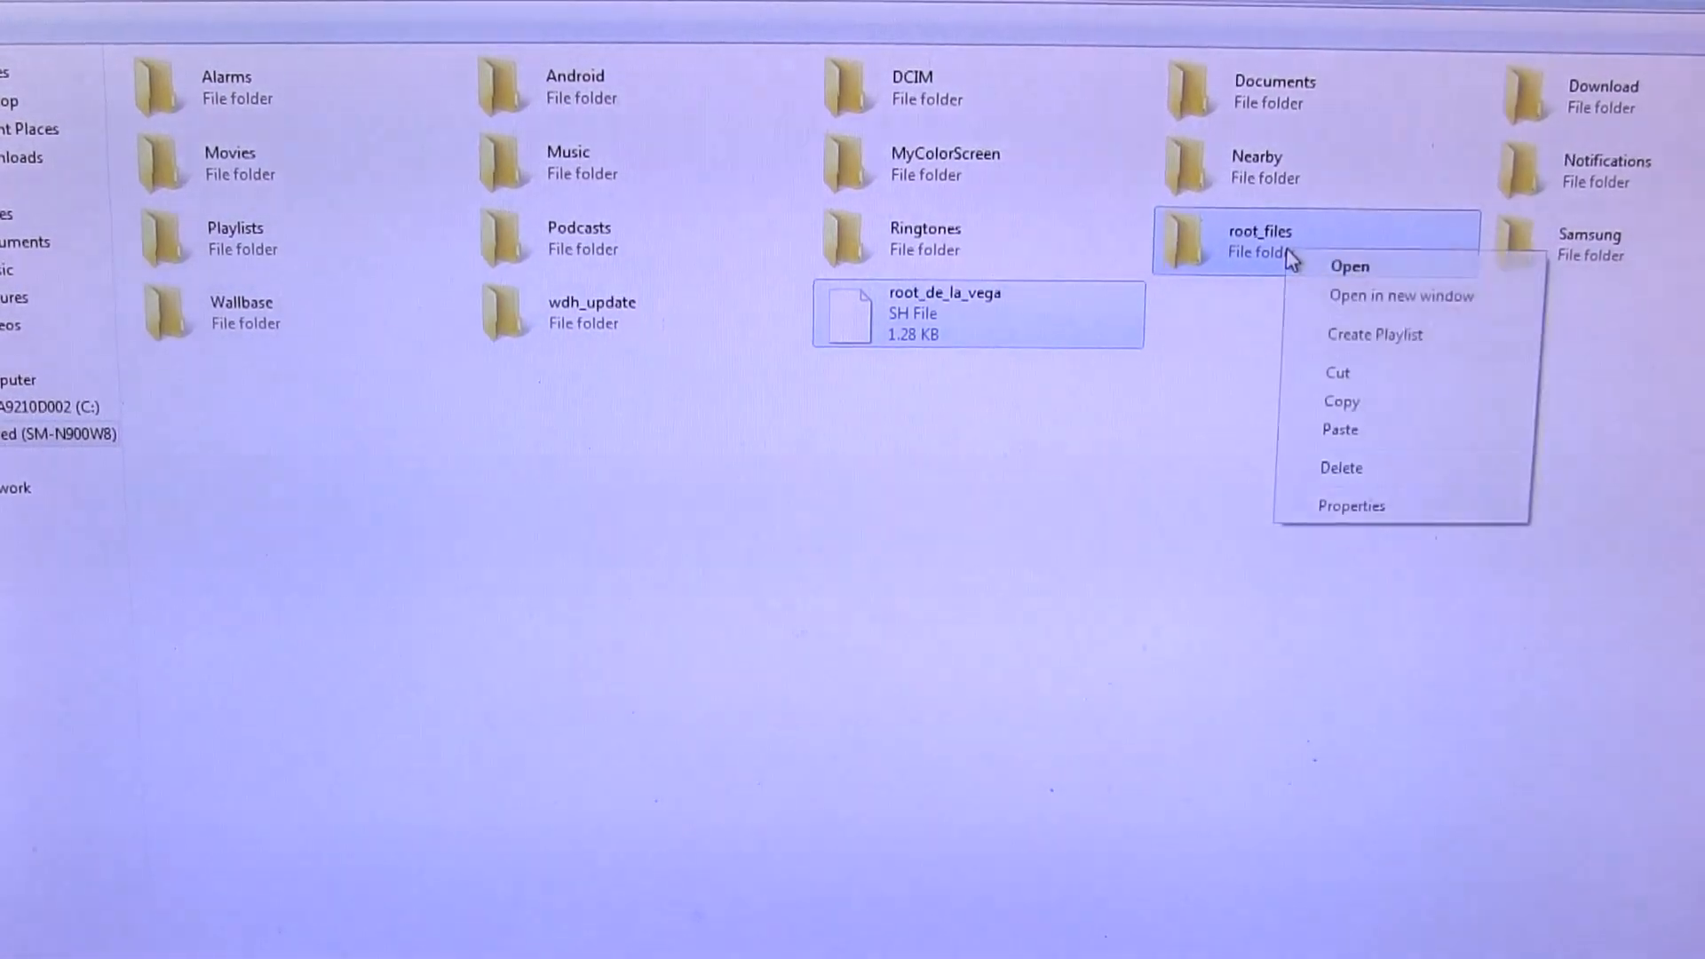
pyautogui.moveTo(1341, 468)
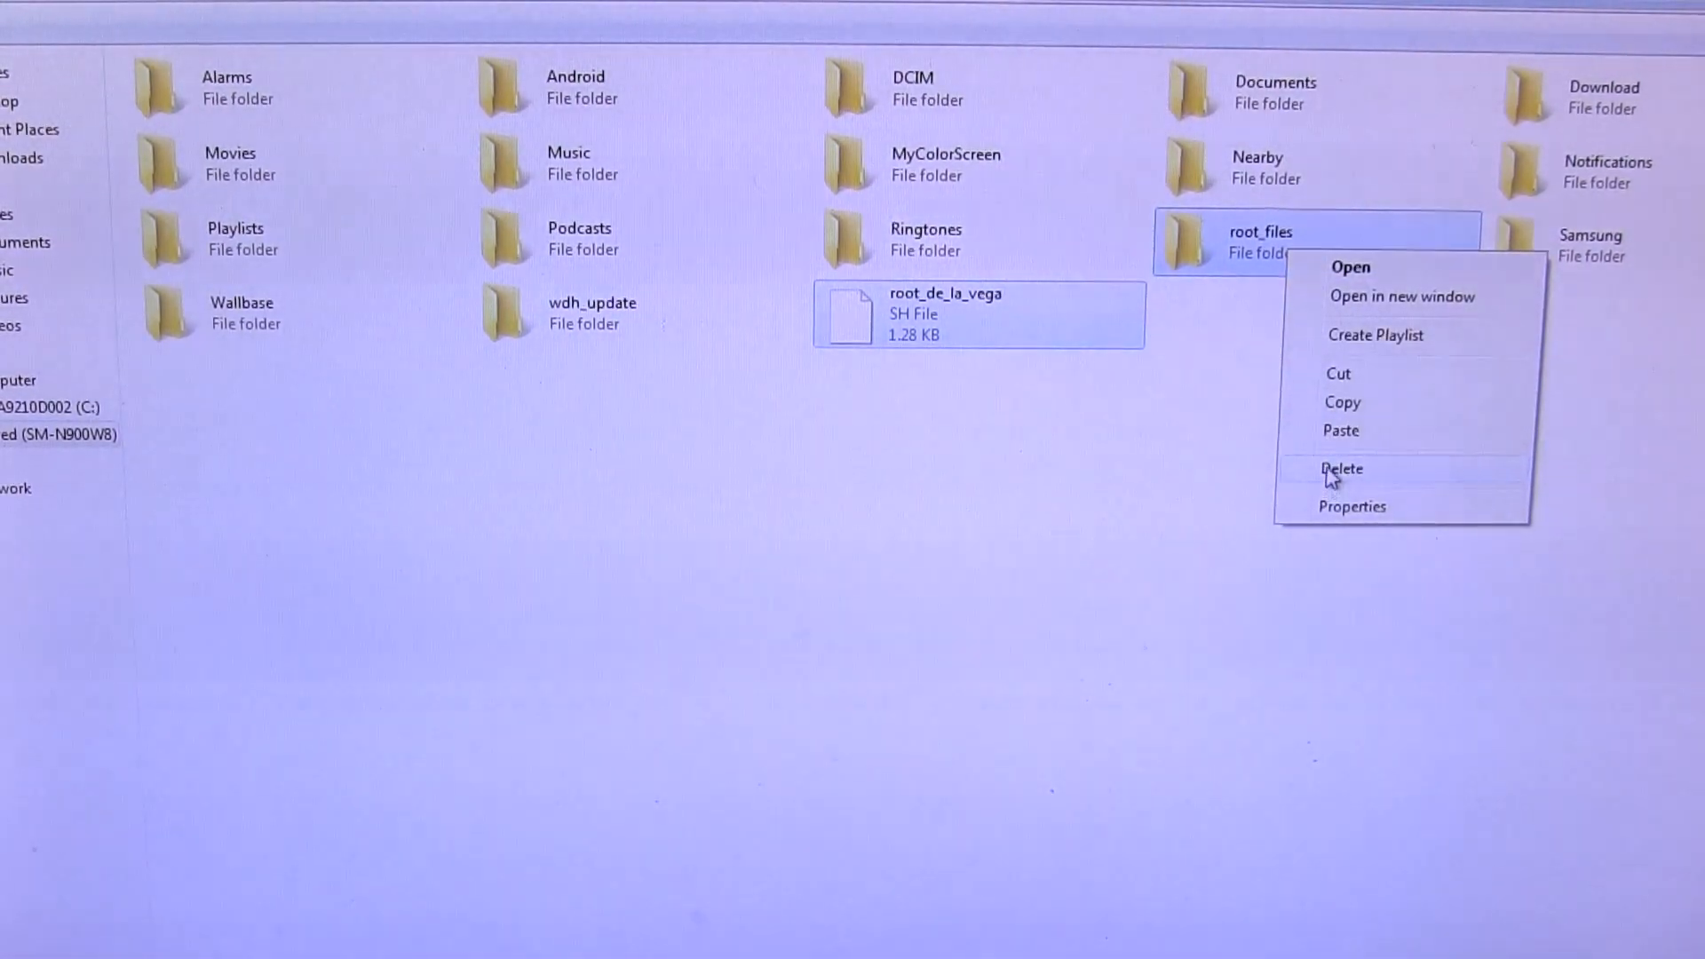
pyautogui.click(1341, 469)
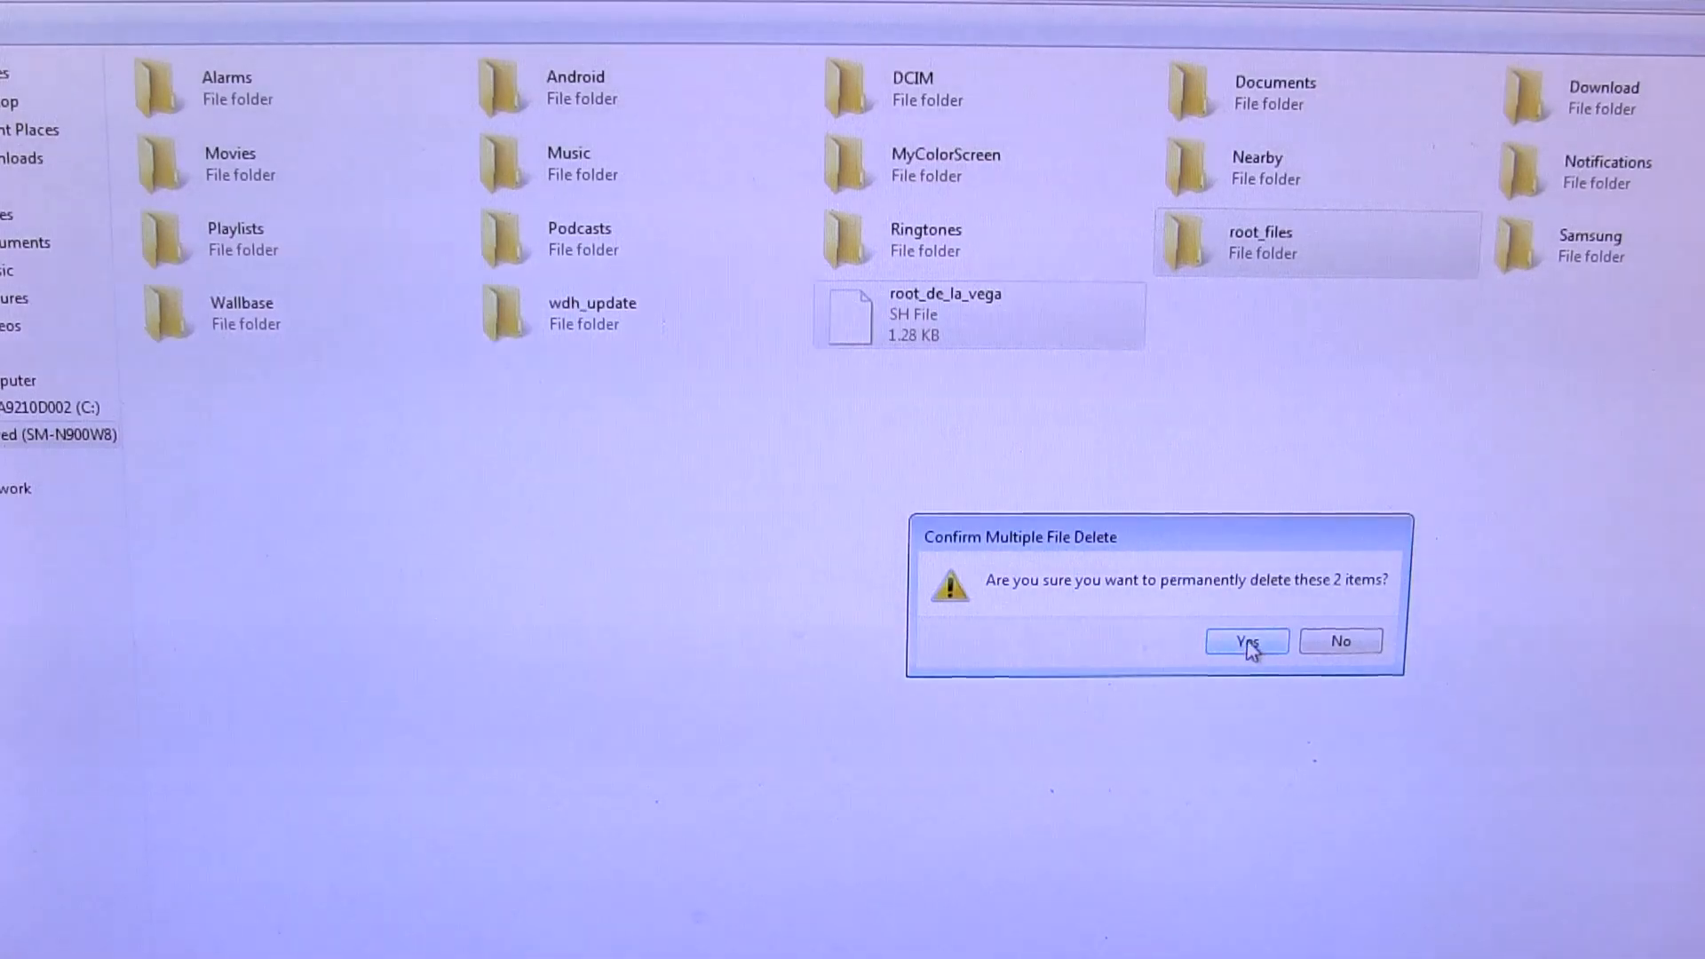
pyautogui.click(1246, 641)
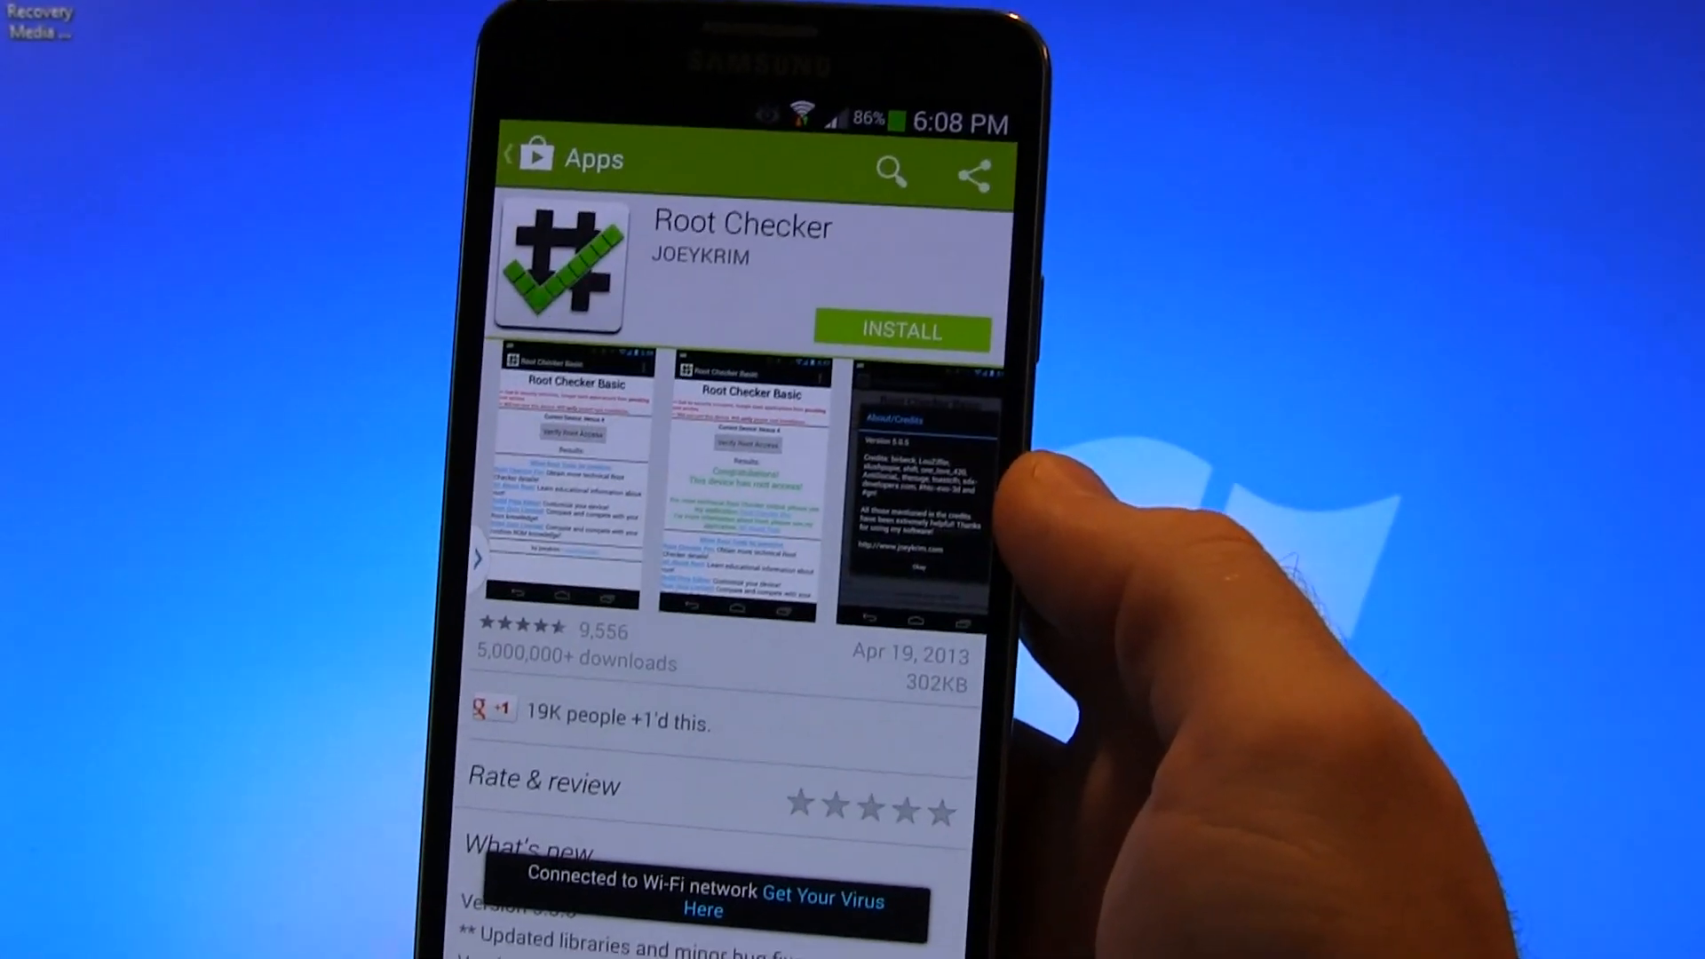
# - Install and launch Root Checker, verify root, and grant superuser to see root confirmed
pyautogui.click(900, 331)
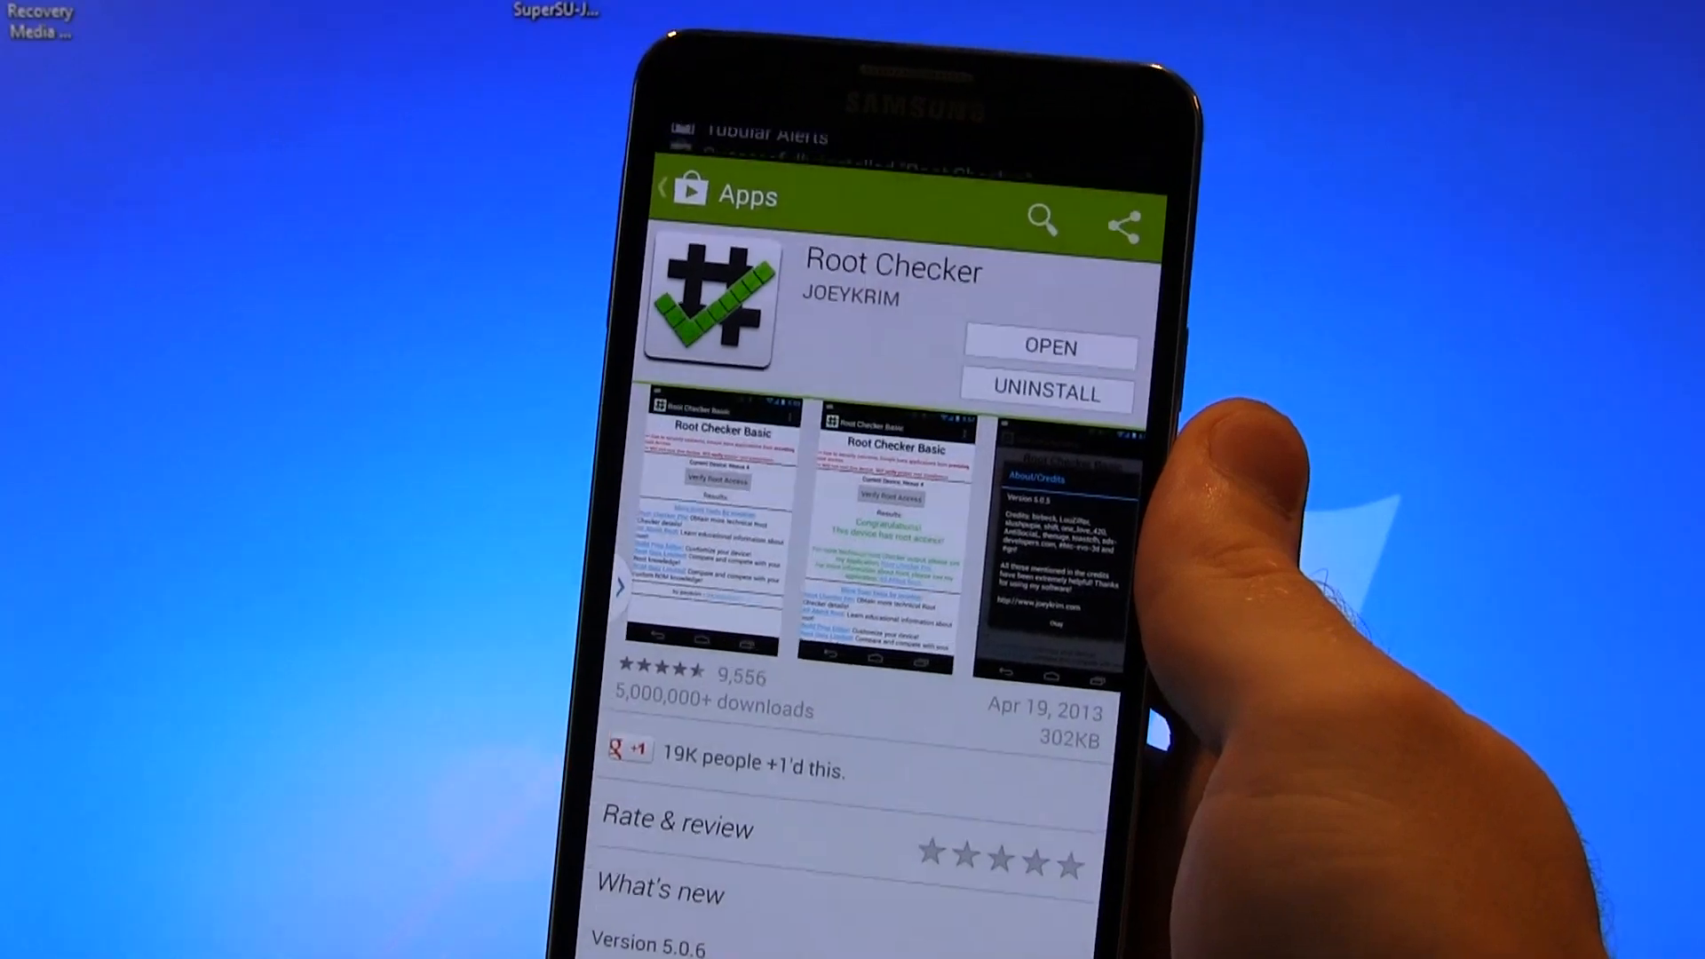
pyautogui.click(1047, 345)
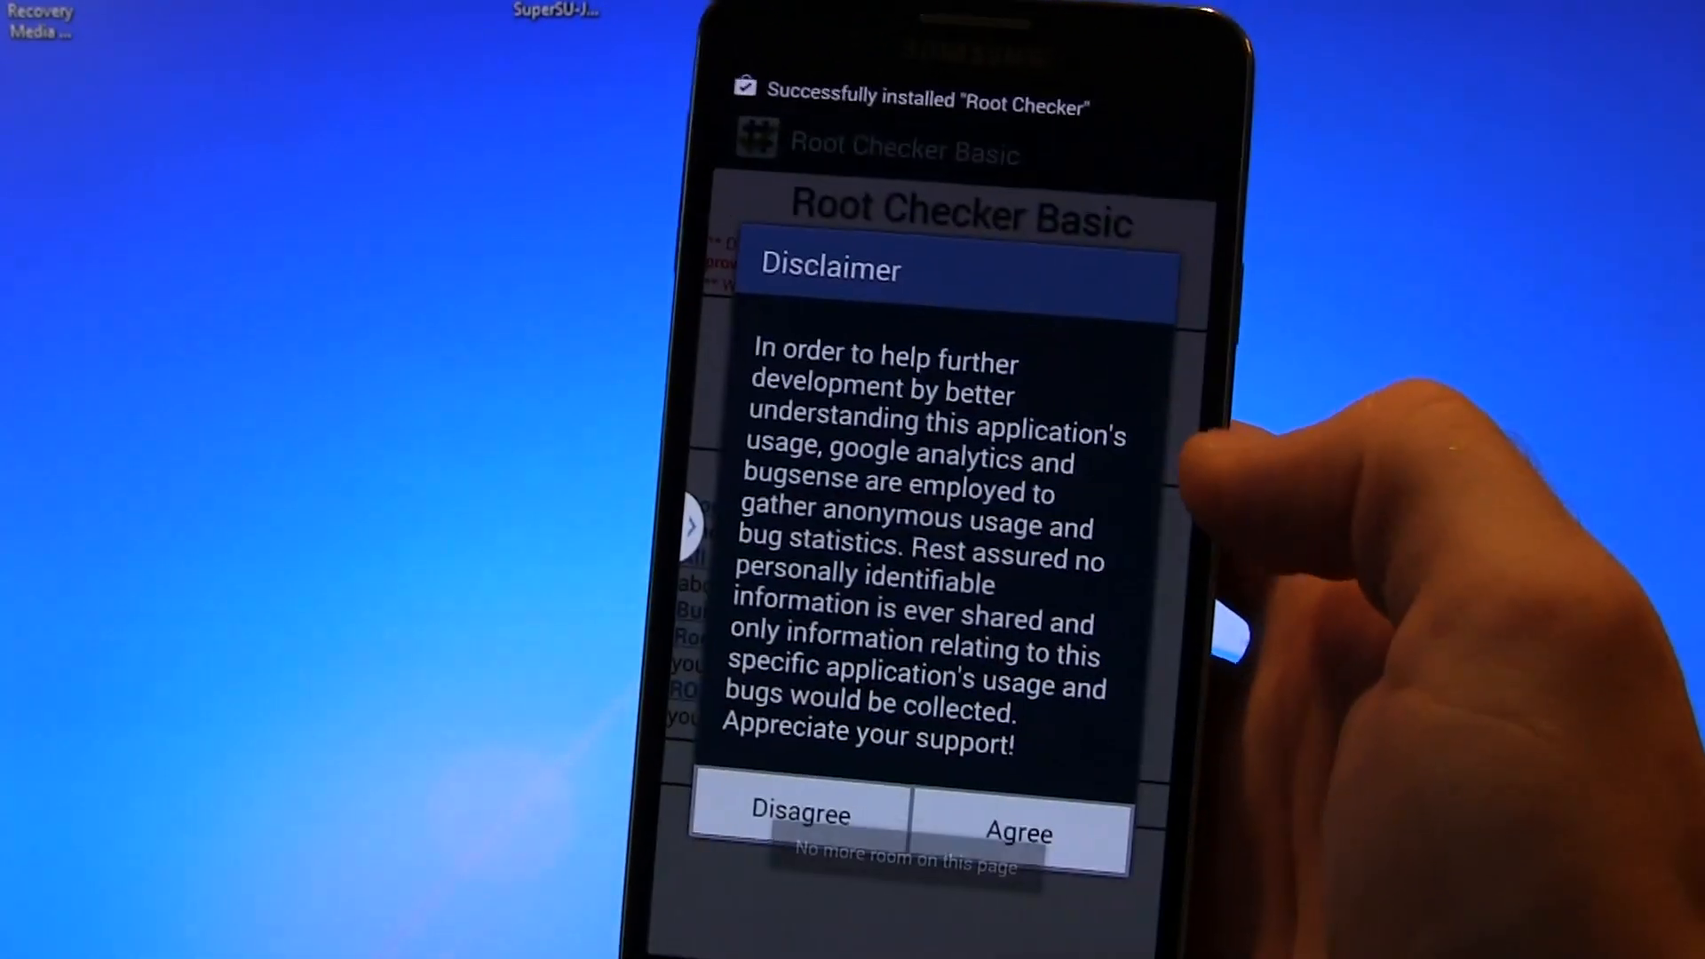
pyautogui.click(1020, 813)
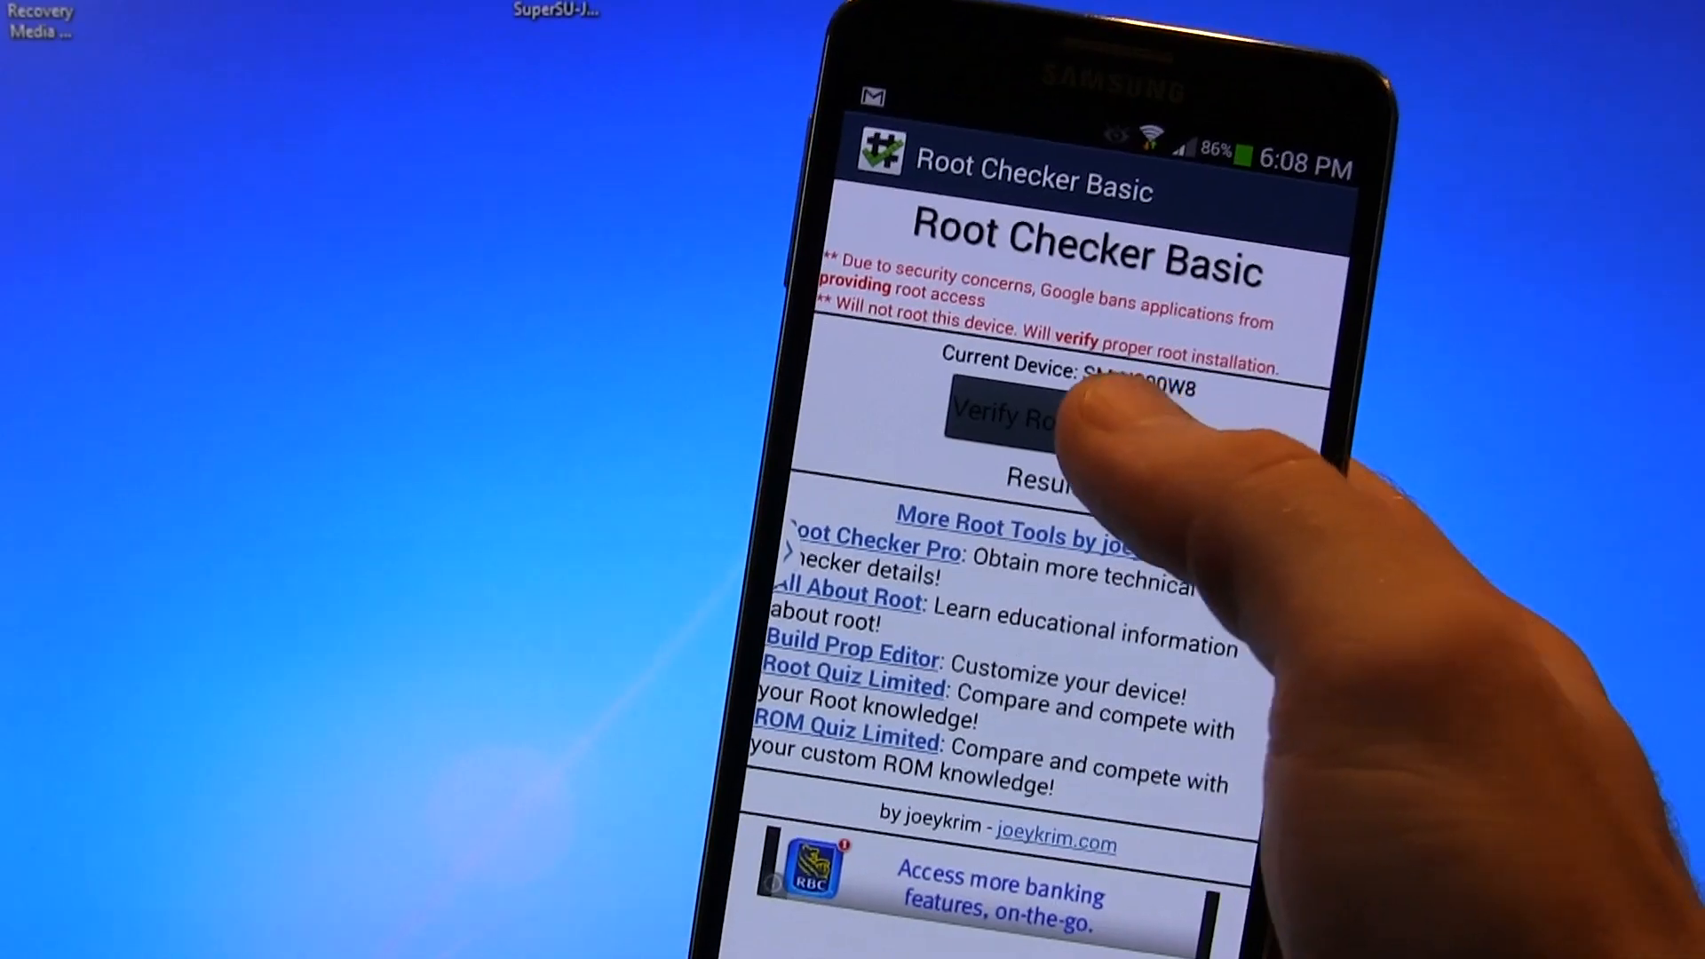
pyautogui.click(1032, 416)
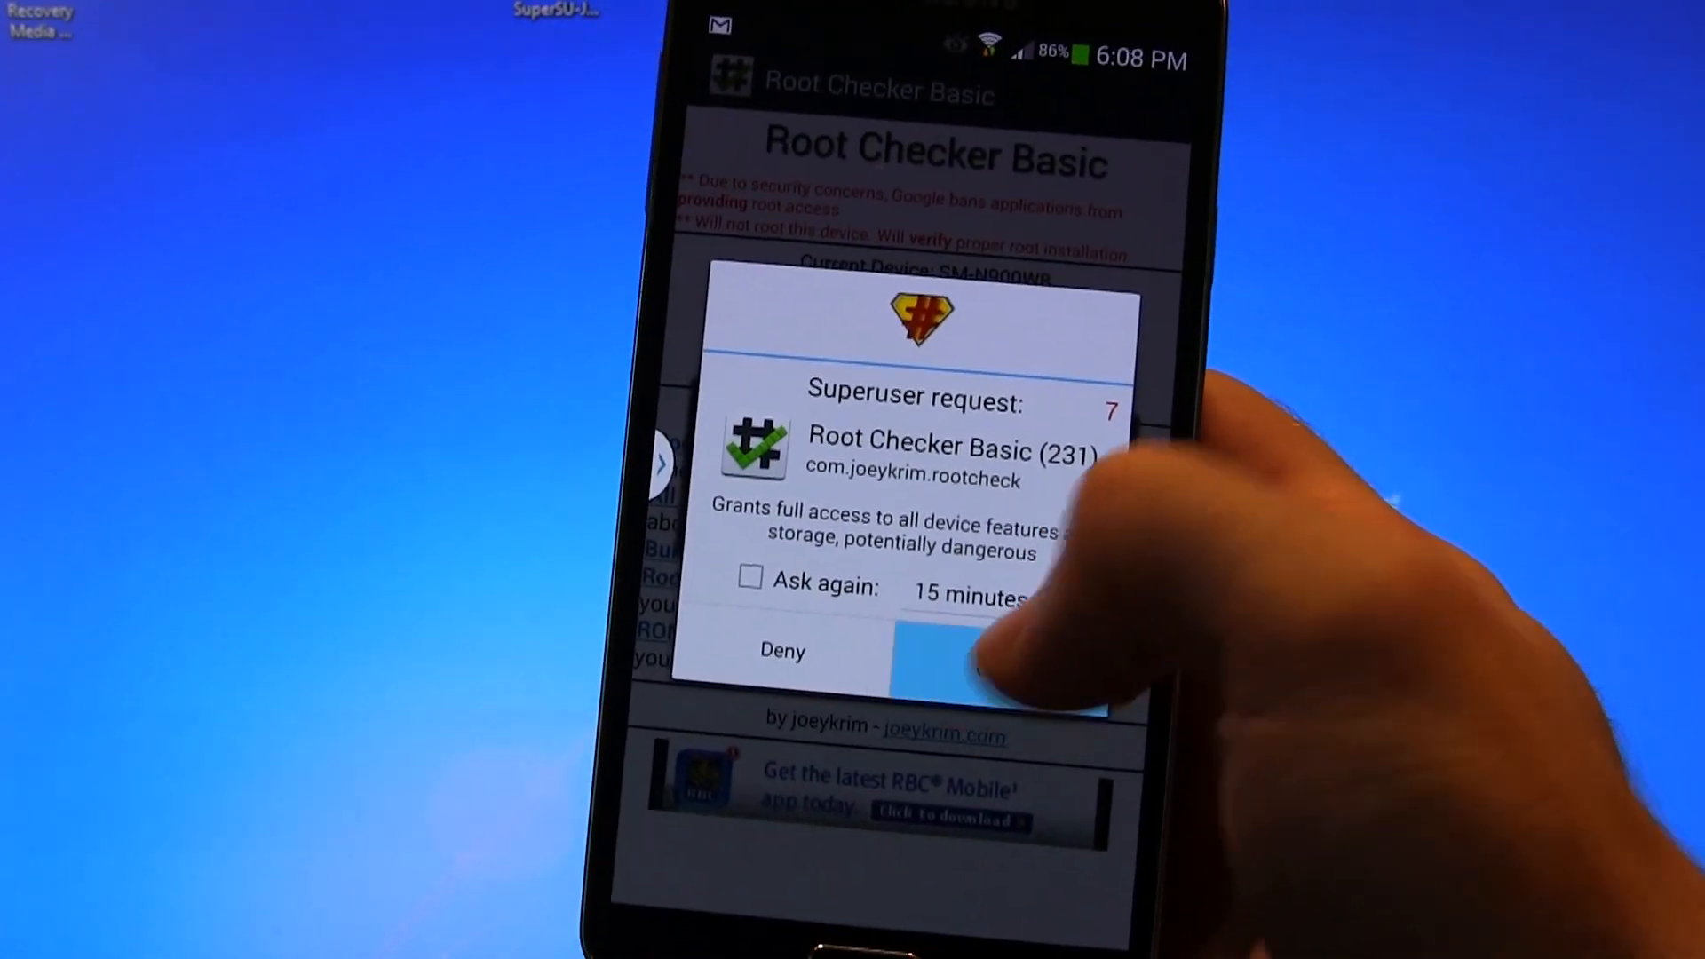
pyautogui.click(979, 649)
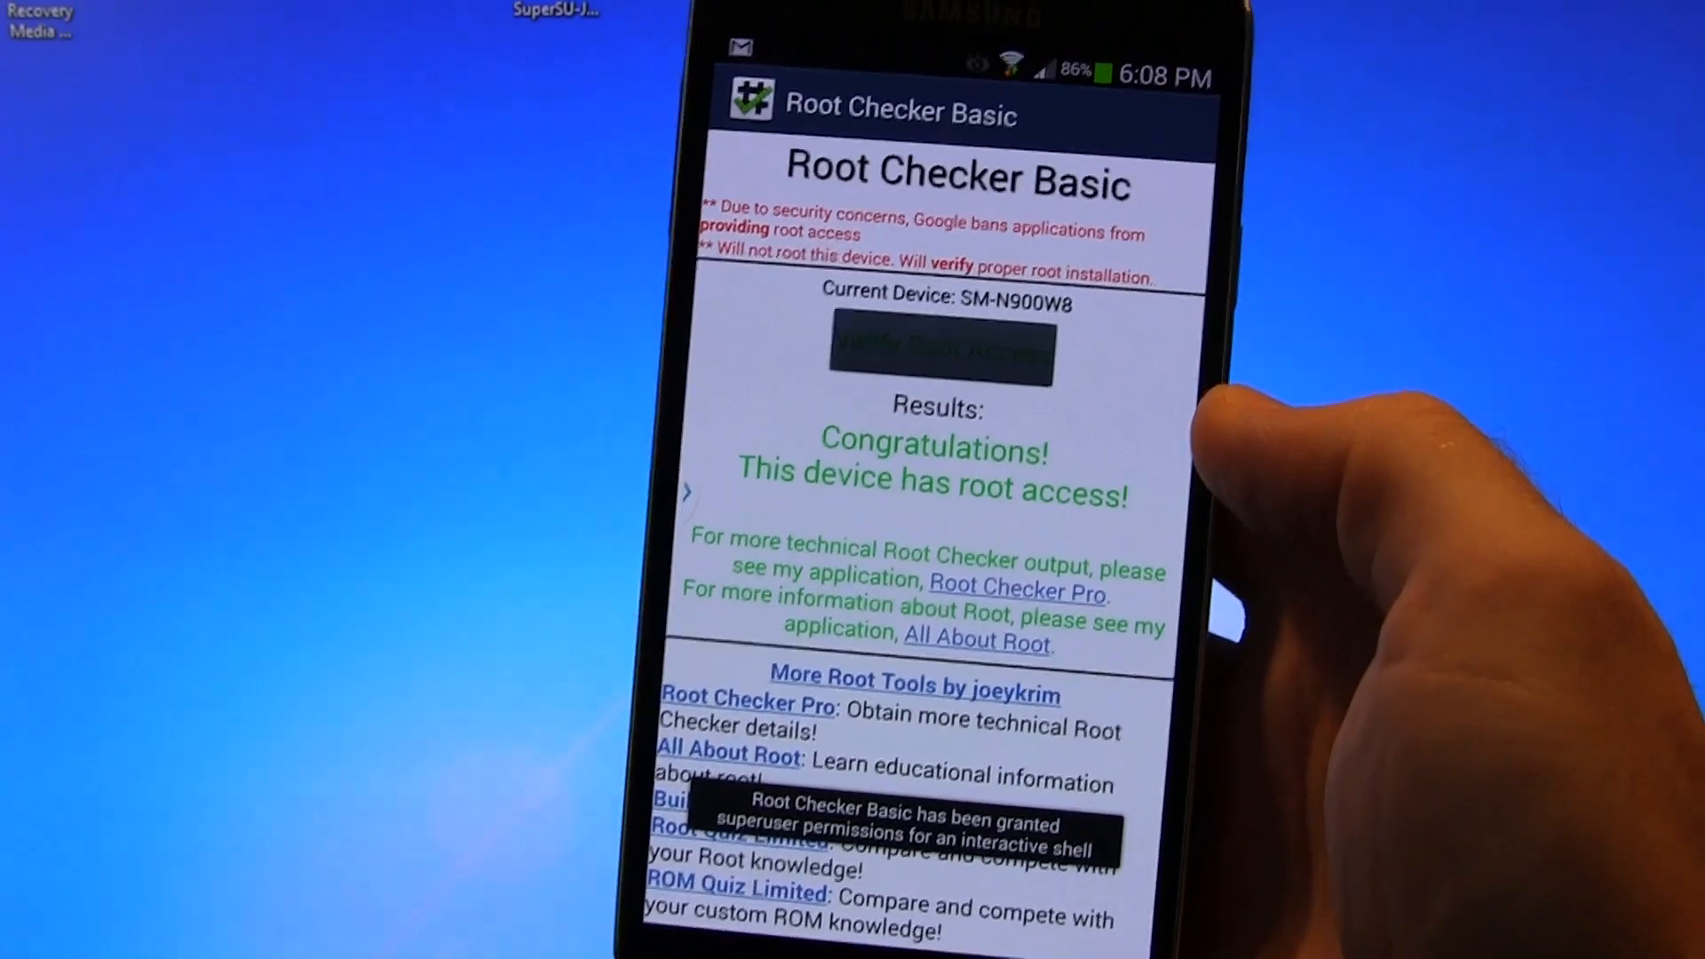